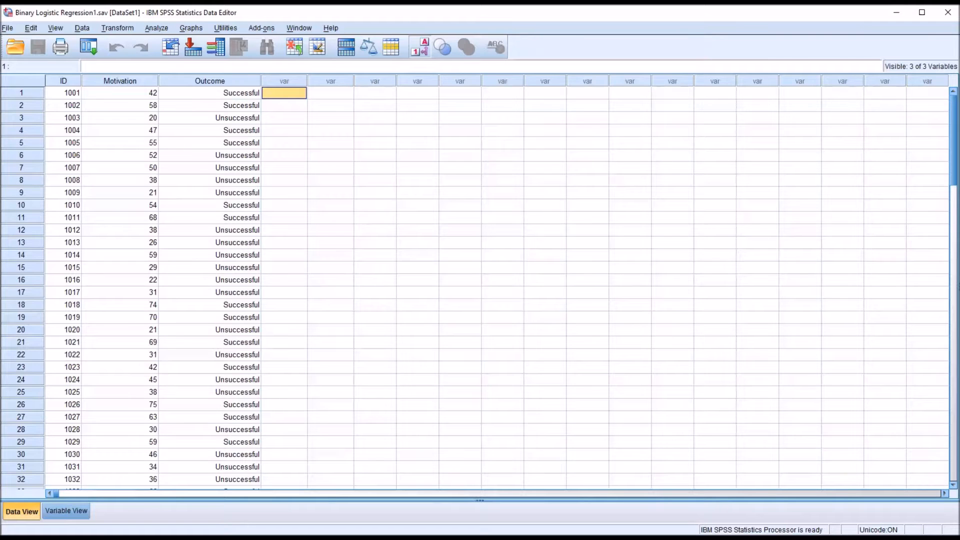
mouse_move(533, 380)
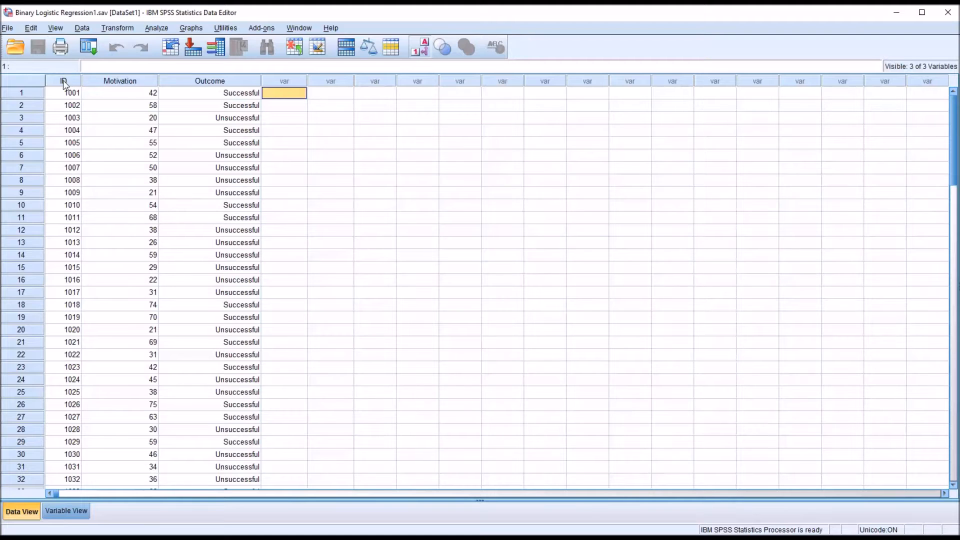
- Inspect the ID, Motivation and Outcome columns in the Data Editor before analysis
click(62, 80)
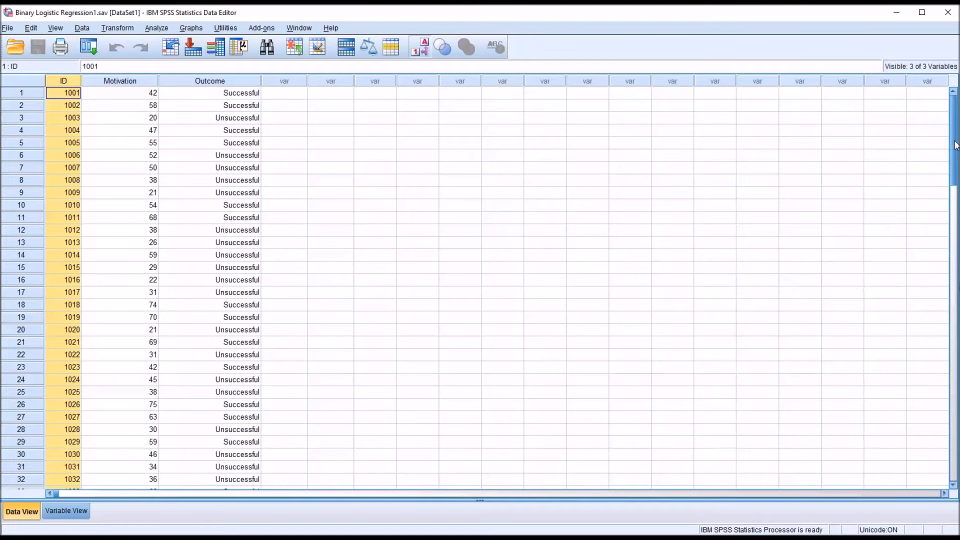
scroll(down, 3)
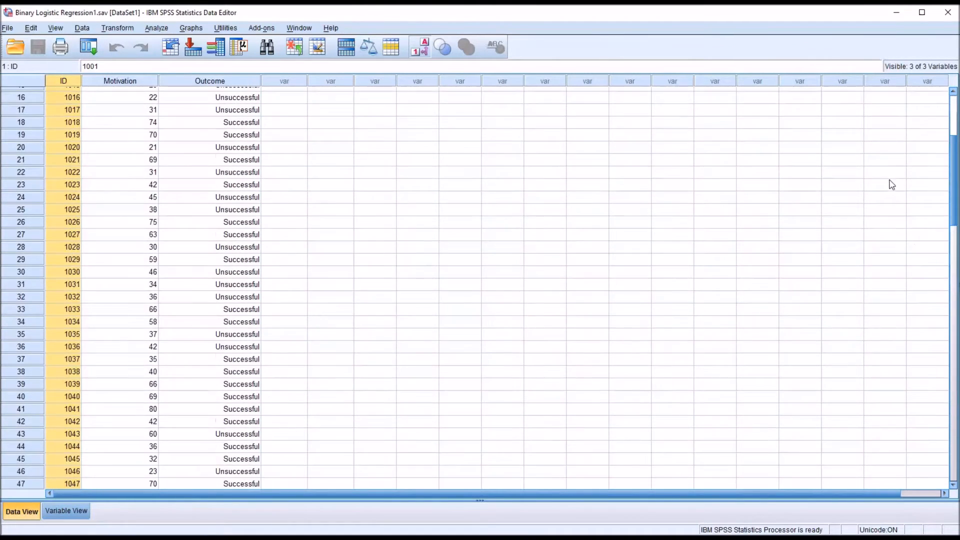
click(119, 80)
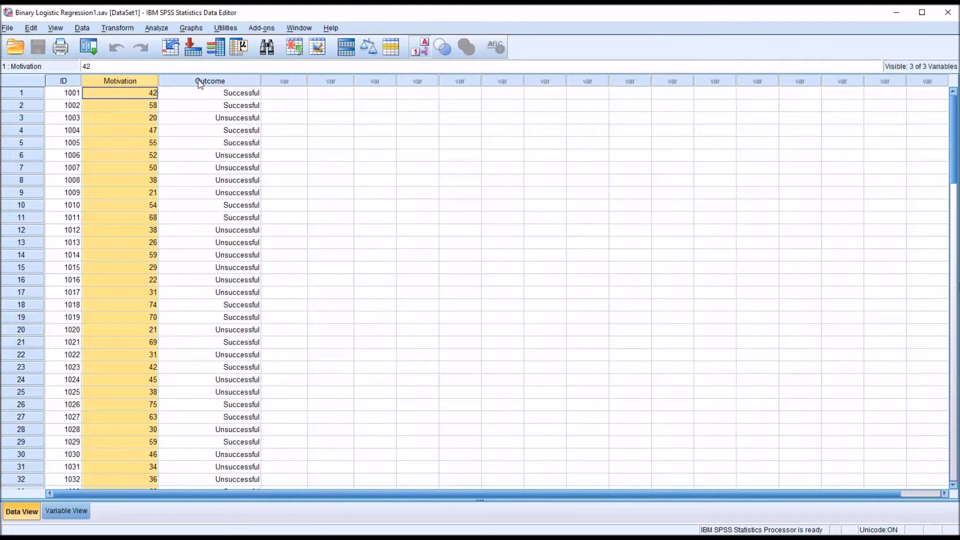
click(210, 92)
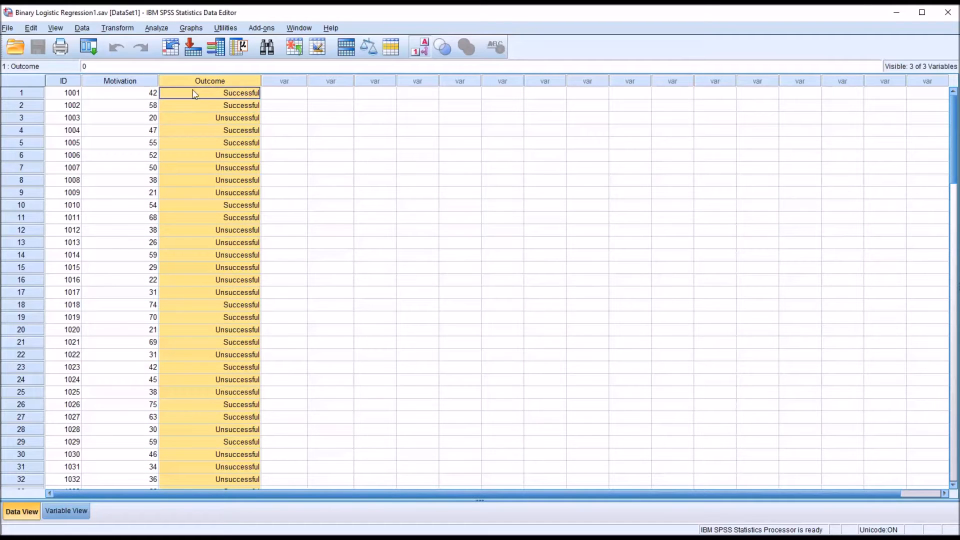
mouse_move(202, 96)
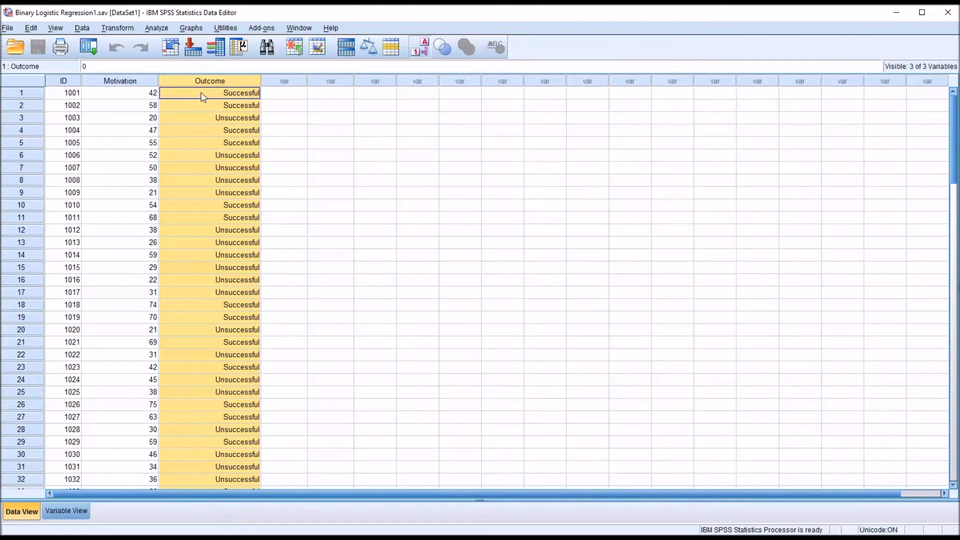
click(230, 92)
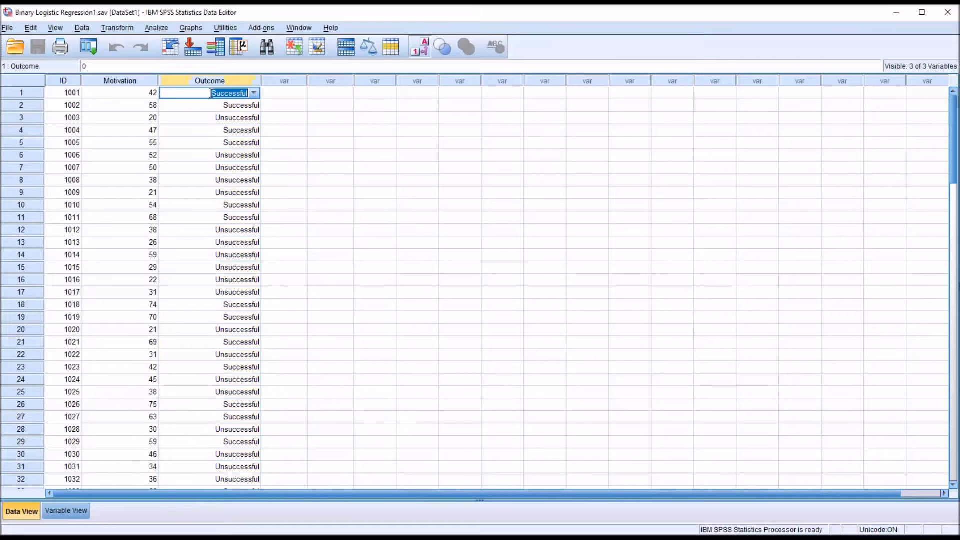
click(419, 47)
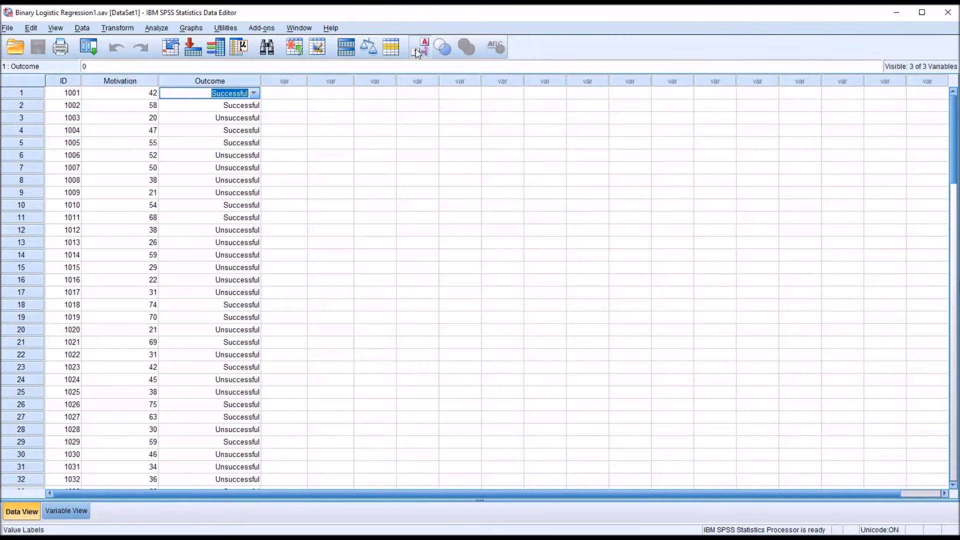
click(419, 47)
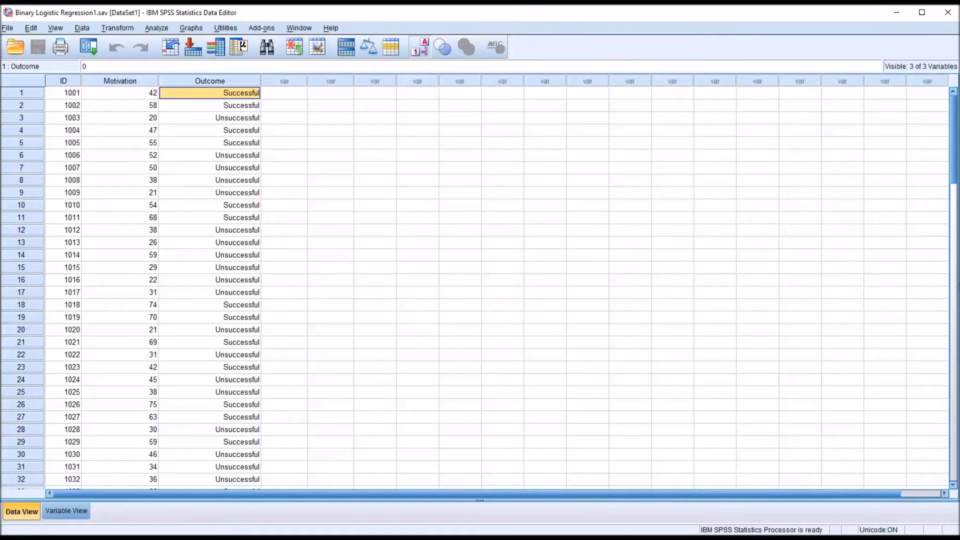
click(210, 80)
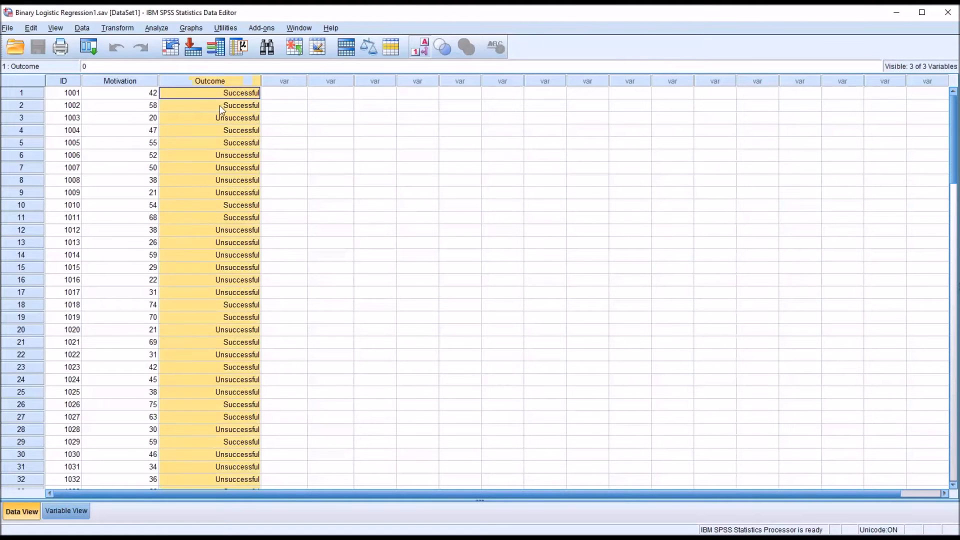
click(283, 92)
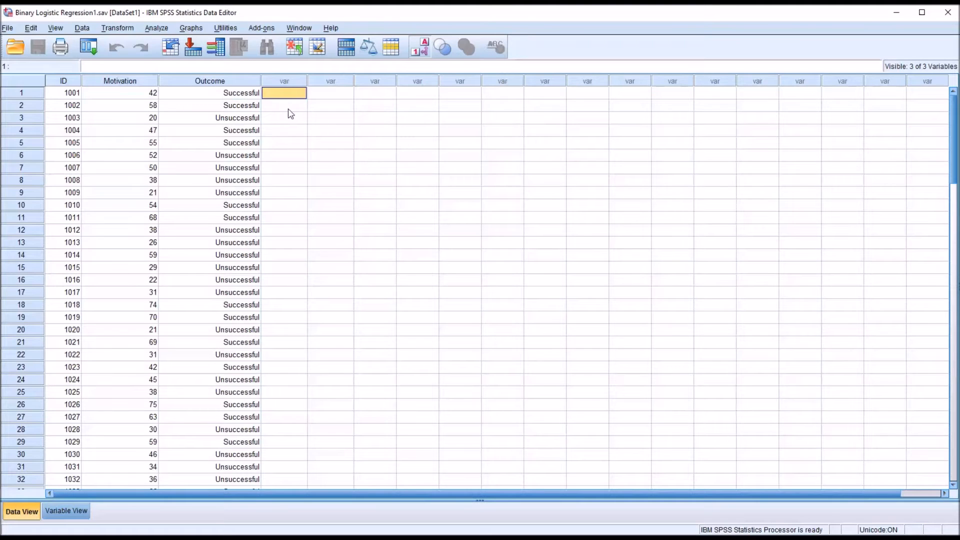
mouse_move(283, 122)
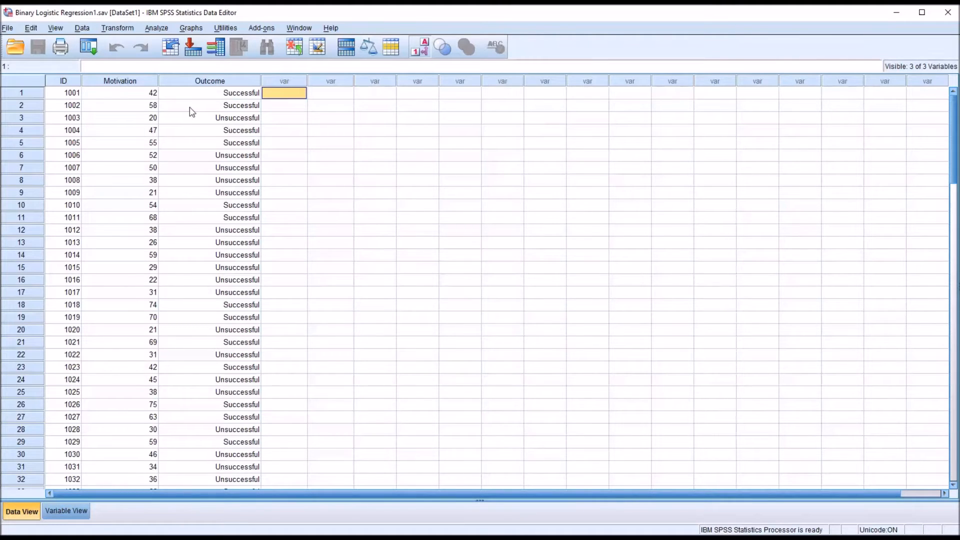
mouse_move(231, 105)
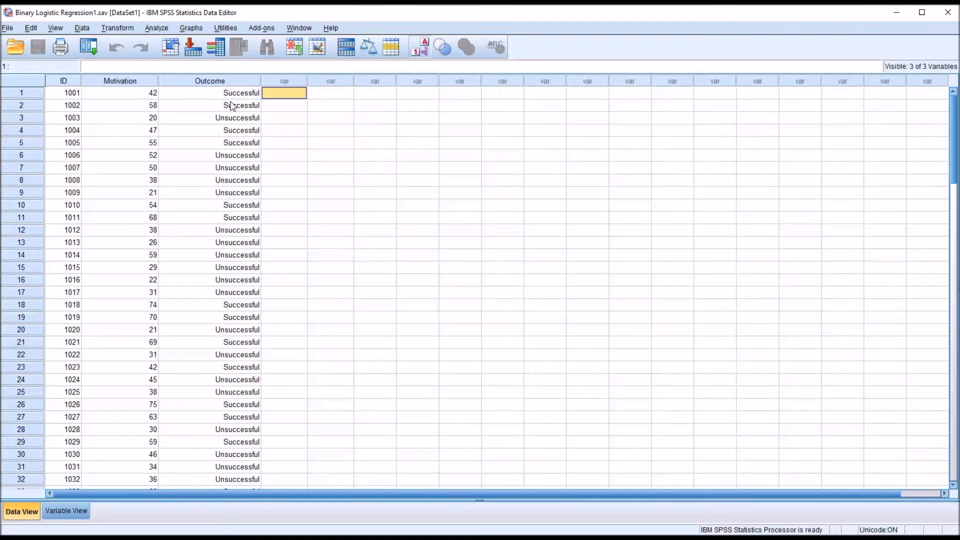
- Review individual Outcome values and the Motivation column for the first cases
click(210, 92)
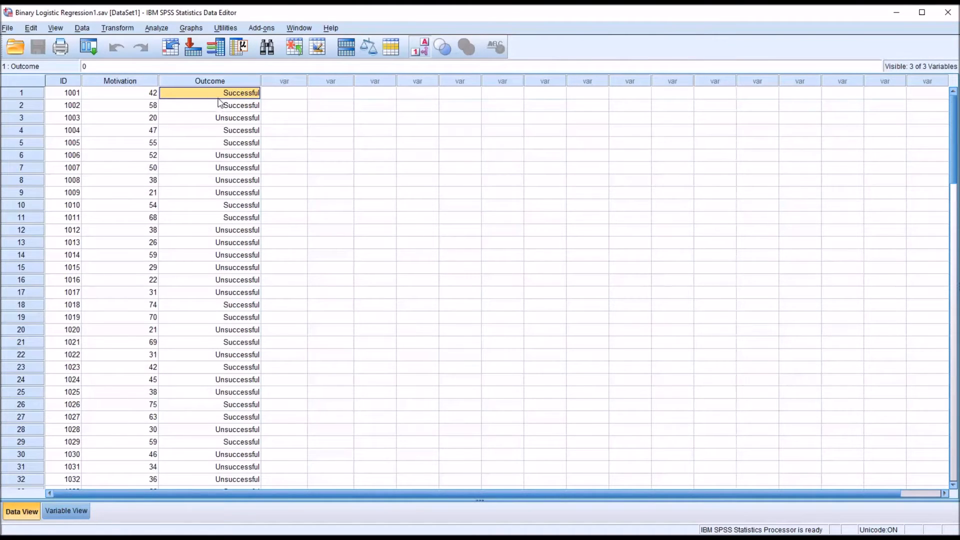
mouse_move(195, 126)
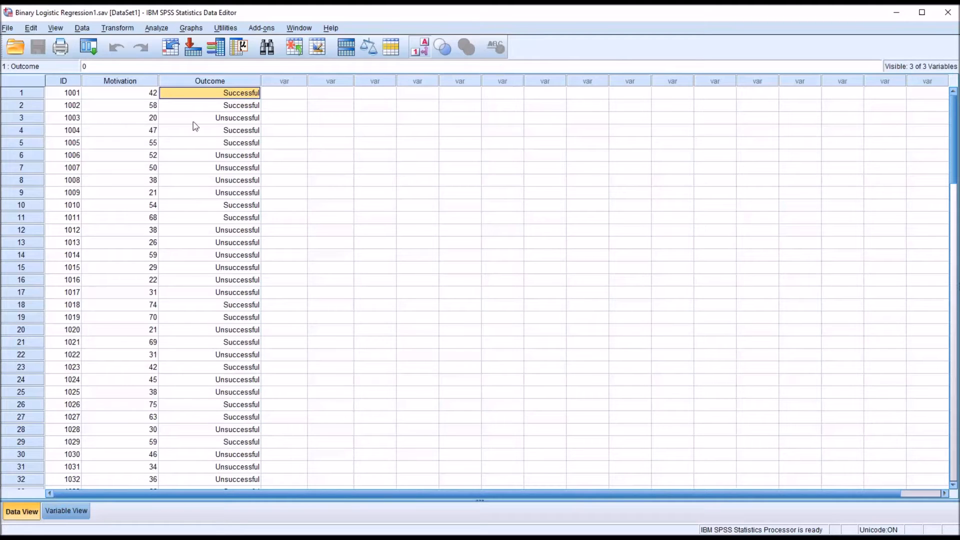
click(237, 118)
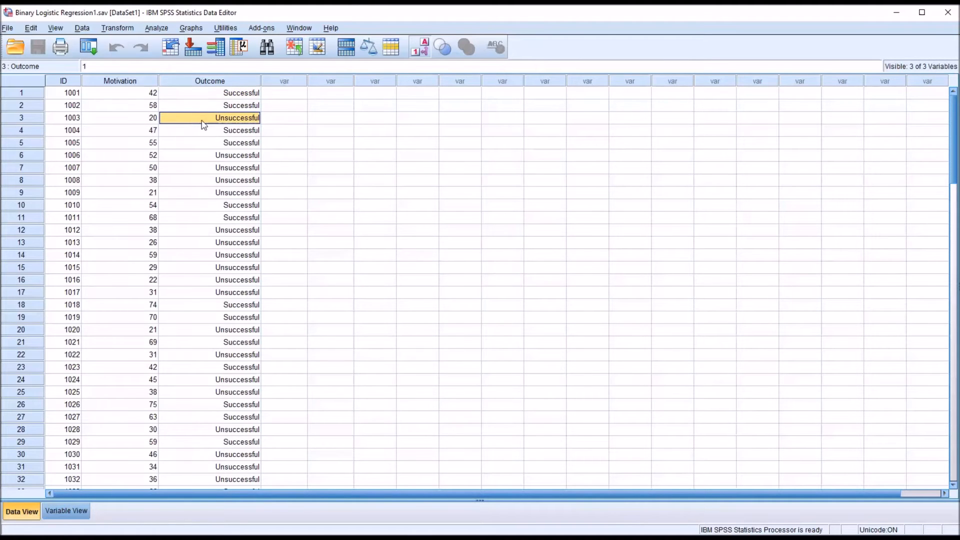
mouse_move(222, 121)
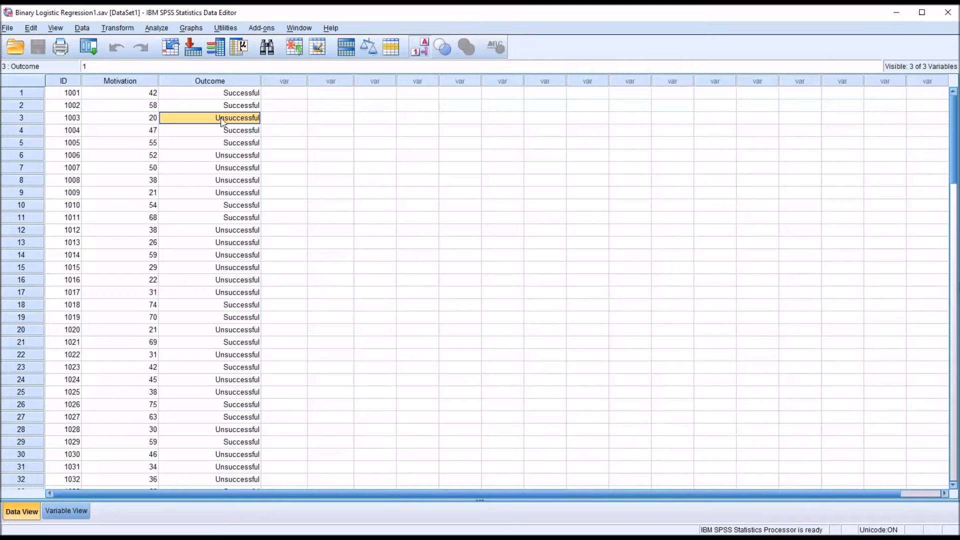
click(208, 81)
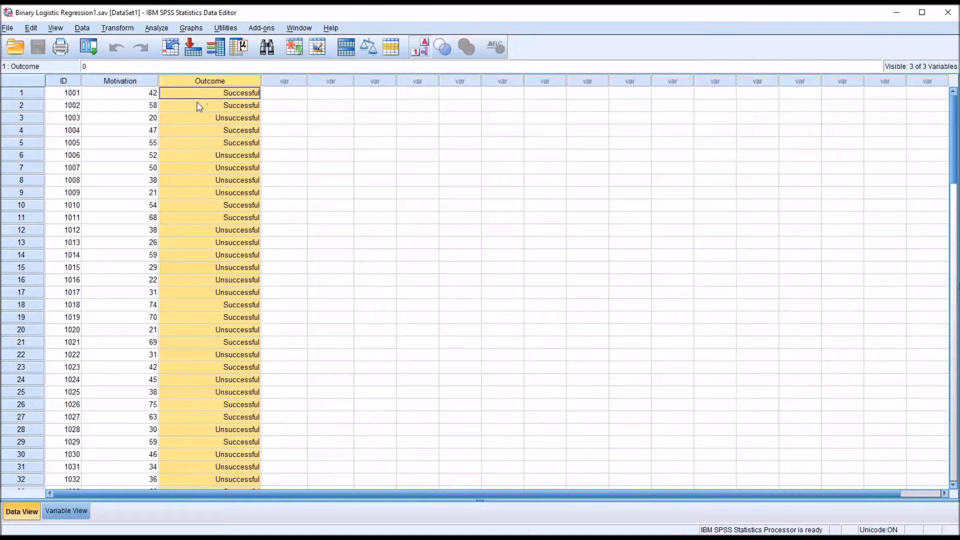
mouse_move(219, 118)
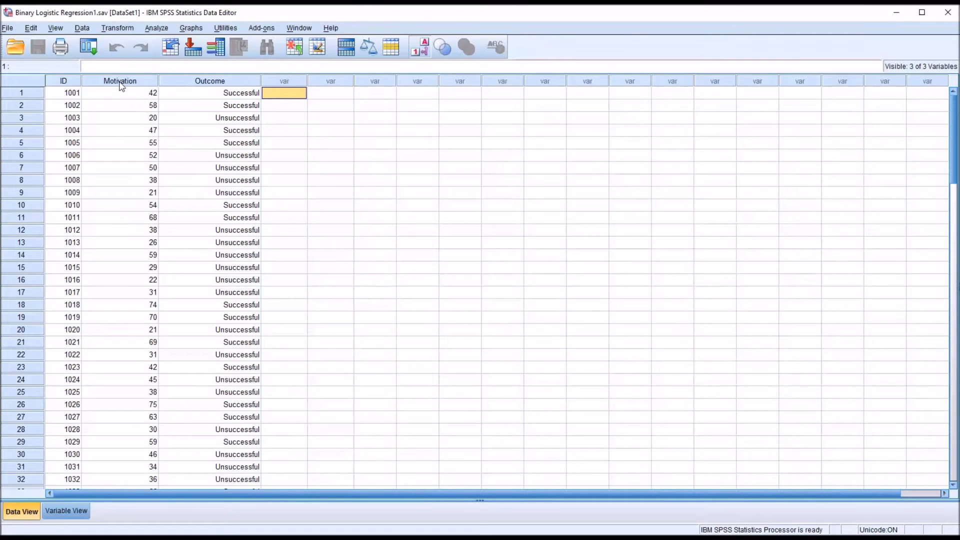
click(119, 80)
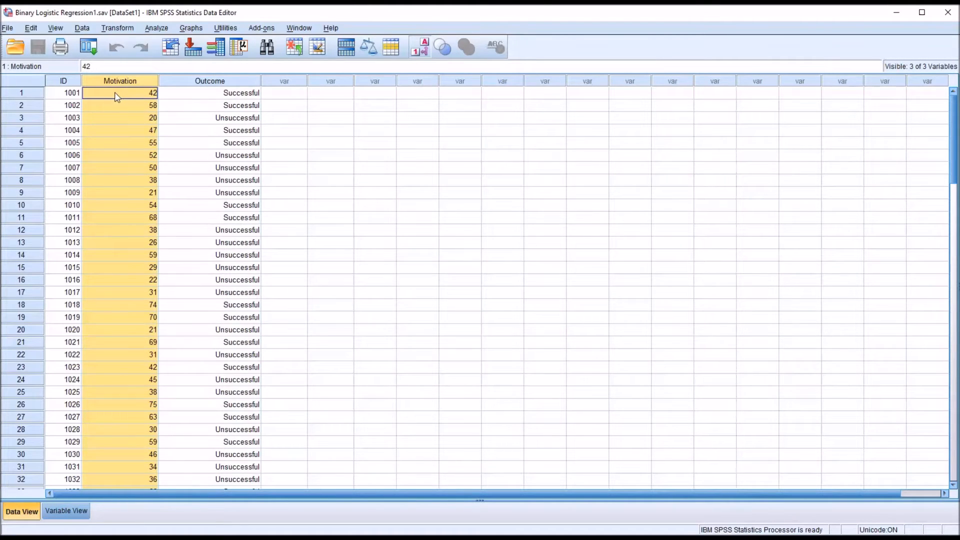
mouse_move(120, 105)
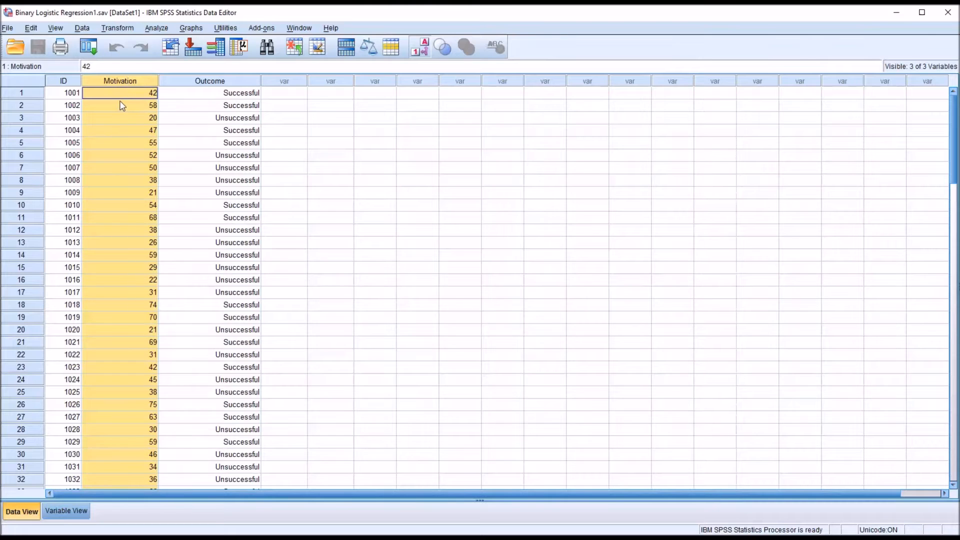
mouse_move(262, 102)
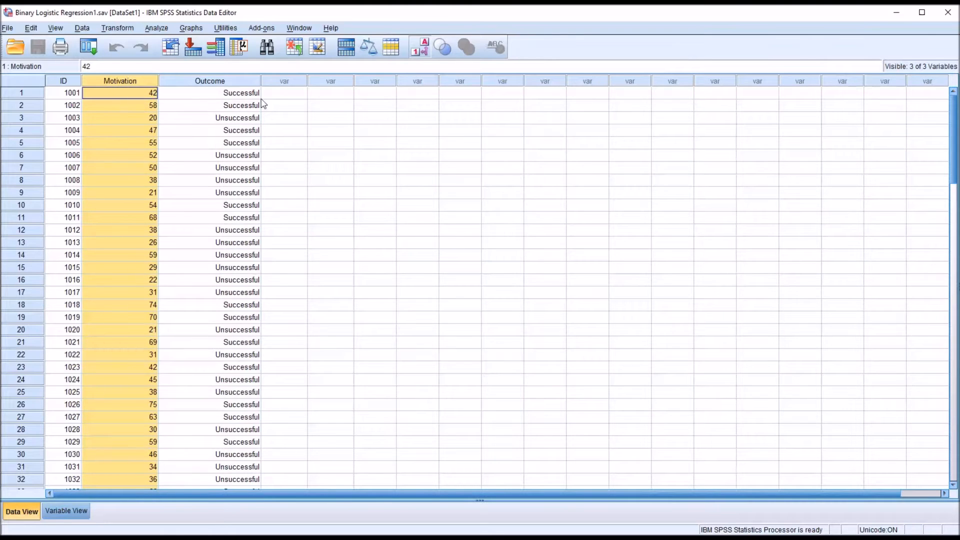
mouse_move(275, 99)
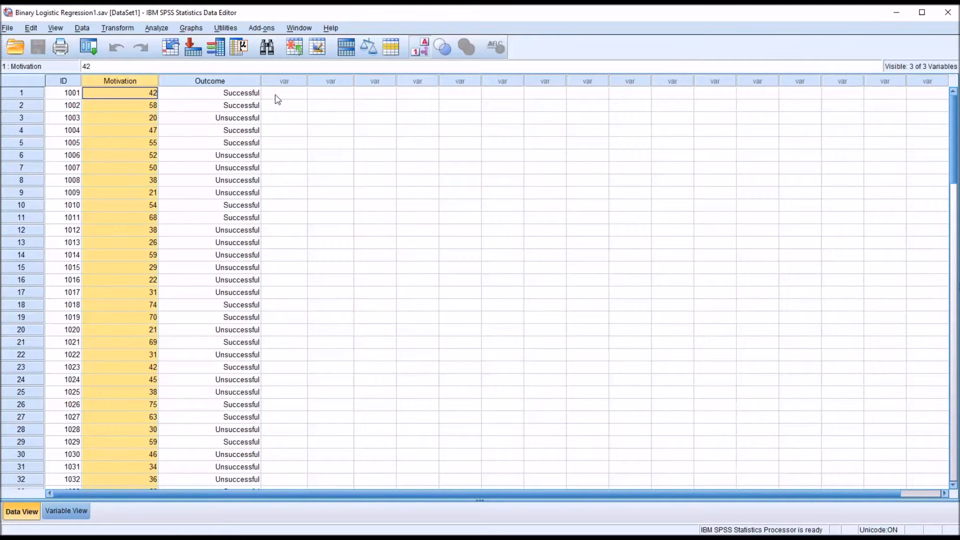
click(283, 92)
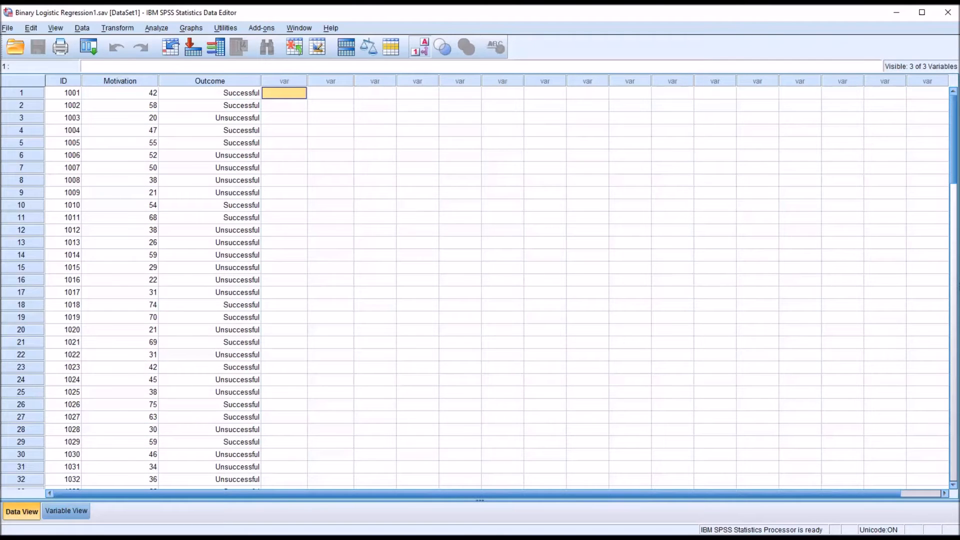
mouse_move(204, 121)
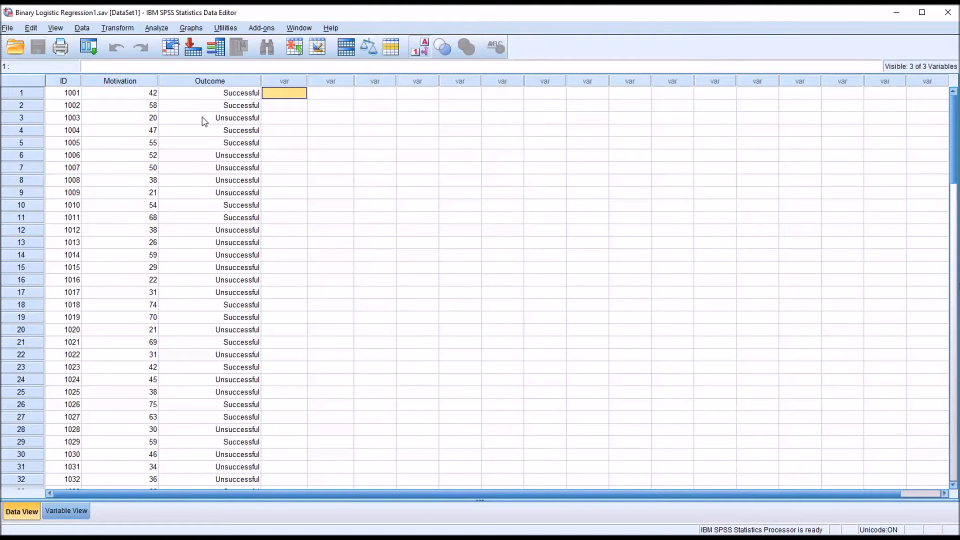
mouse_move(190, 101)
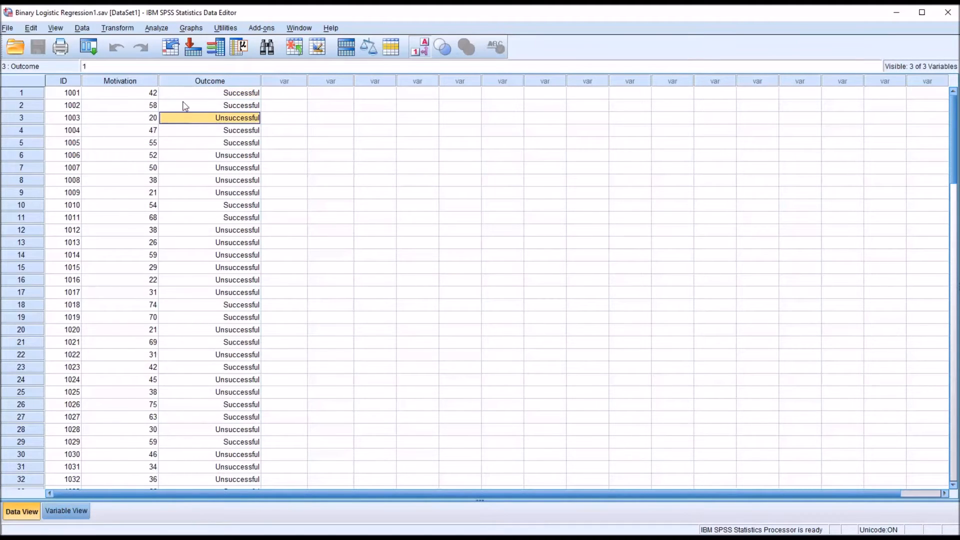
- Compare each case's Motivation score (42, 58, 20) with its Outcome value
click(209, 92)
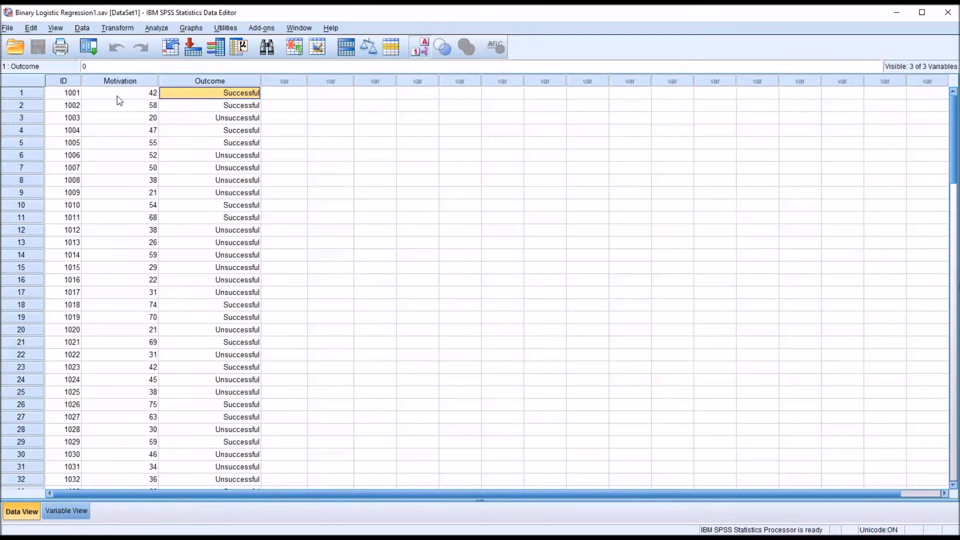
click(120, 92)
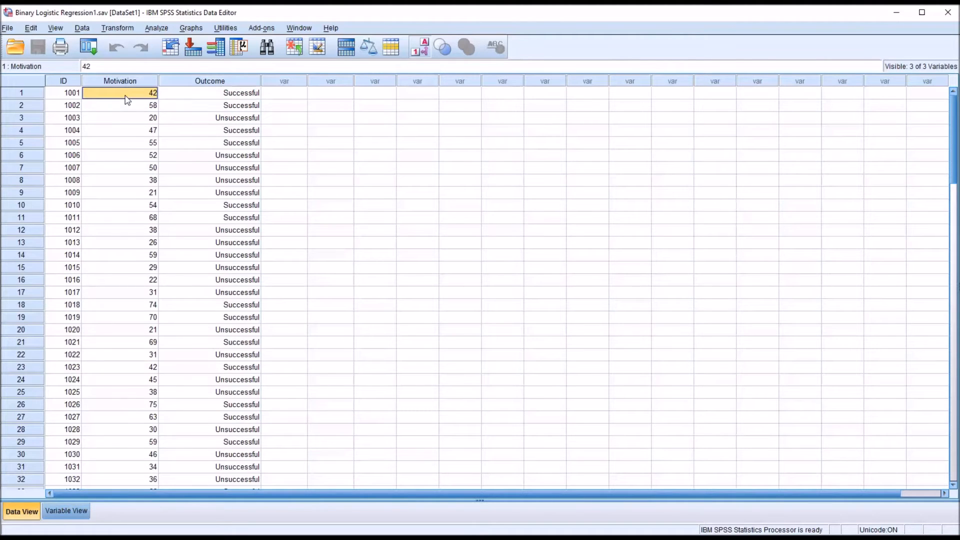
mouse_move(133, 97)
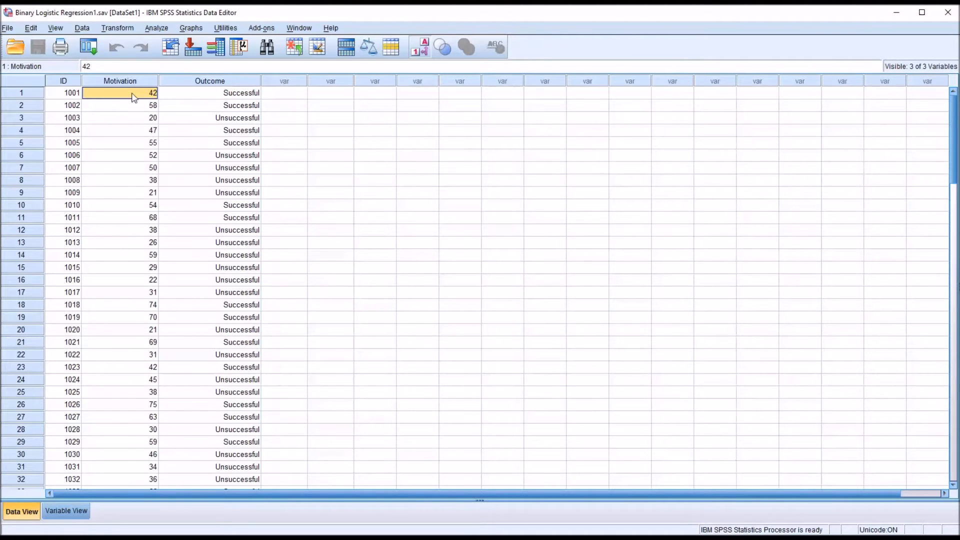
mouse_move(152, 120)
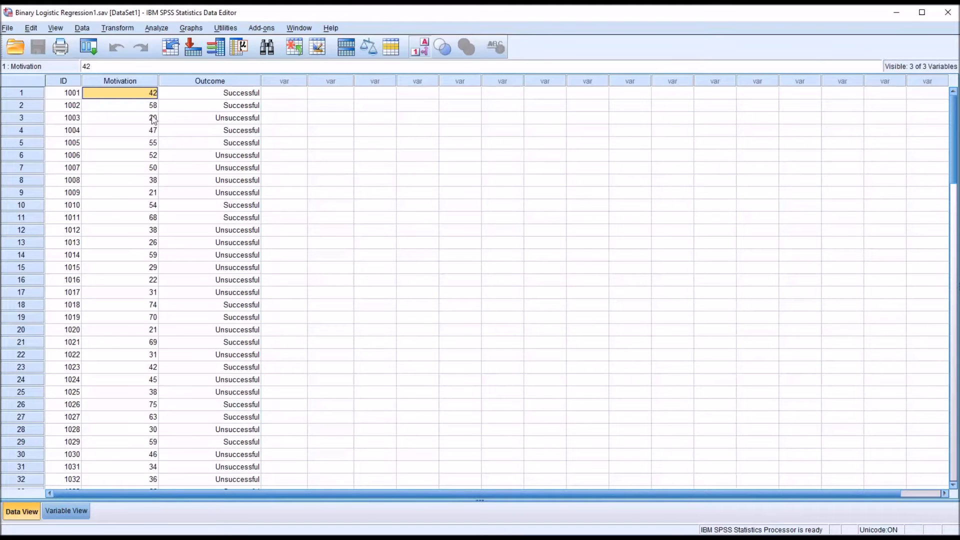
click(120, 105)
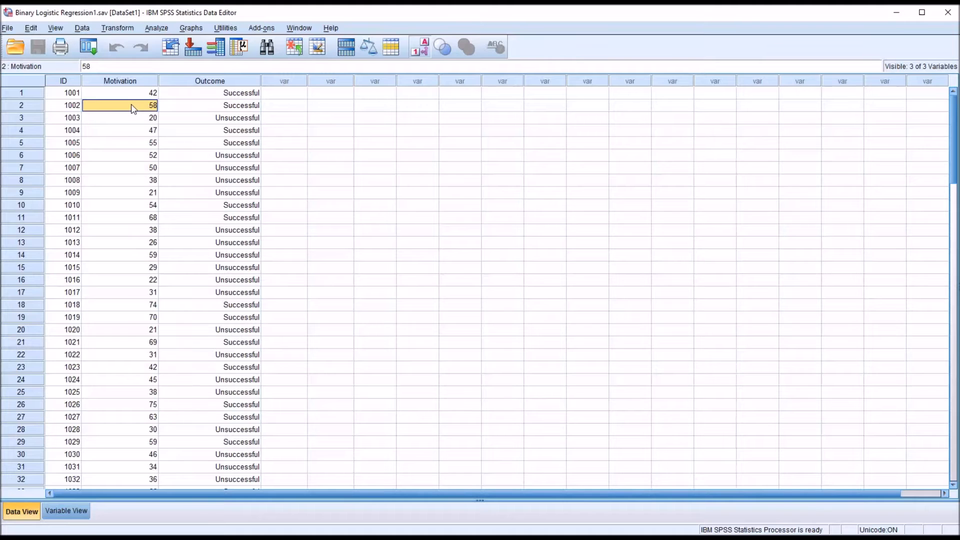
mouse_move(165, 111)
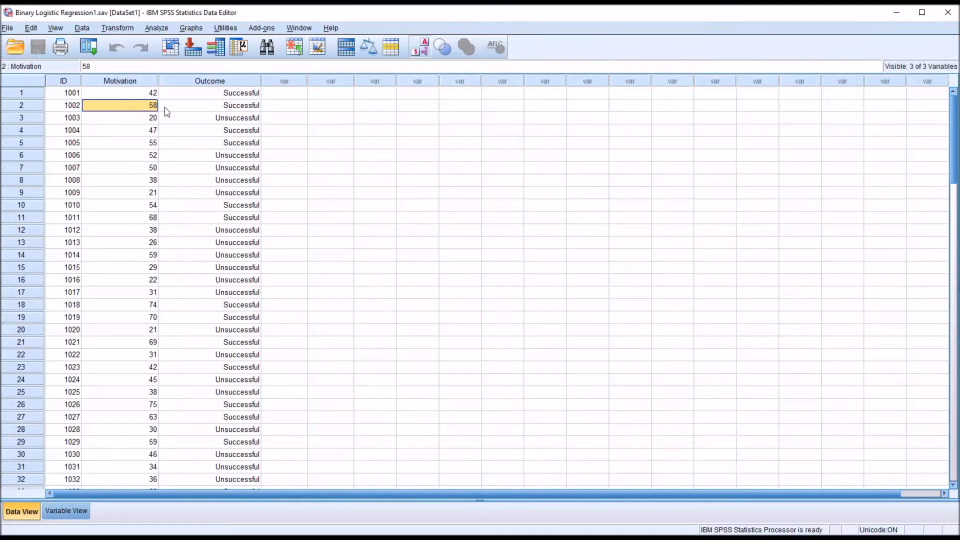
click(210, 105)
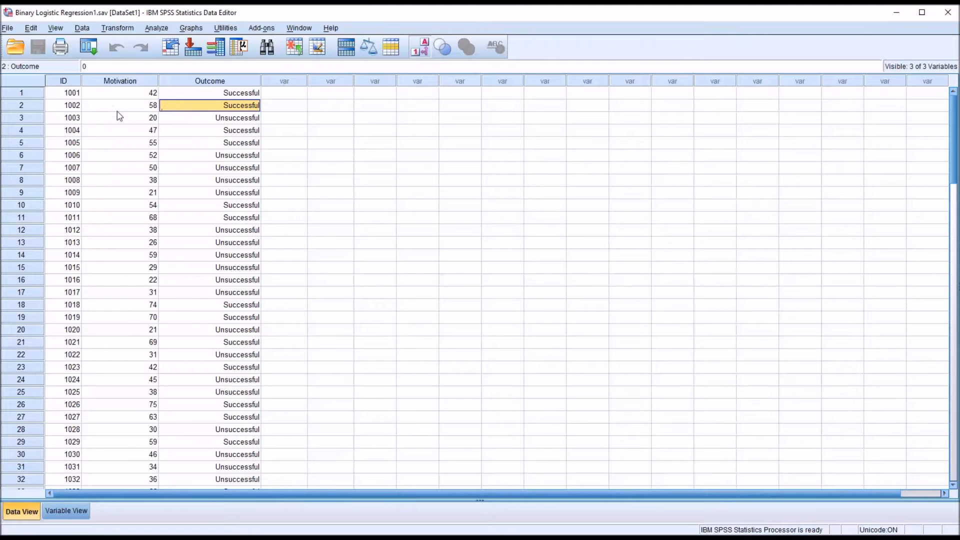
click(119, 118)
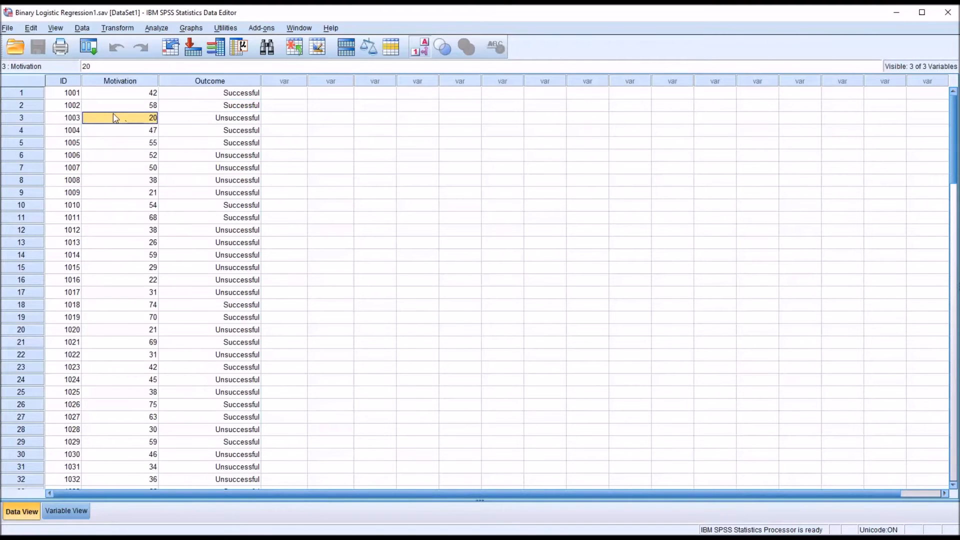
mouse_move(130, 115)
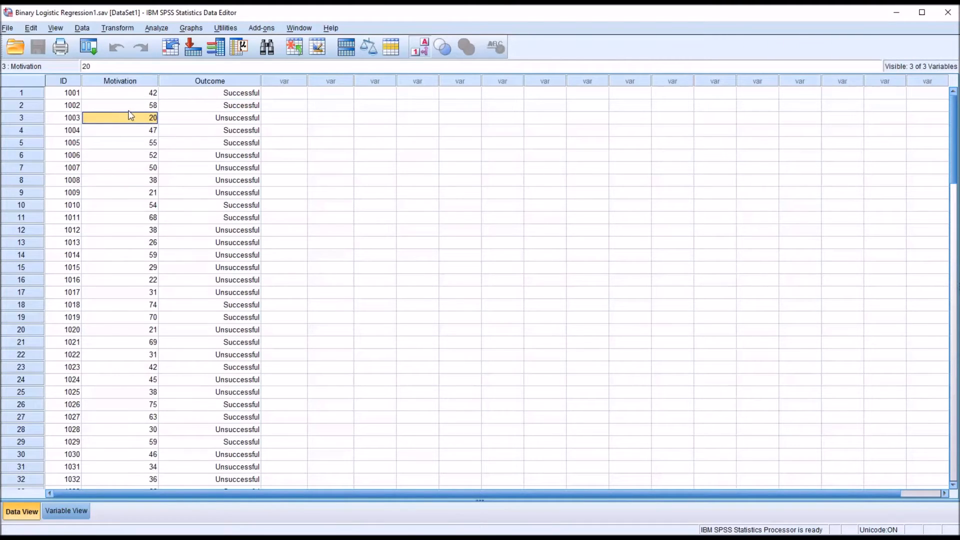
mouse_move(129, 138)
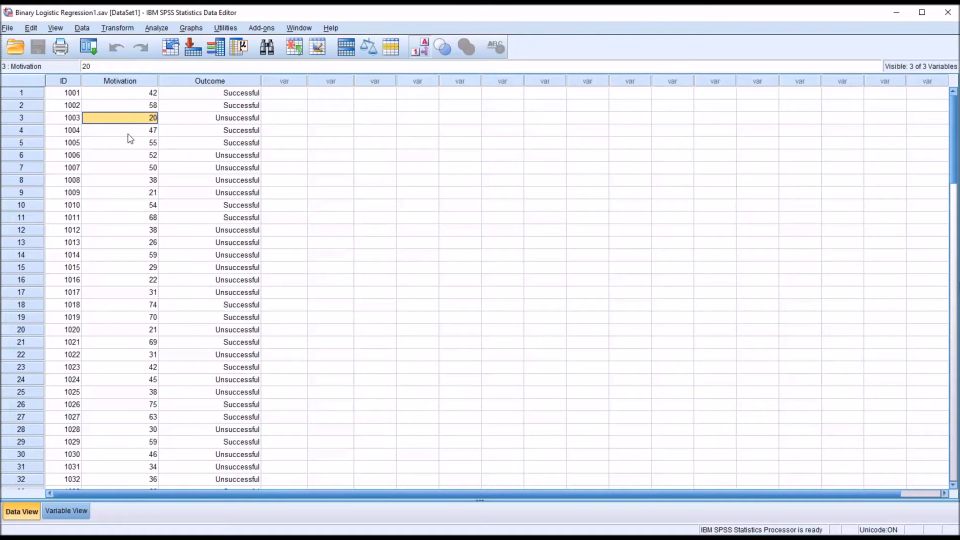
mouse_move(402, 337)
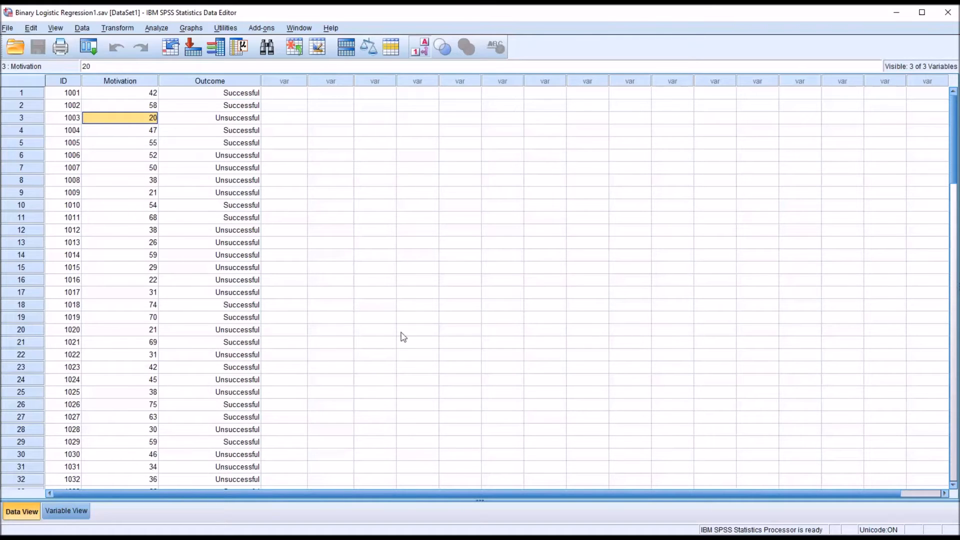
click(283, 92)
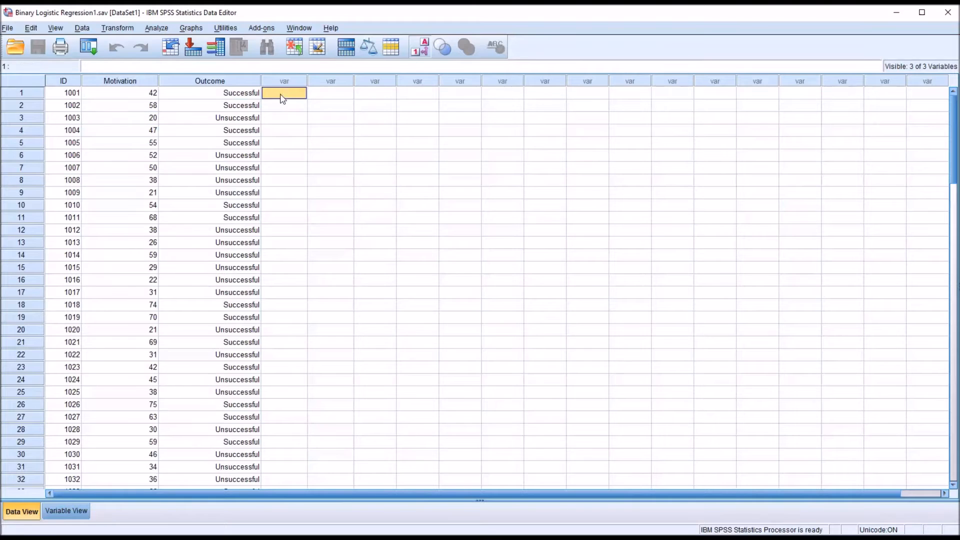
mouse_move(152, 46)
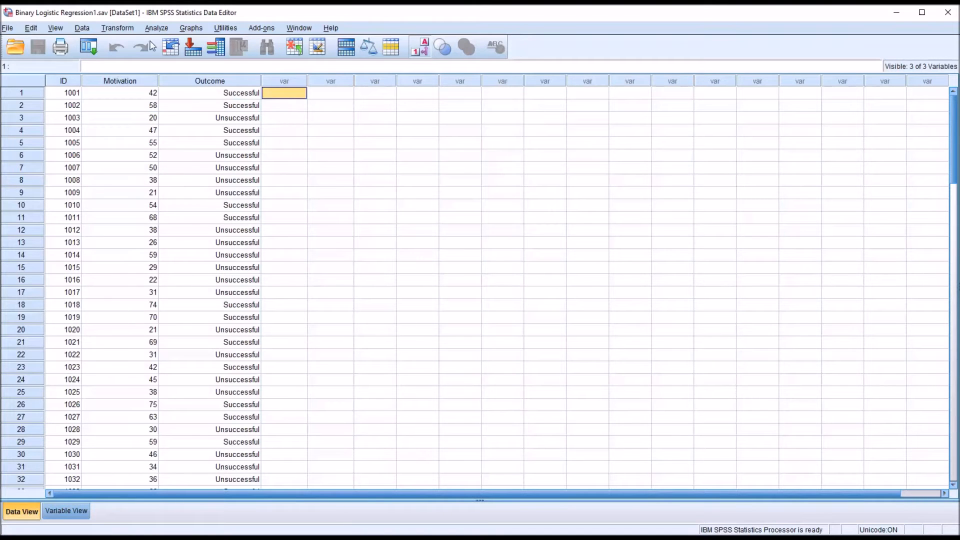
- Start a binary logistic regression with Outcome as dependent and Motivation as covariate
click(156, 28)
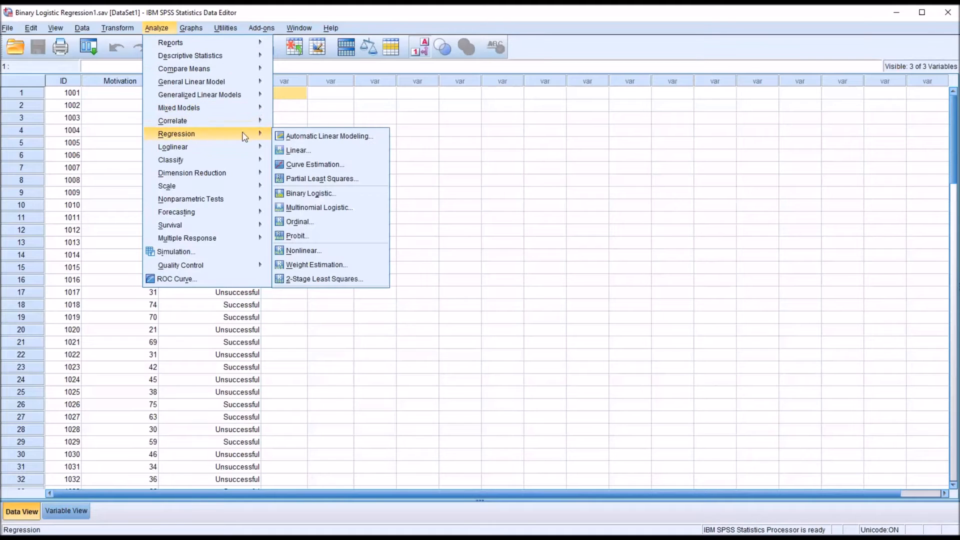
mouse_move(310, 193)
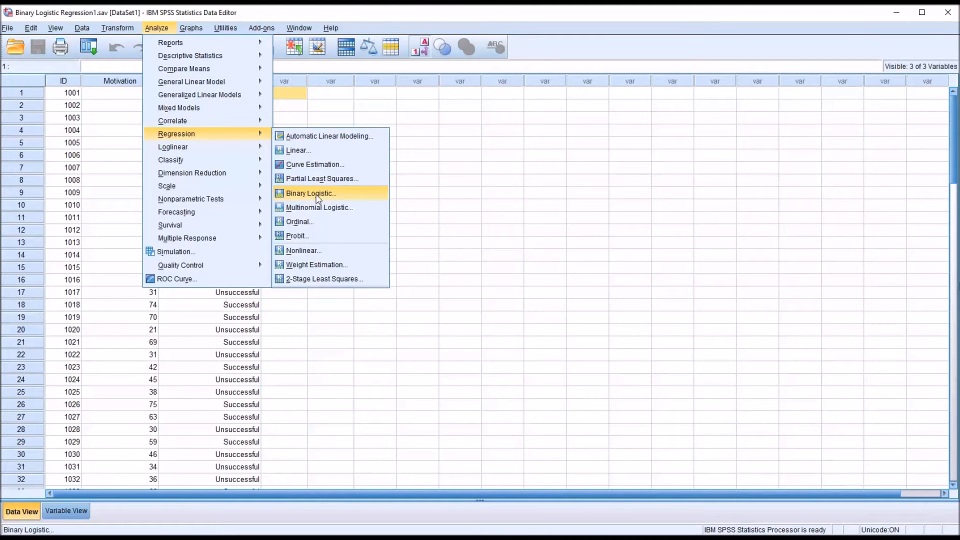
click(310, 193)
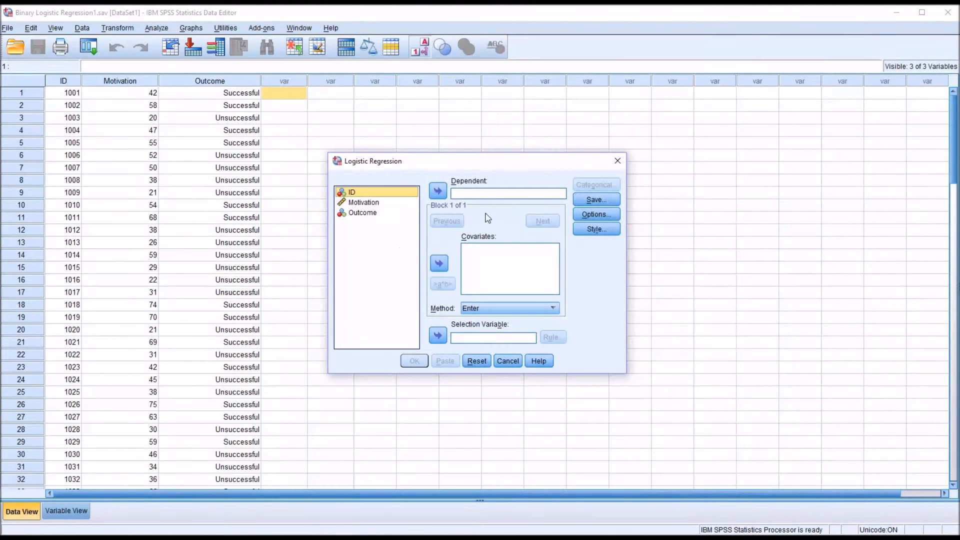
mouse_move(430, 242)
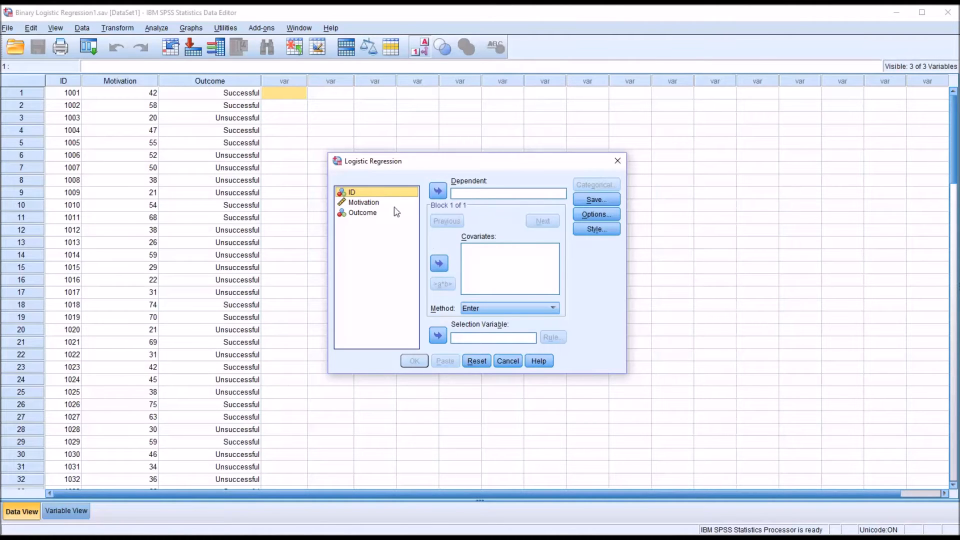
click(438, 191)
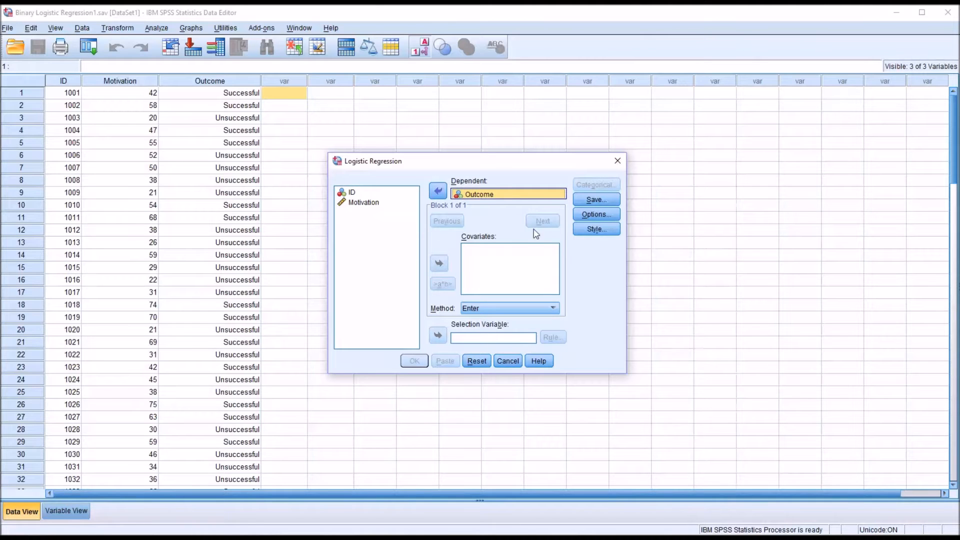
mouse_move(464, 245)
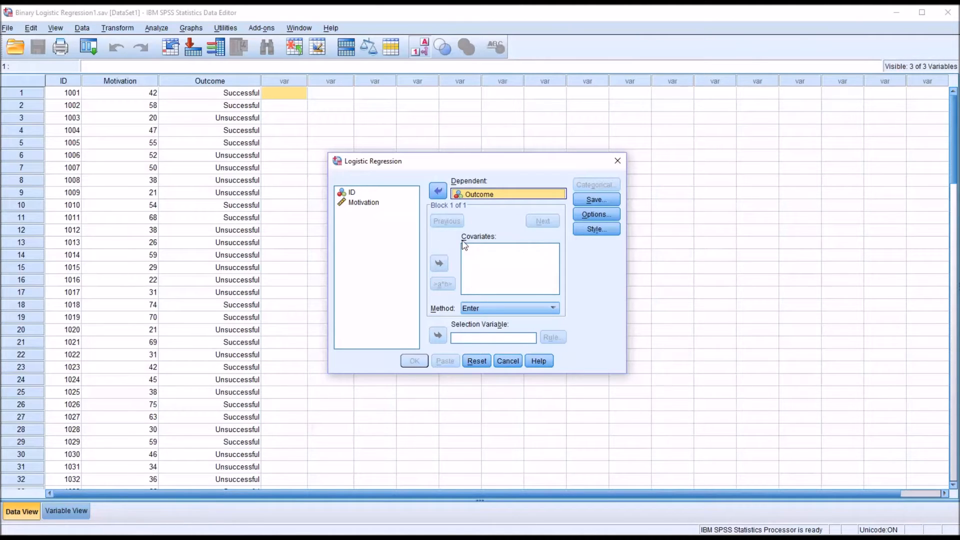
mouse_move(366, 214)
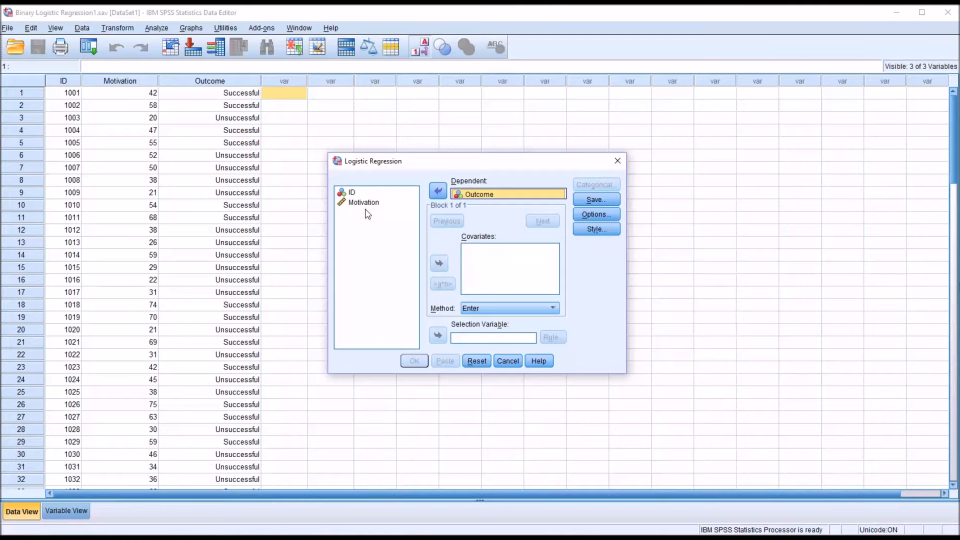
click(439, 263)
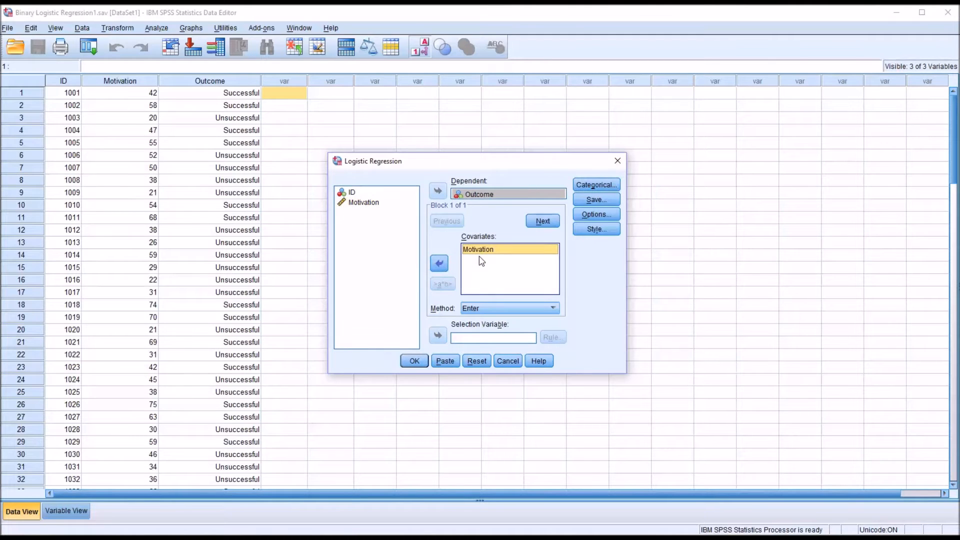
mouse_move(477, 253)
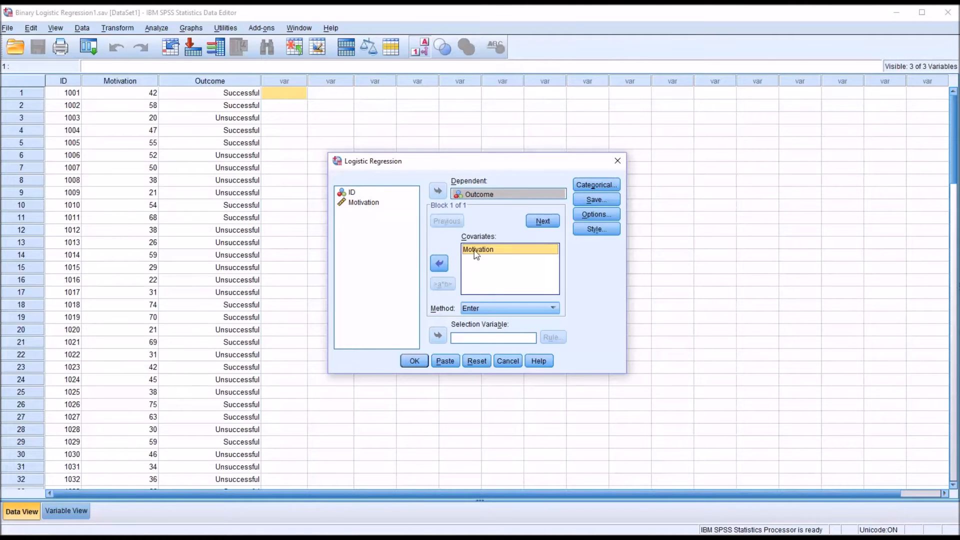
mouse_move(495, 259)
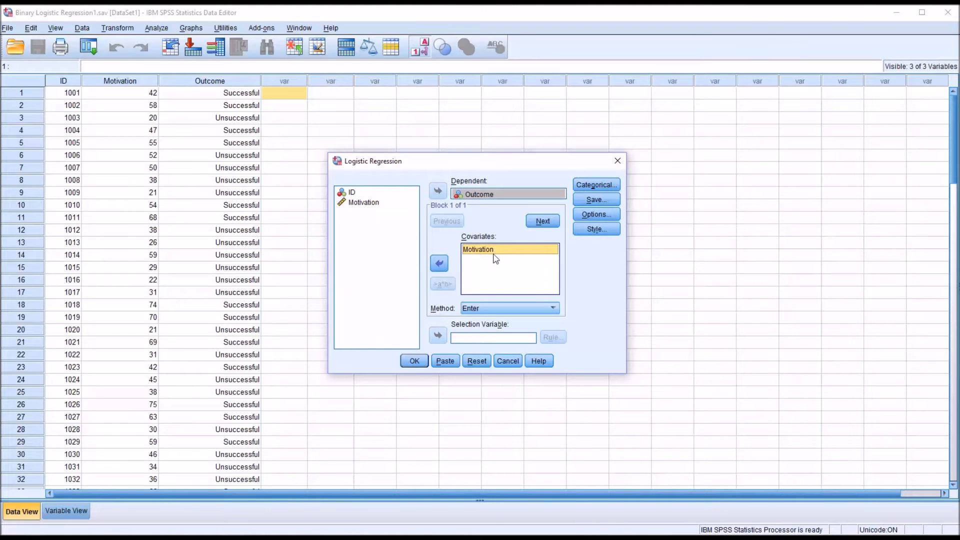
- Check the Categorical settings without changes and move on to the Save choices
click(594, 184)
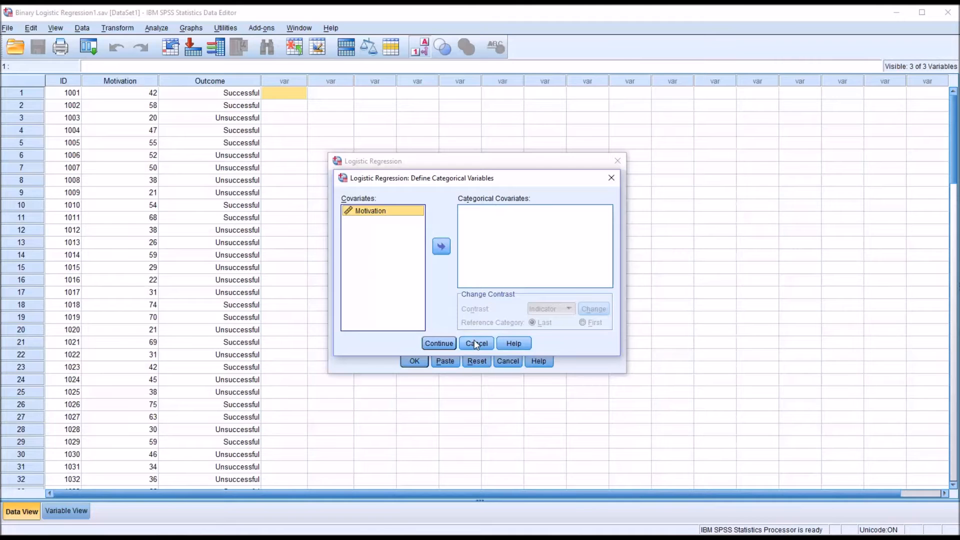
click(476, 343)
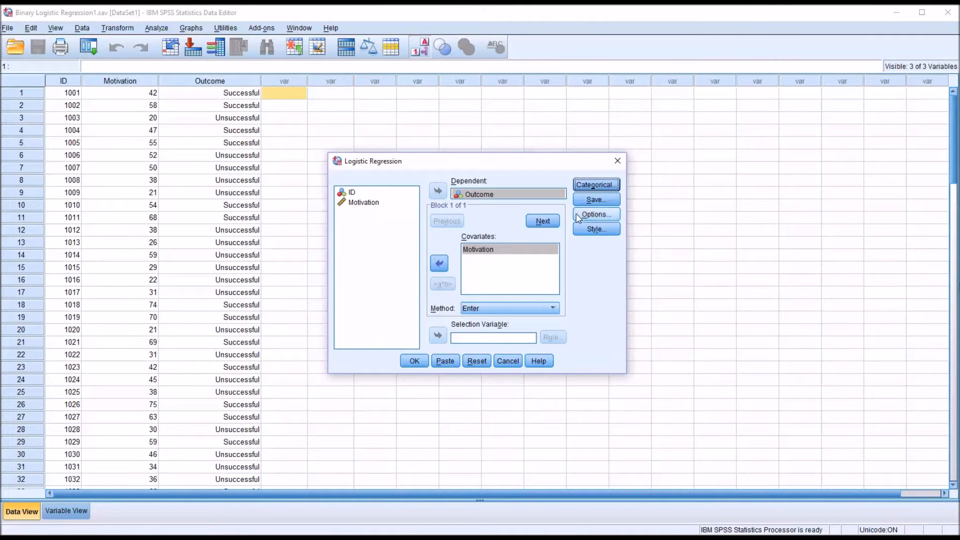
click(595, 199)
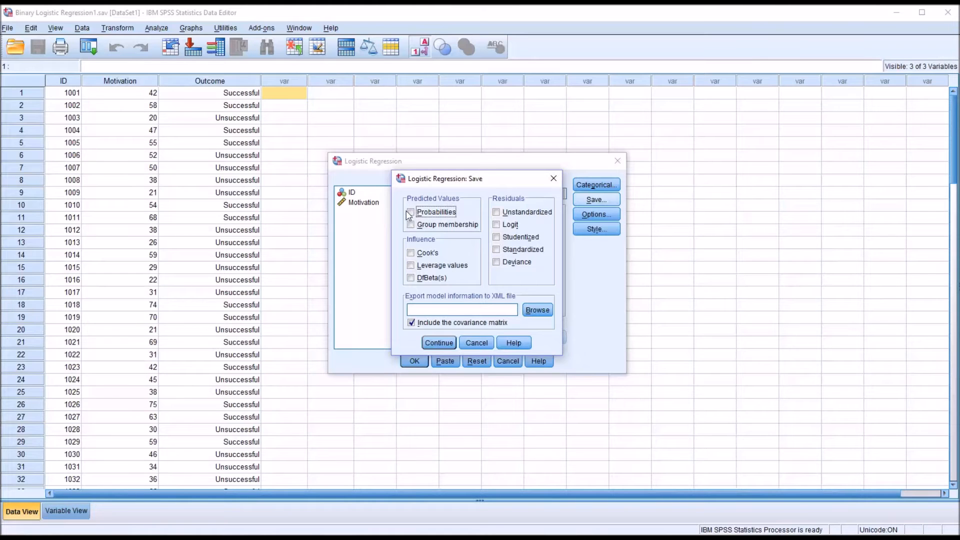
- Save predicted probabilities and request classification plots, Hosmer-Lemeshow test and CI for exp(B)
click(411, 224)
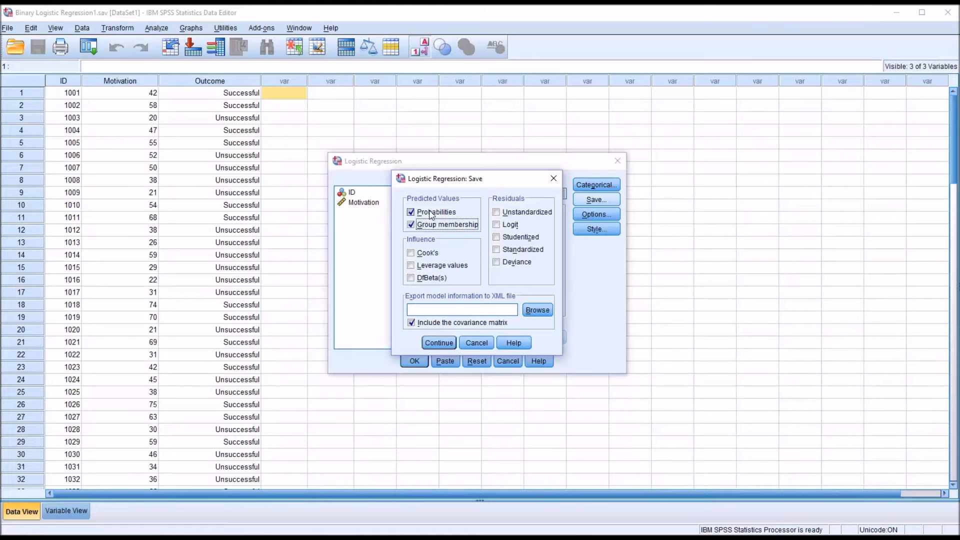
mouse_move(456, 215)
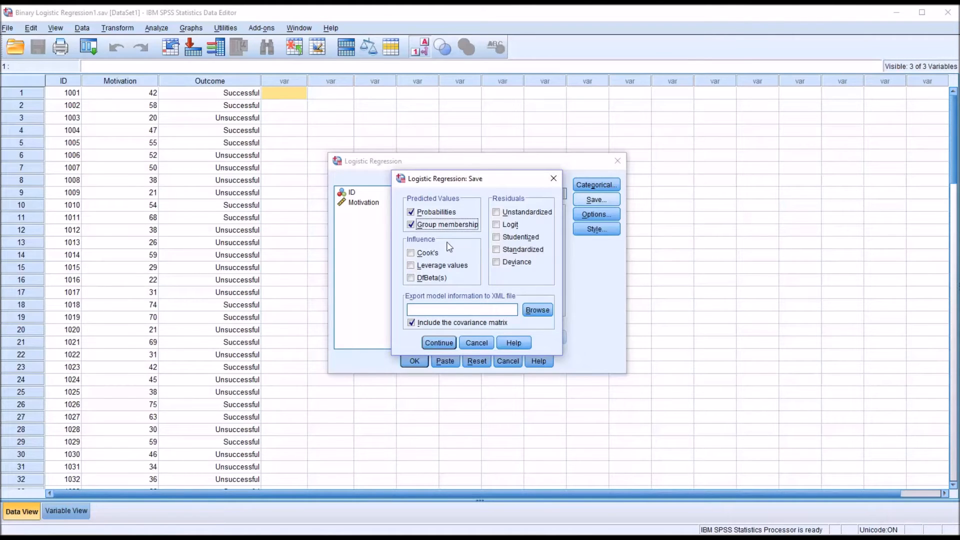
mouse_move(462, 230)
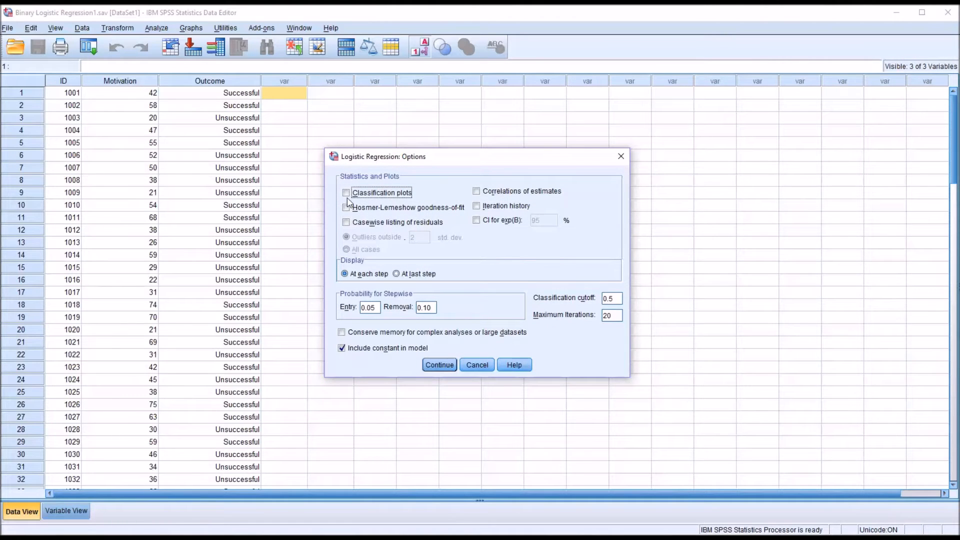
click(345, 192)
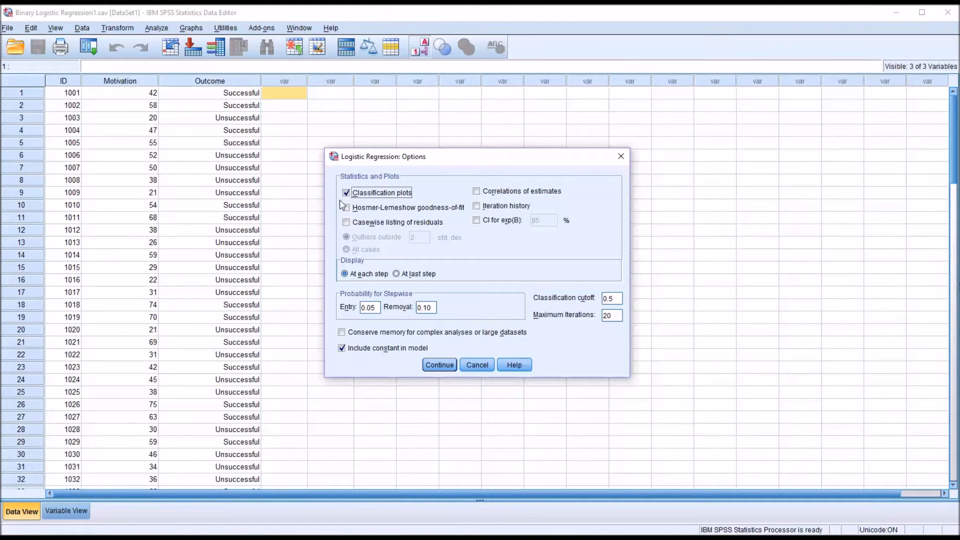
click(346, 207)
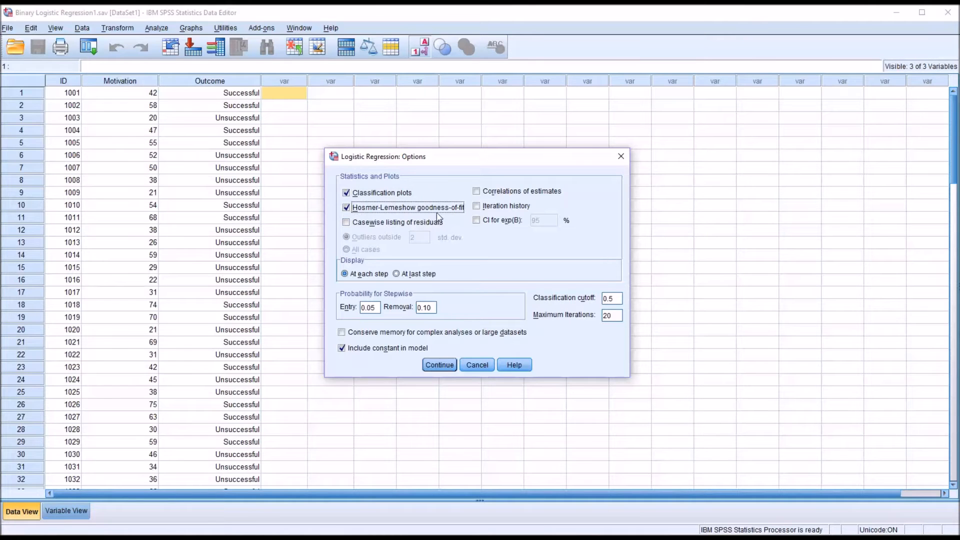
click(477, 220)
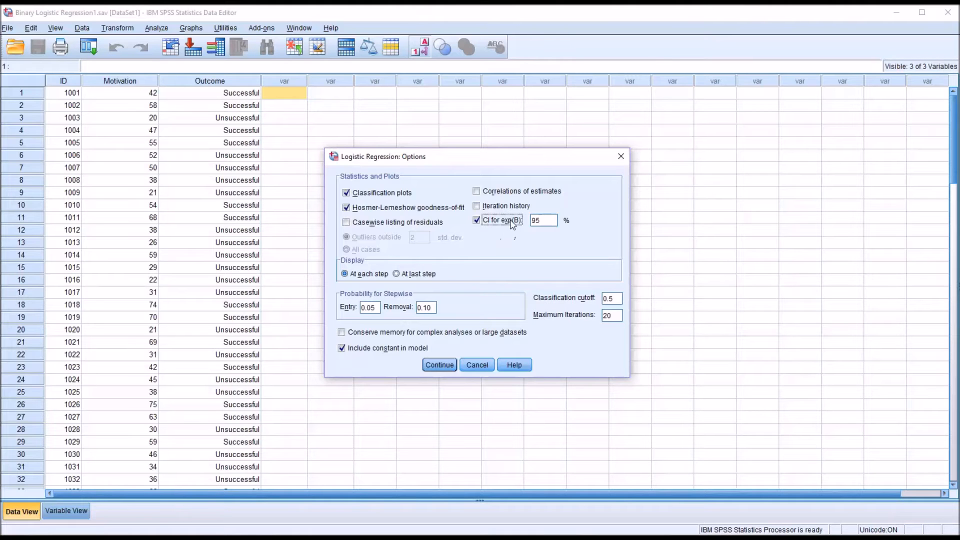
click(439, 364)
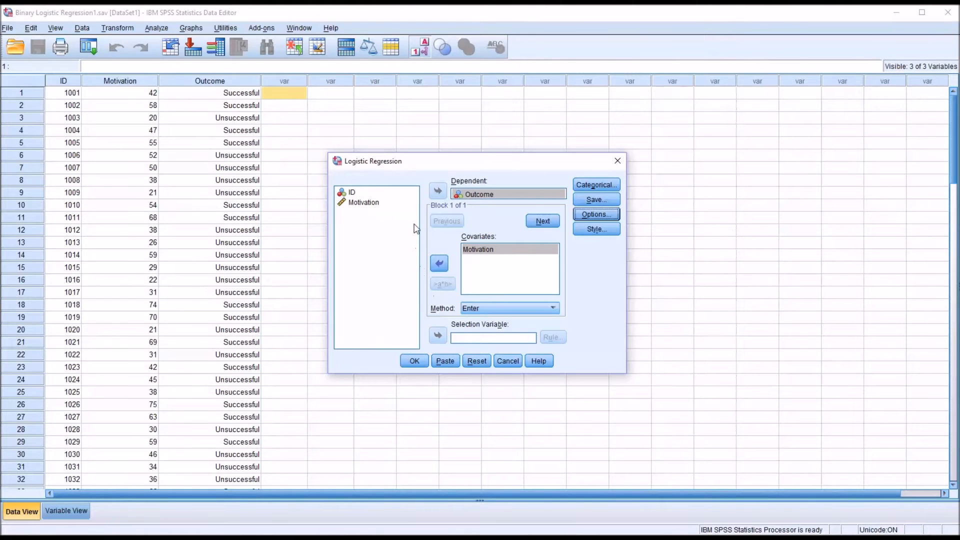
- Run the logistic regression from the main dialog
click(414, 361)
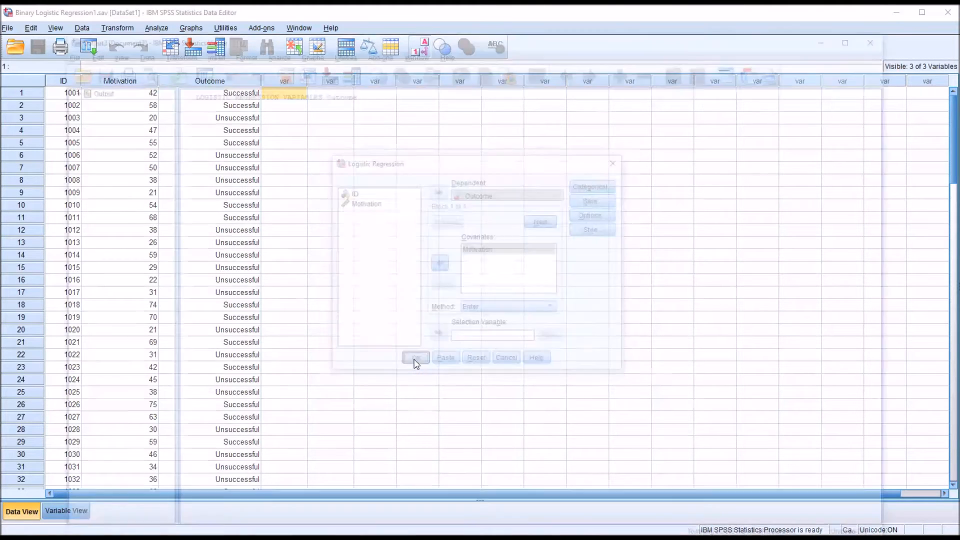
click(415, 357)
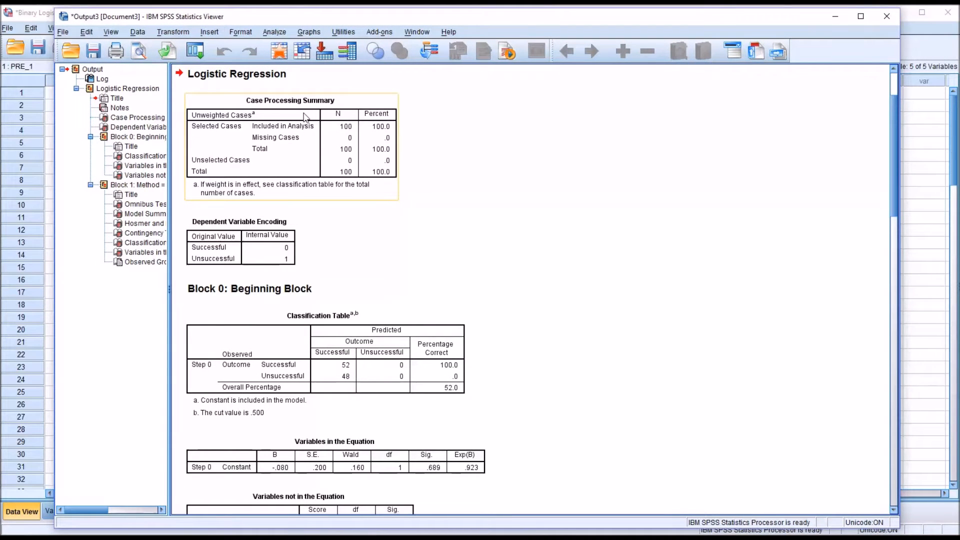
mouse_move(383, 141)
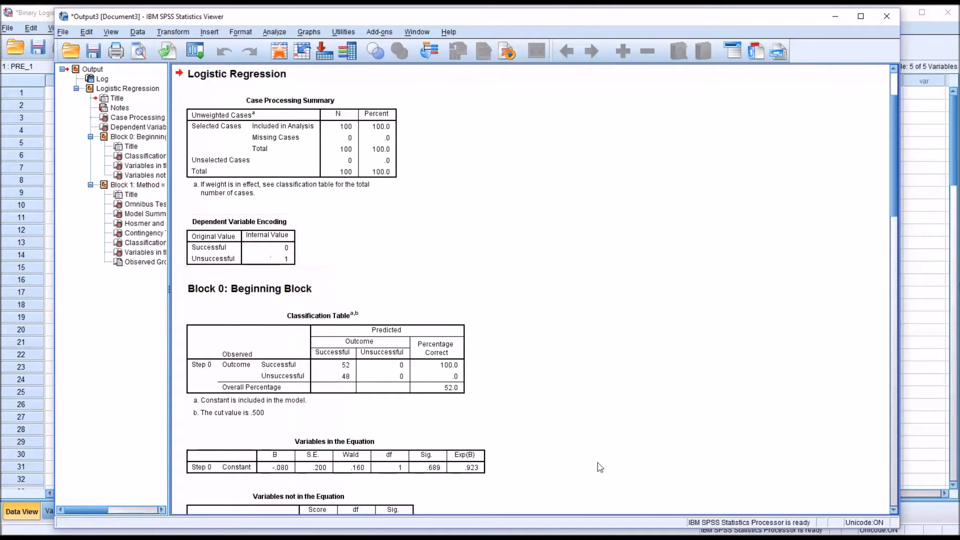
- Examine the Block 0 classification table in the Output Viewer and move further down
click(334, 341)
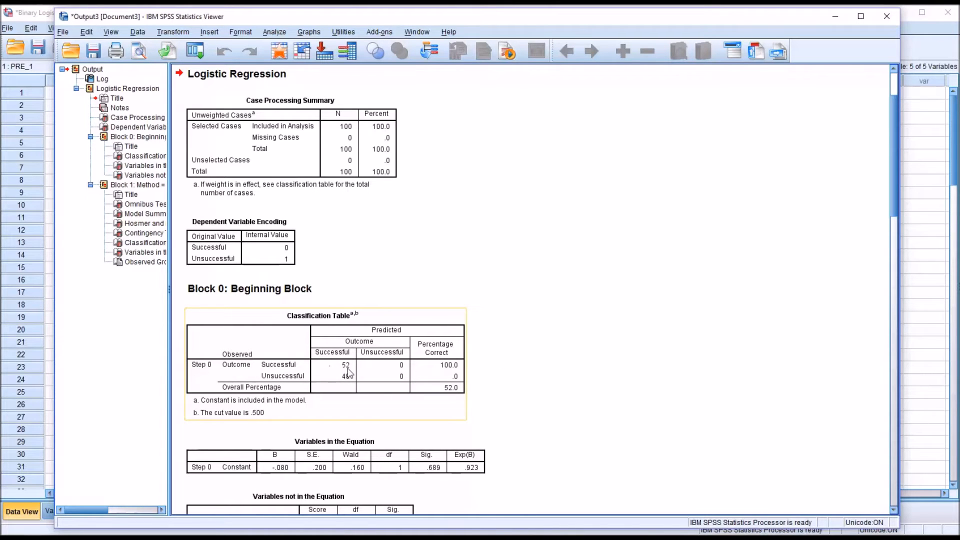
mouse_move(345, 372)
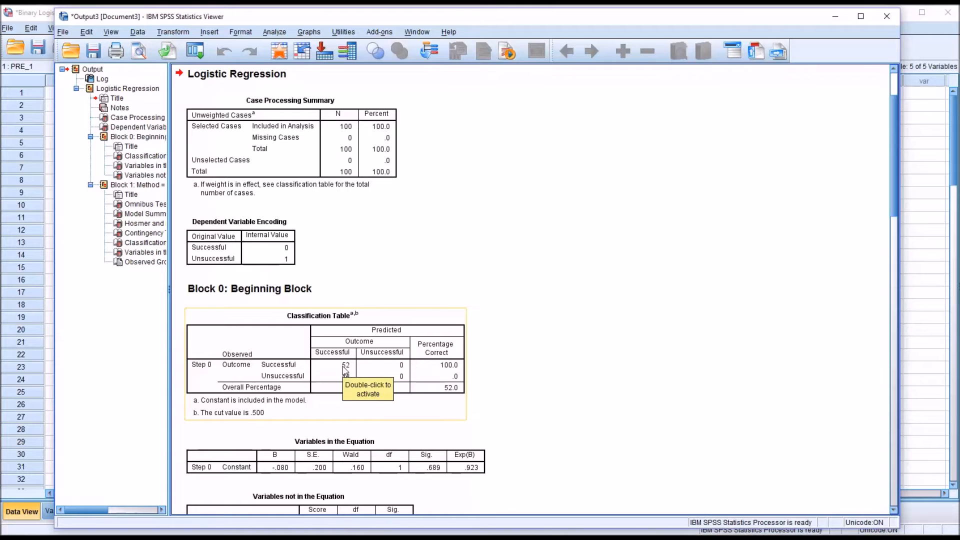
mouse_move(383, 379)
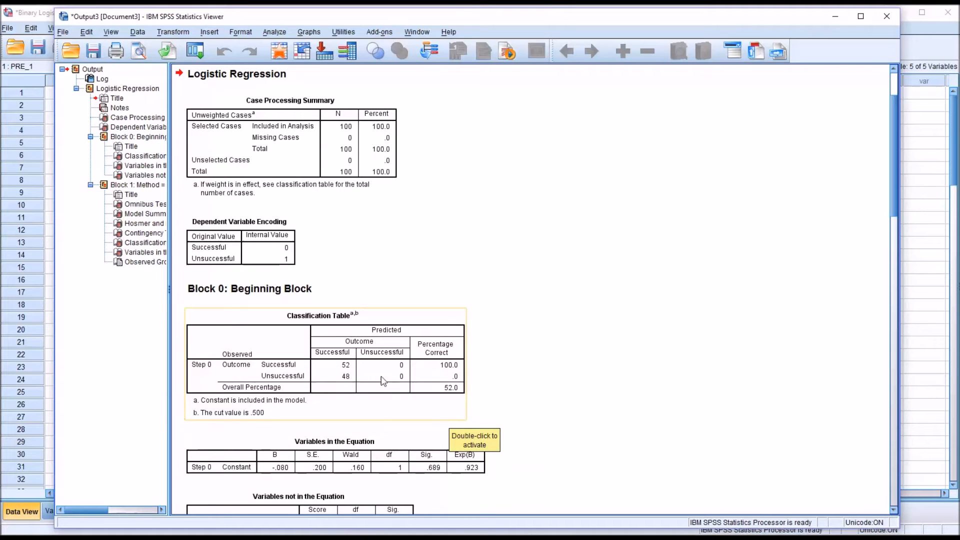
scroll(down, 3)
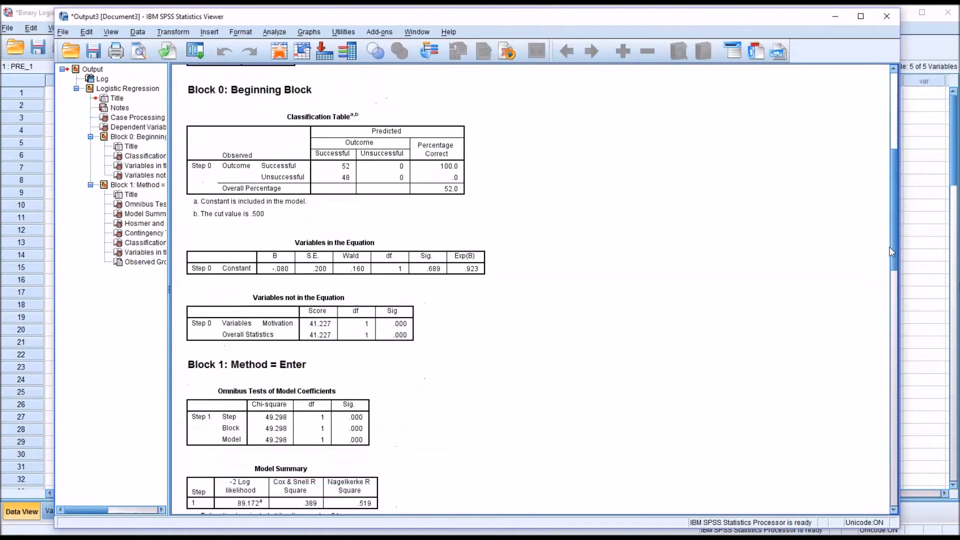
- Scroll through Omnibus Tests, Model Summary and Hosmer-Lemeshow down to the Step 1 classification table
scroll(down, 3)
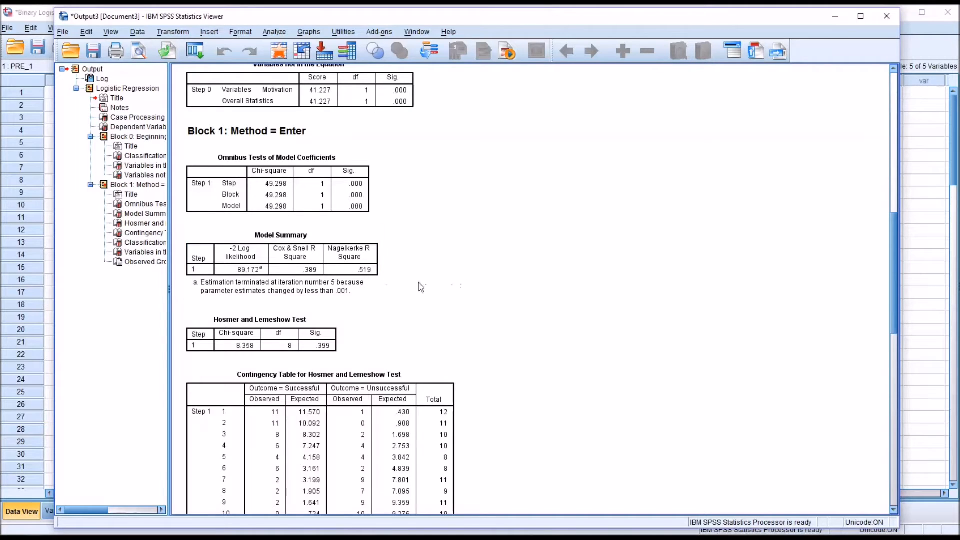
mouse_move(381, 291)
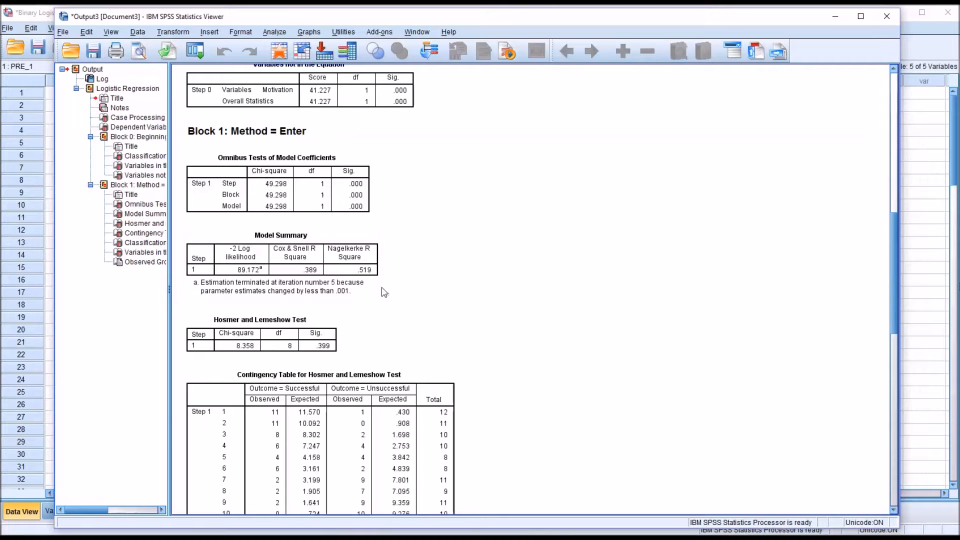
mouse_move(518, 318)
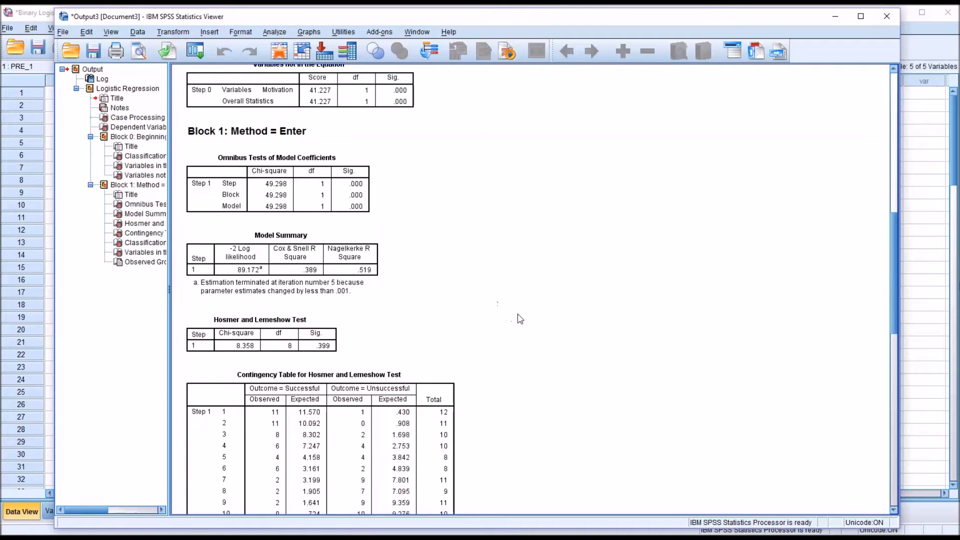
mouse_move(629, 350)
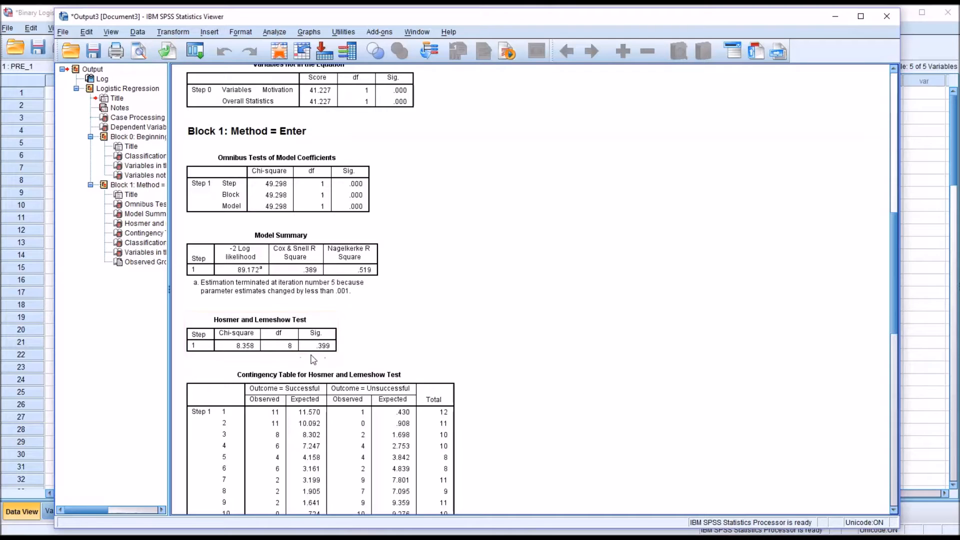
mouse_move(324, 360)
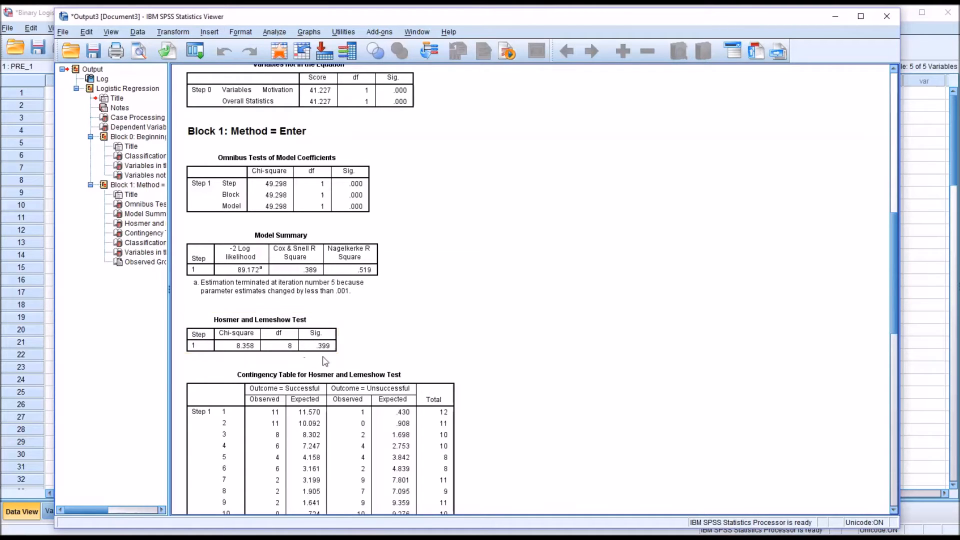
click(260, 334)
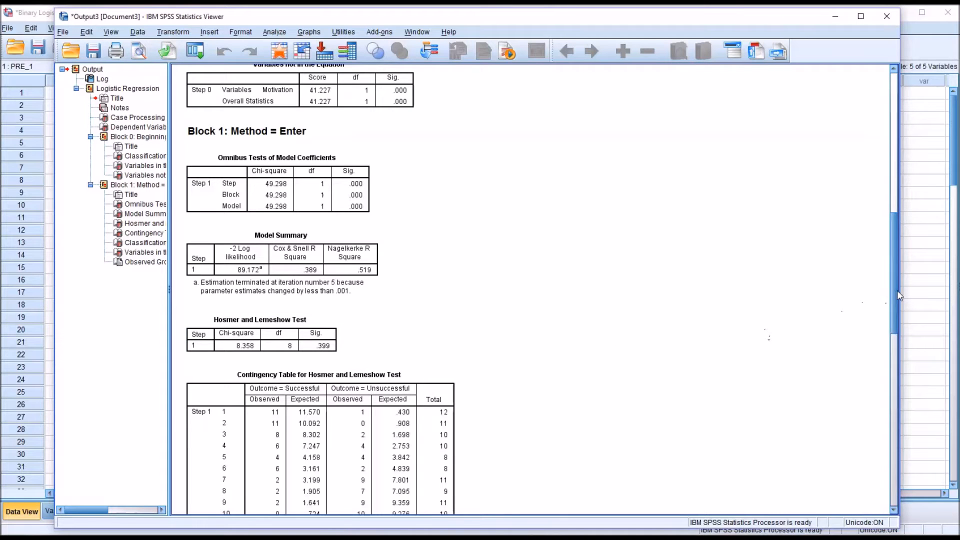
scroll(down, 3)
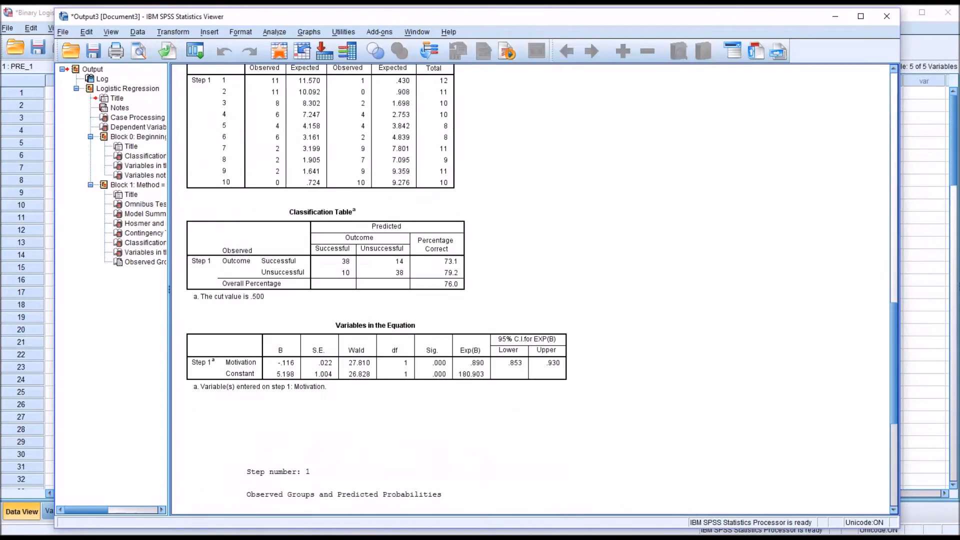
click(343, 251)
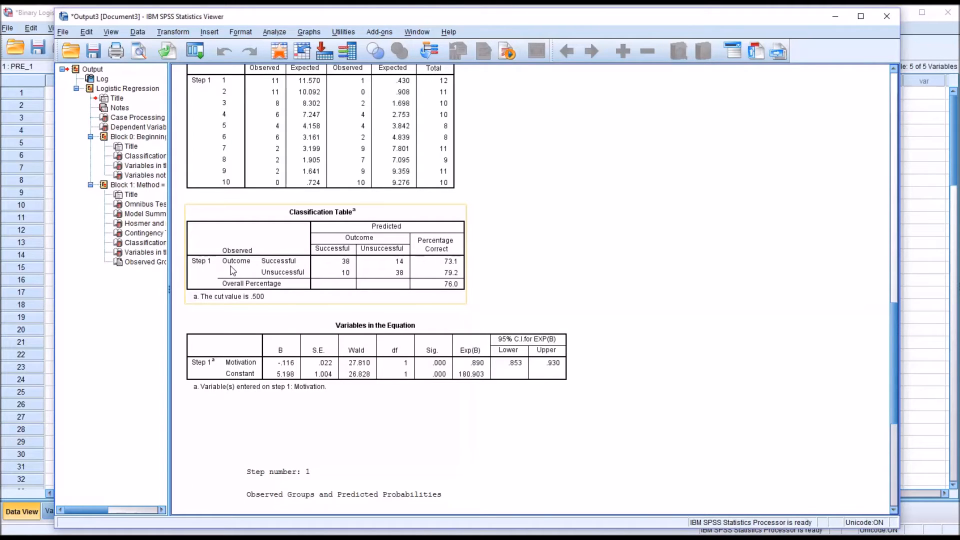
mouse_move(366, 231)
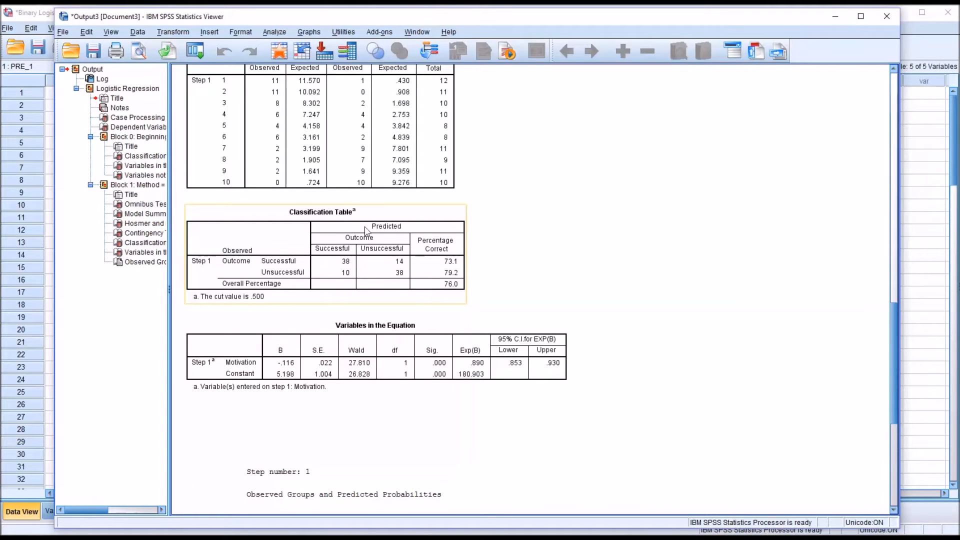
mouse_move(253, 270)
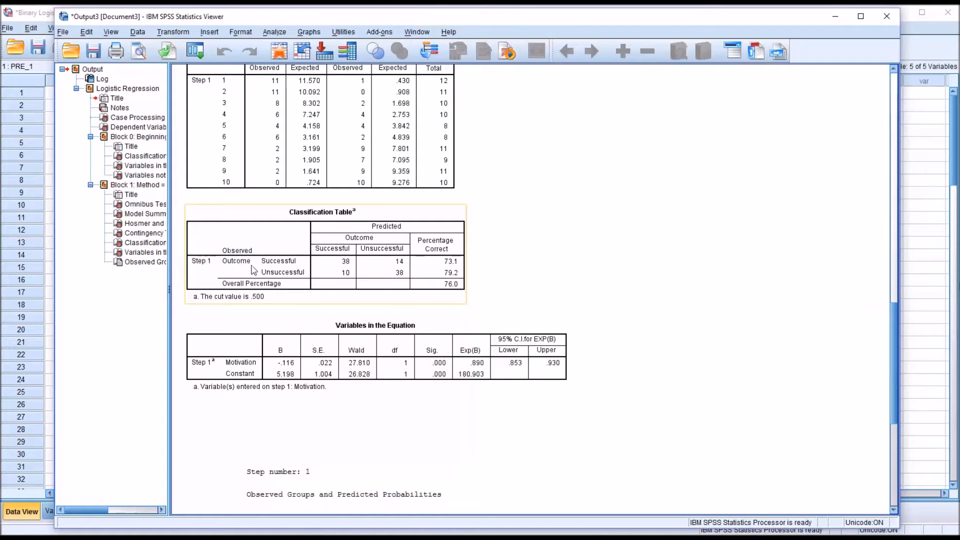
mouse_move(289, 274)
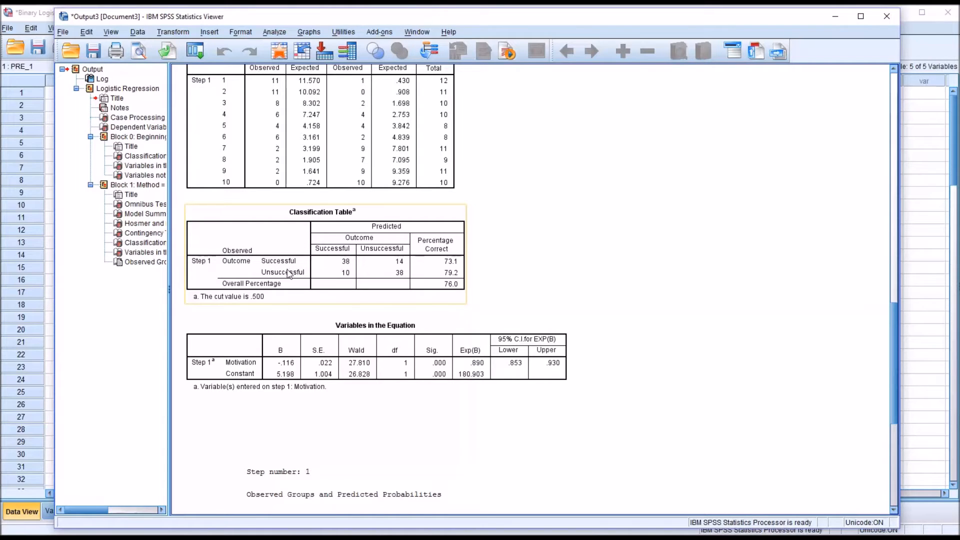
mouse_move(328, 268)
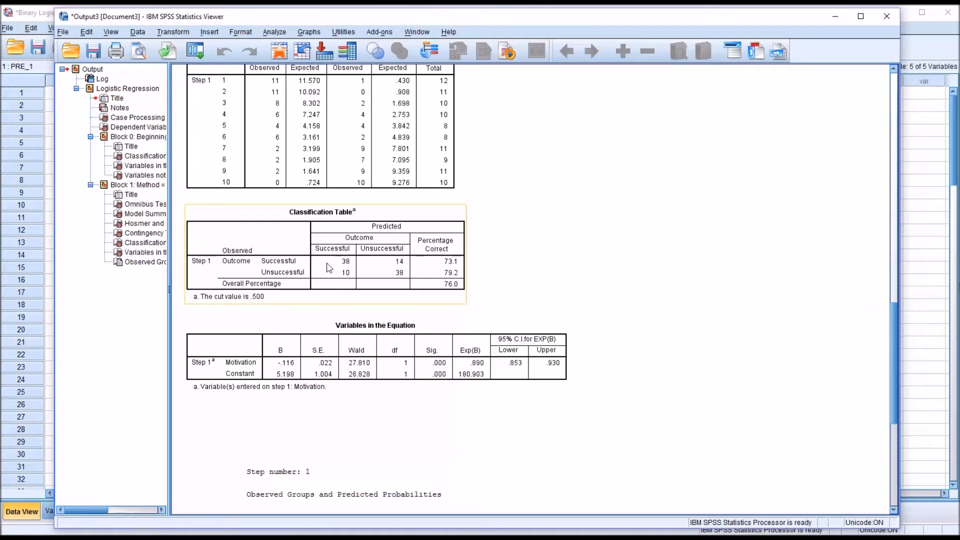
mouse_move(239, 267)
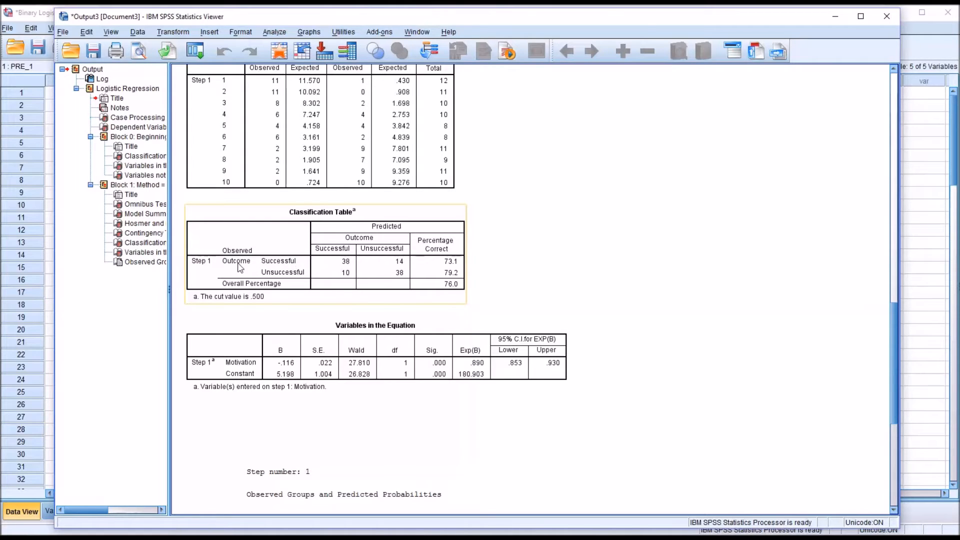
mouse_move(378, 231)
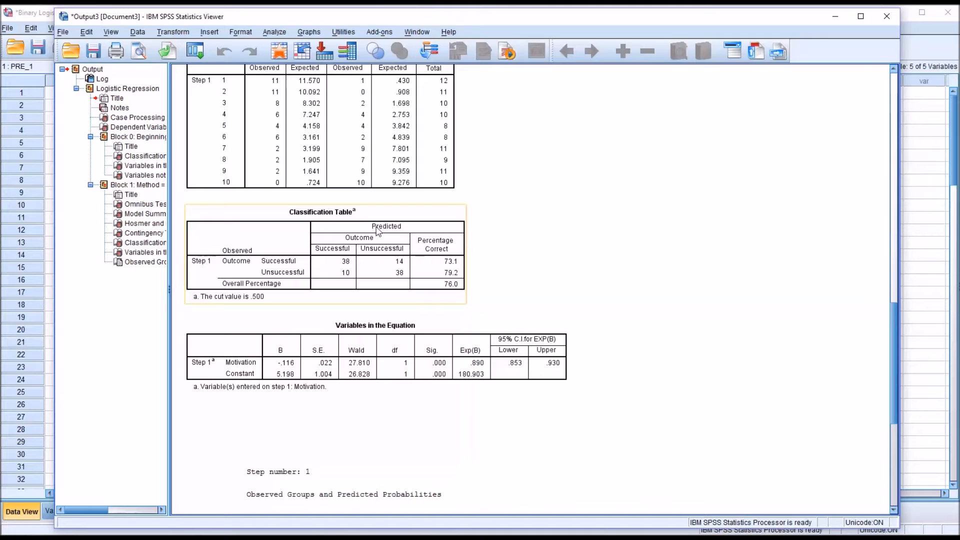
mouse_move(346, 266)
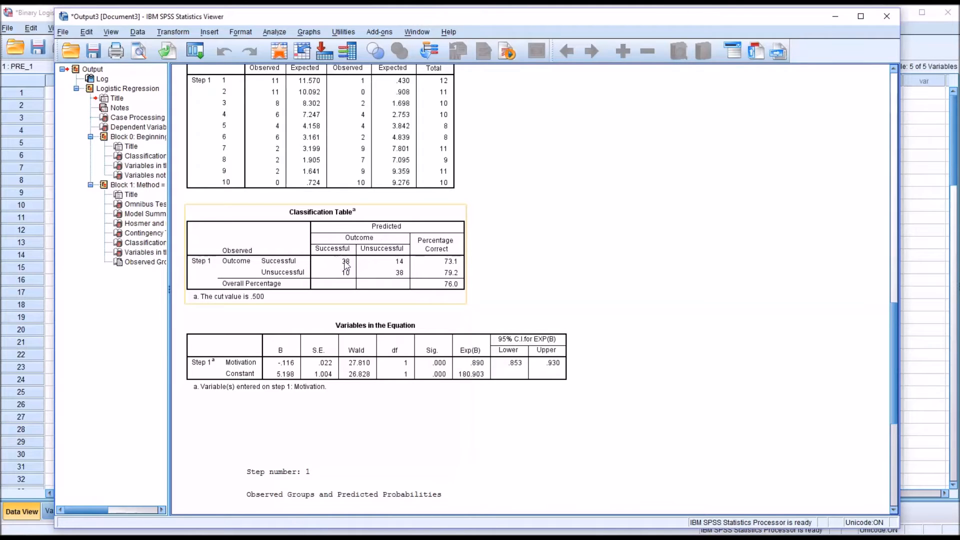
mouse_move(400, 269)
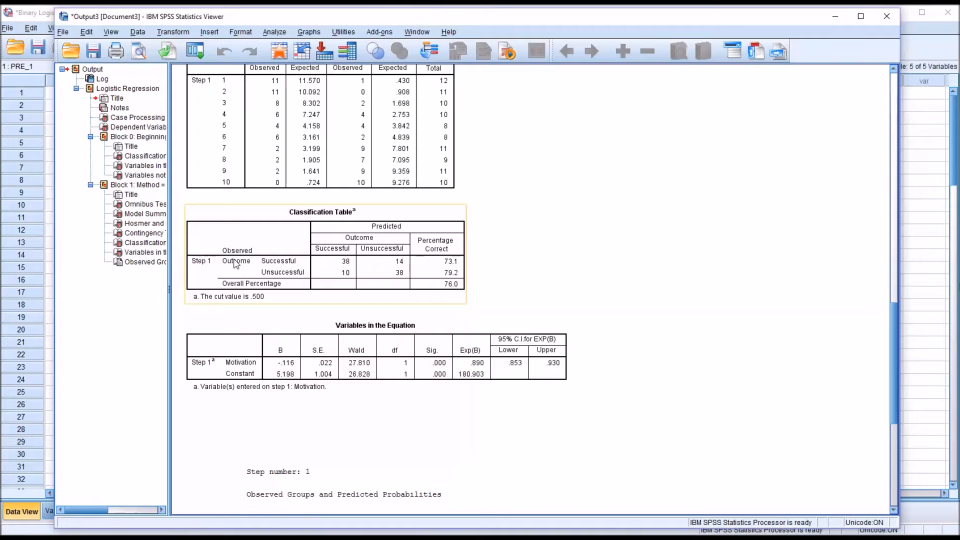
mouse_move(393, 266)
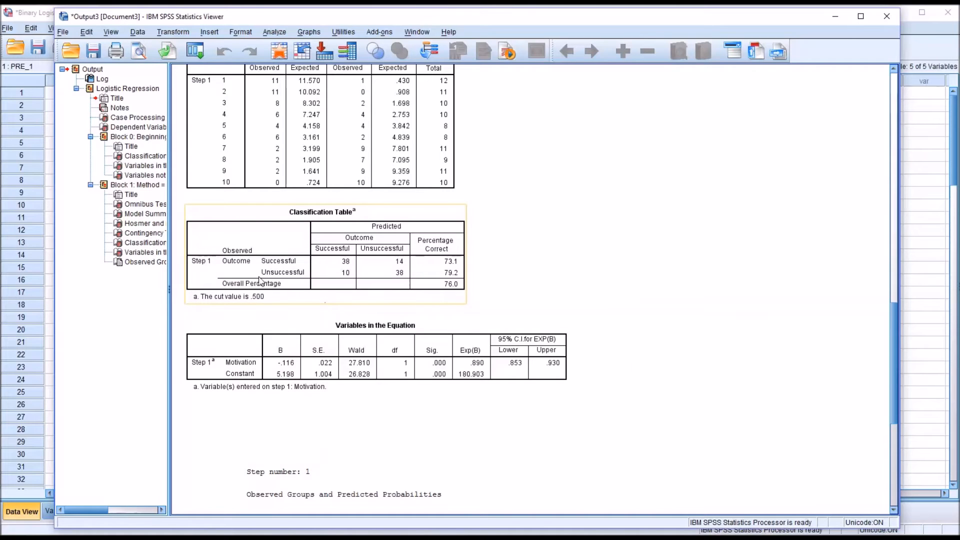
mouse_move(254, 274)
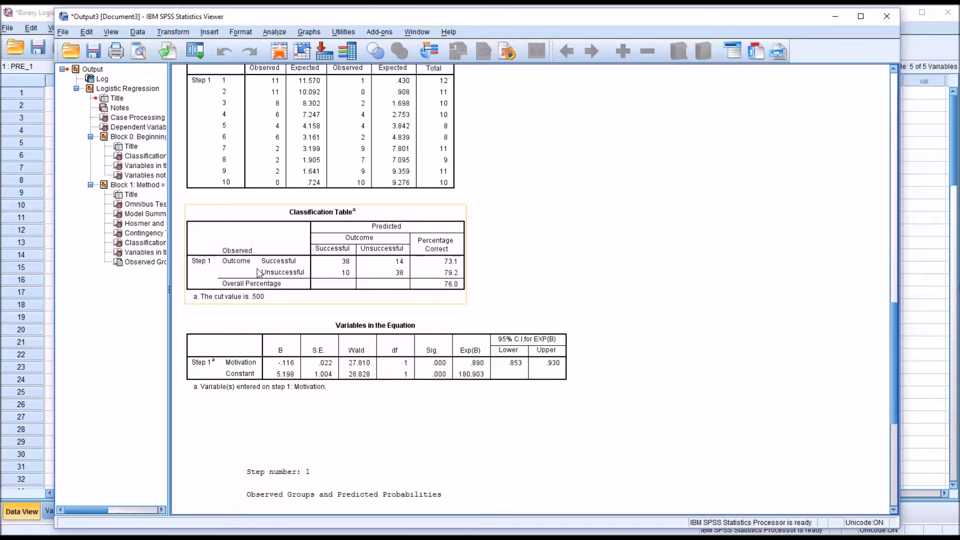
mouse_move(286, 277)
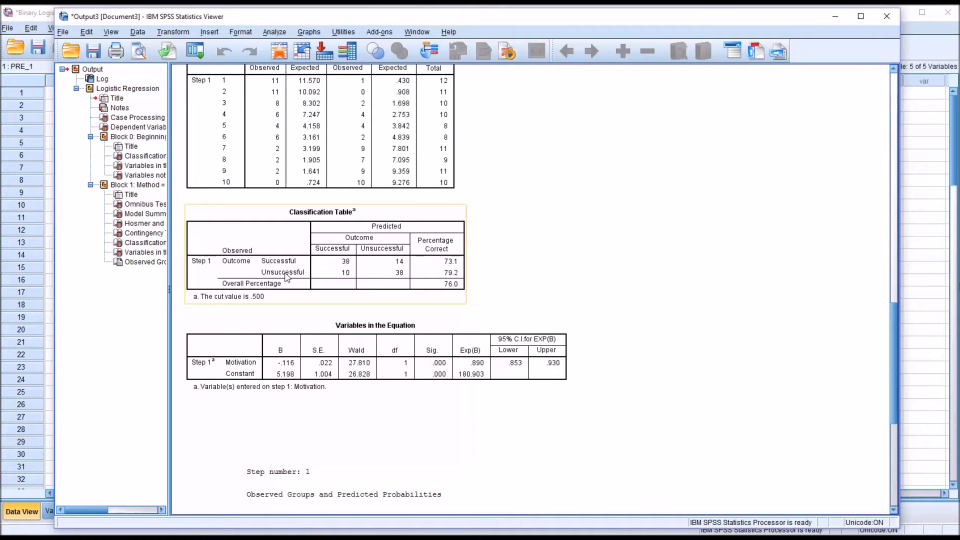
mouse_move(272, 274)
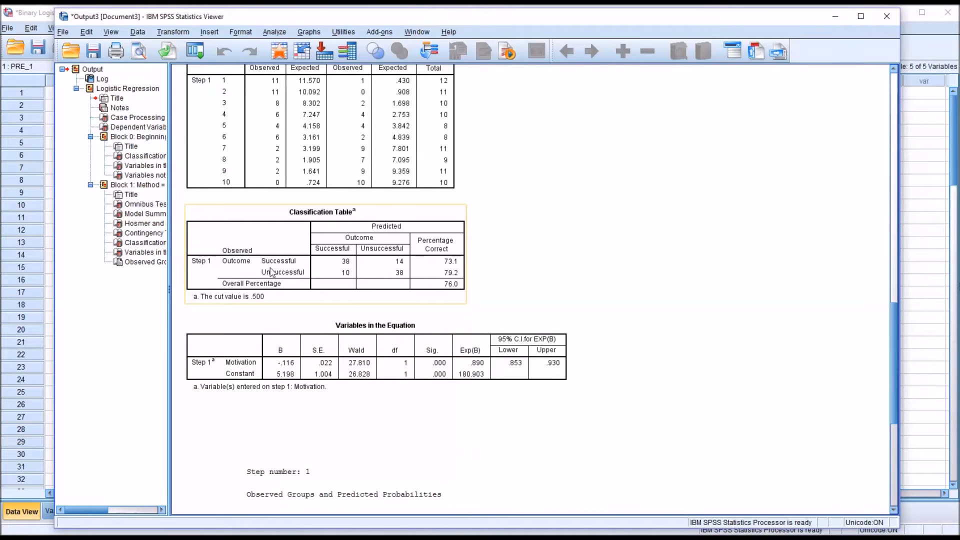
mouse_move(339, 276)
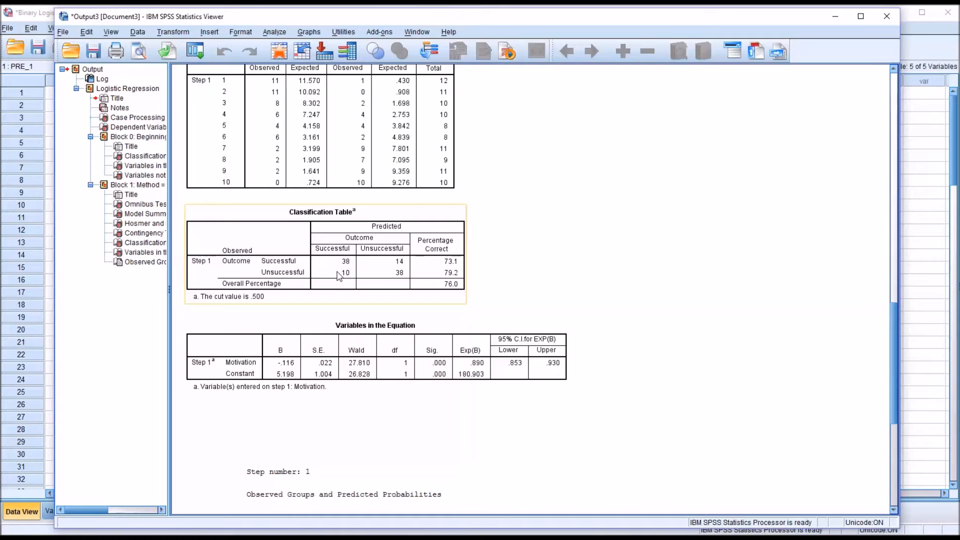
mouse_move(408, 274)
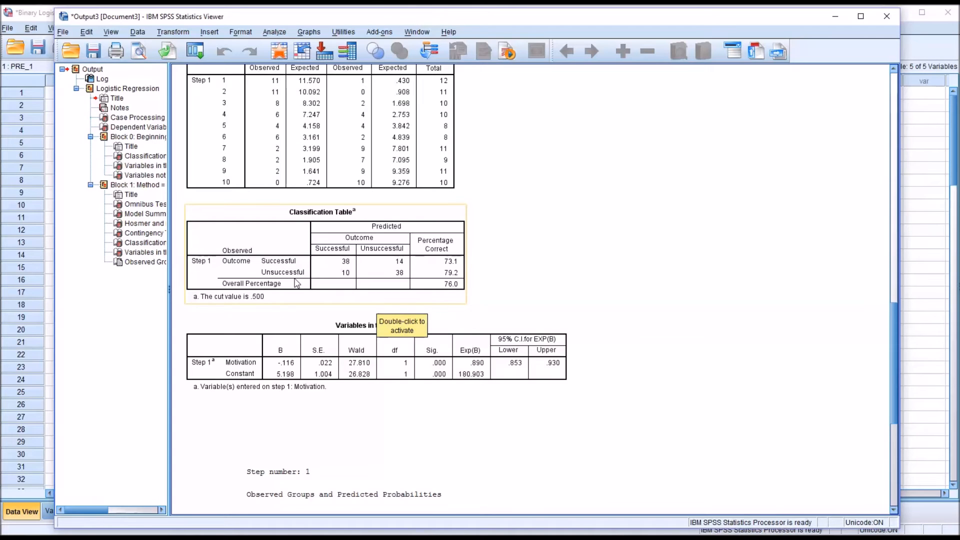
mouse_move(399, 279)
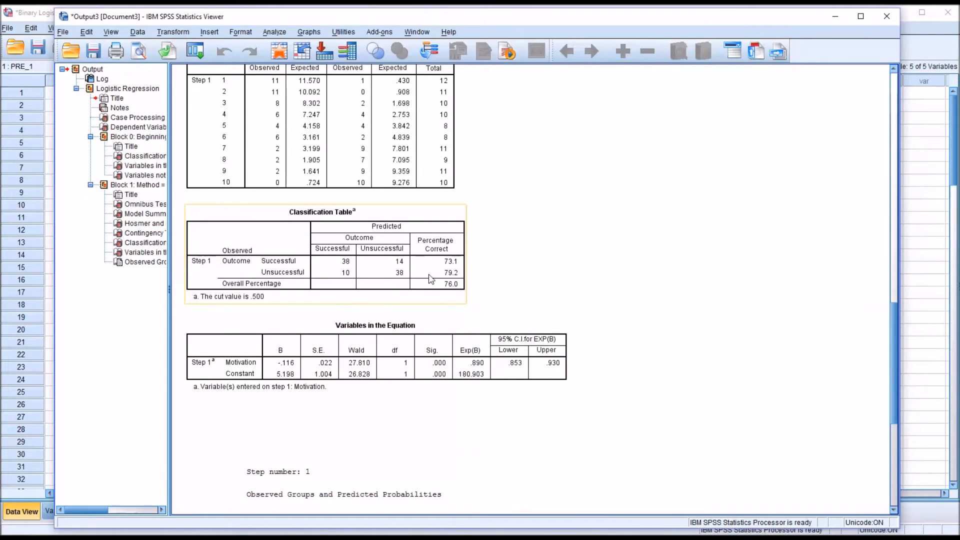
mouse_move(384, 262)
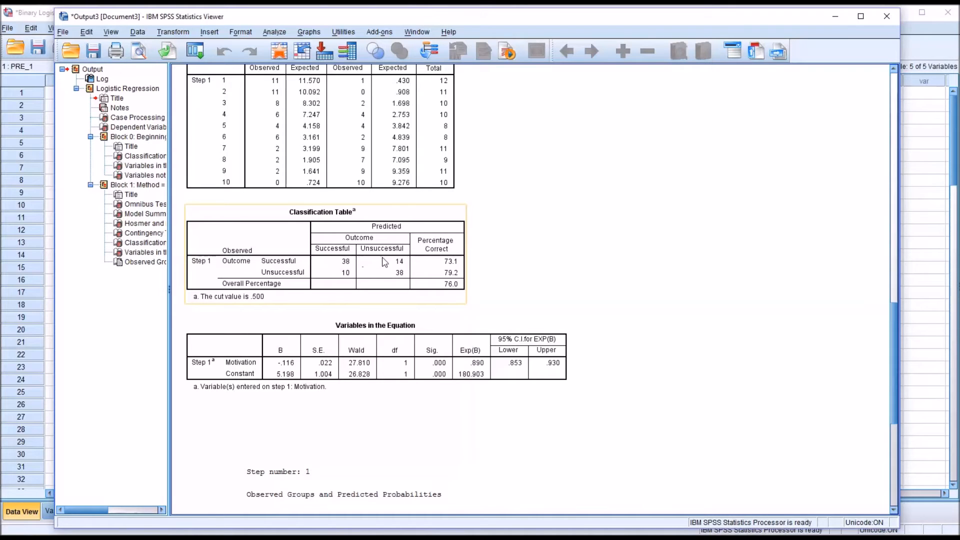
mouse_move(401, 238)
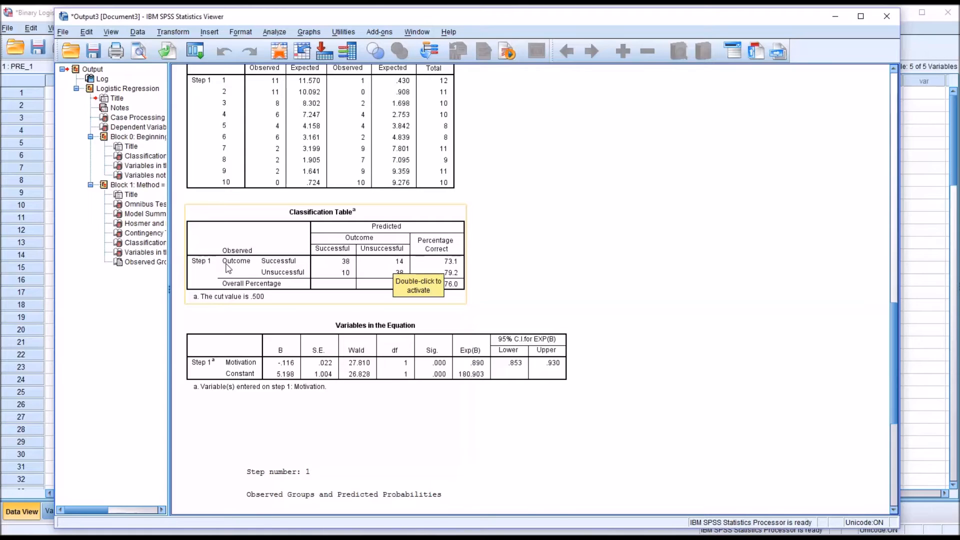
mouse_move(628, 398)
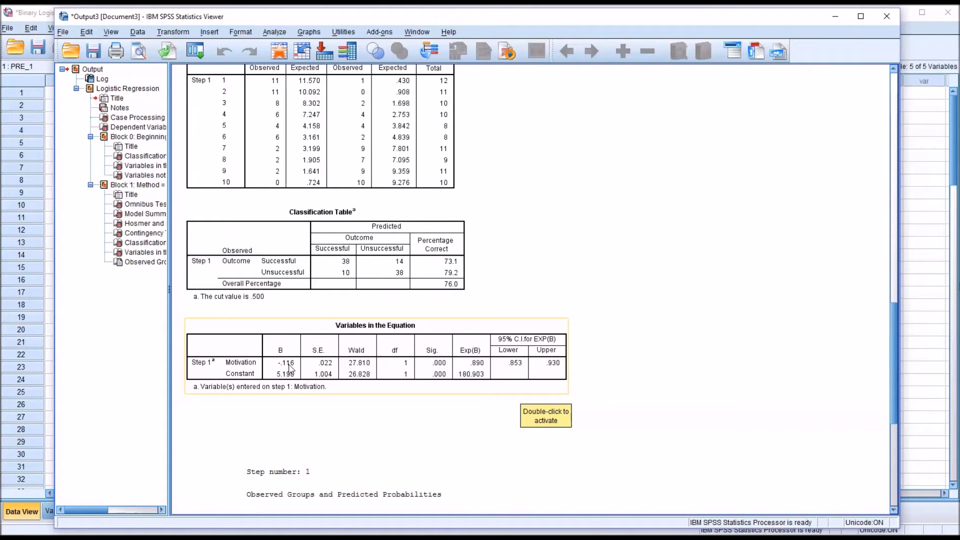
mouse_move(488, 373)
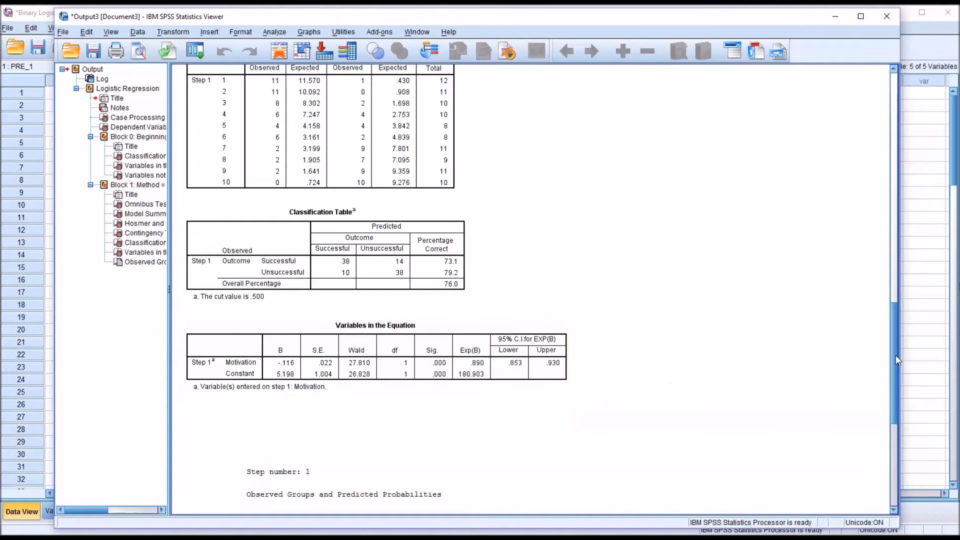
scroll(down, 3)
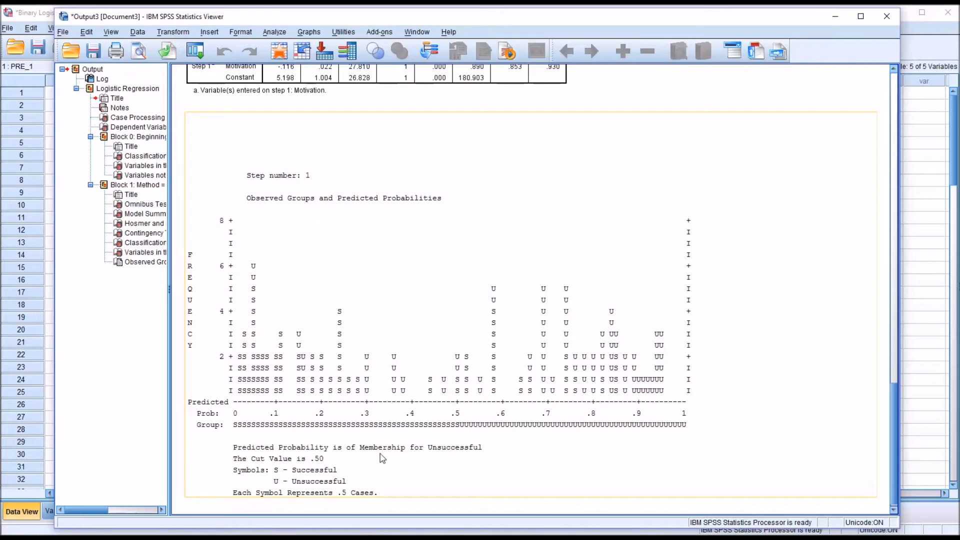
mouse_move(456, 462)
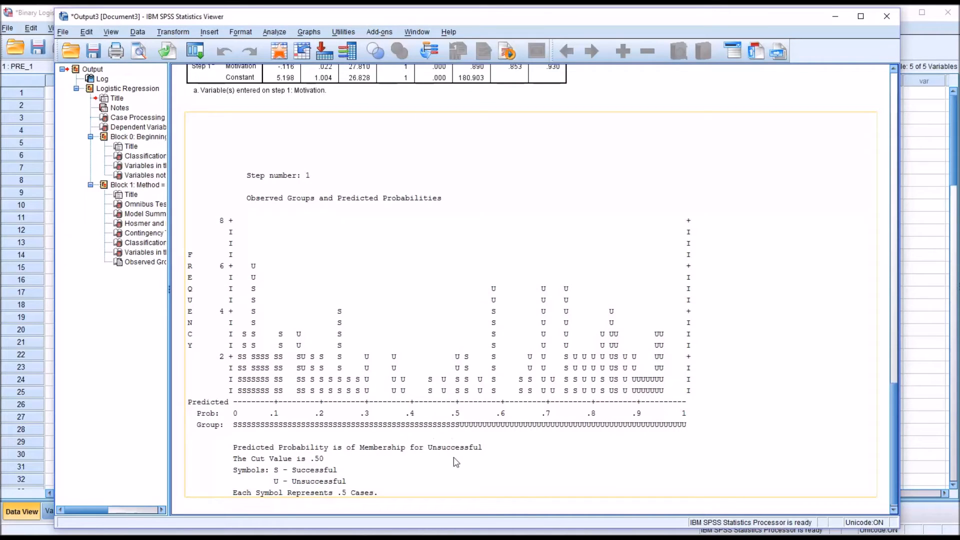
mouse_move(764, 436)
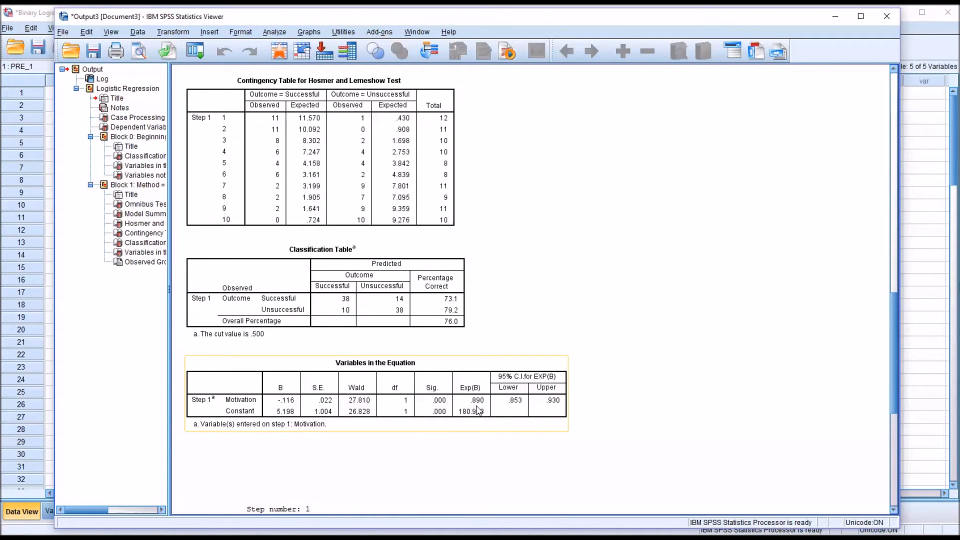
mouse_move(244, 412)
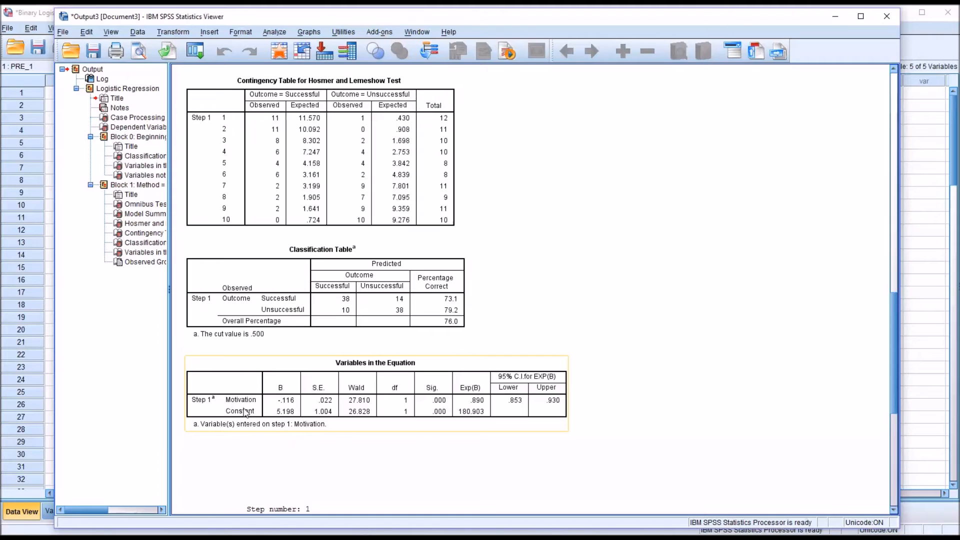
mouse_move(545, 404)
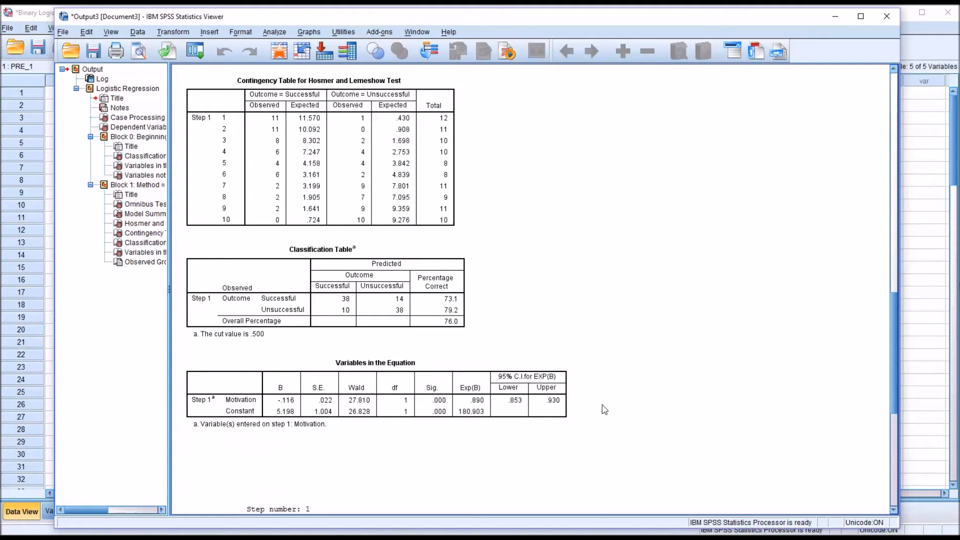
mouse_move(632, 417)
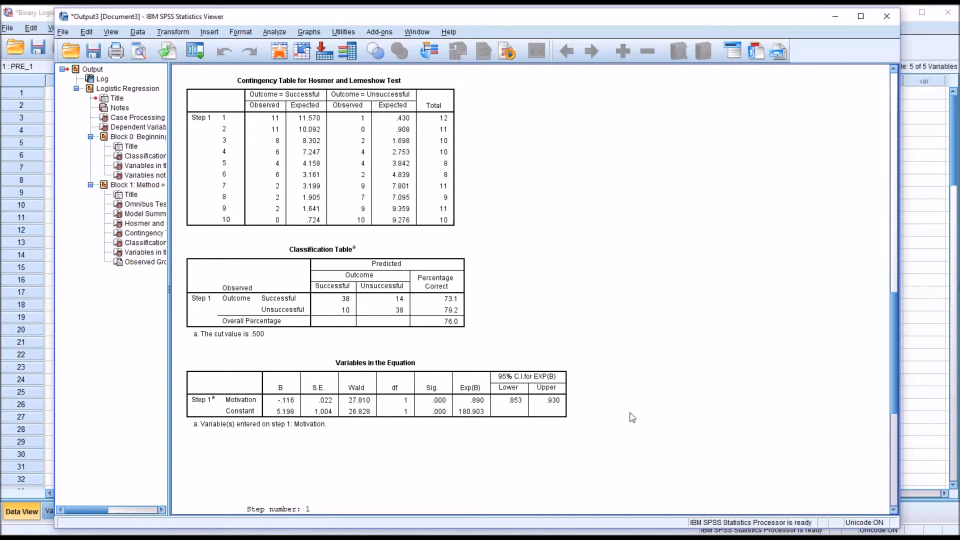
click(376, 392)
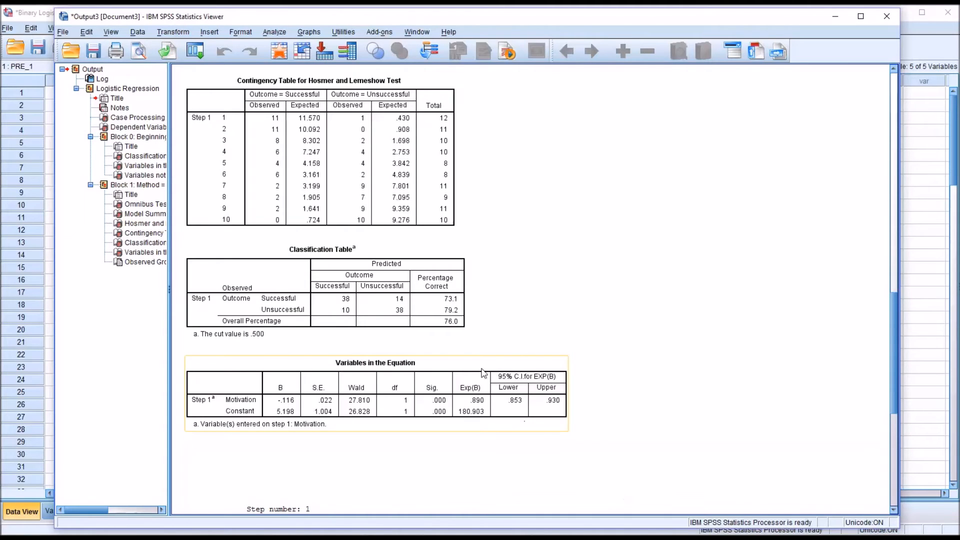
mouse_move(464, 410)
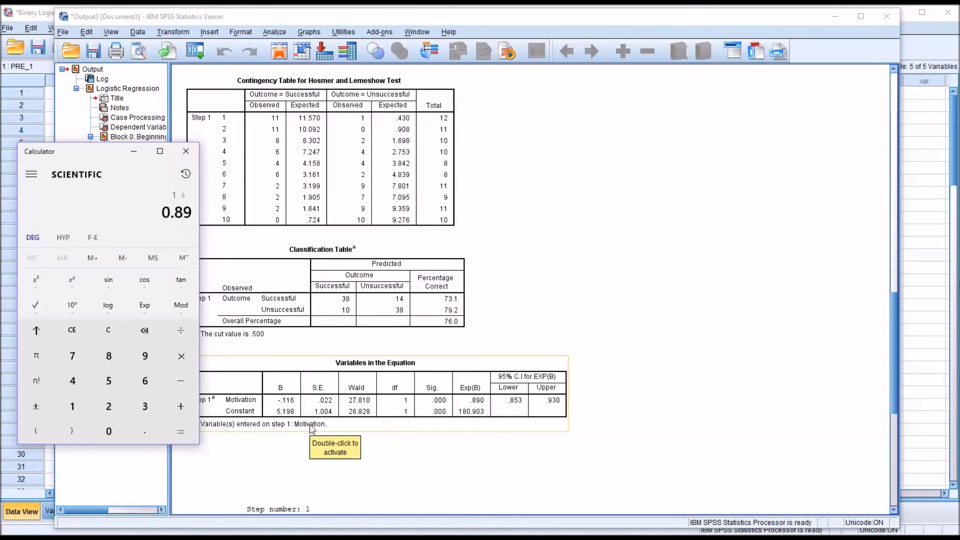
click(181, 432)
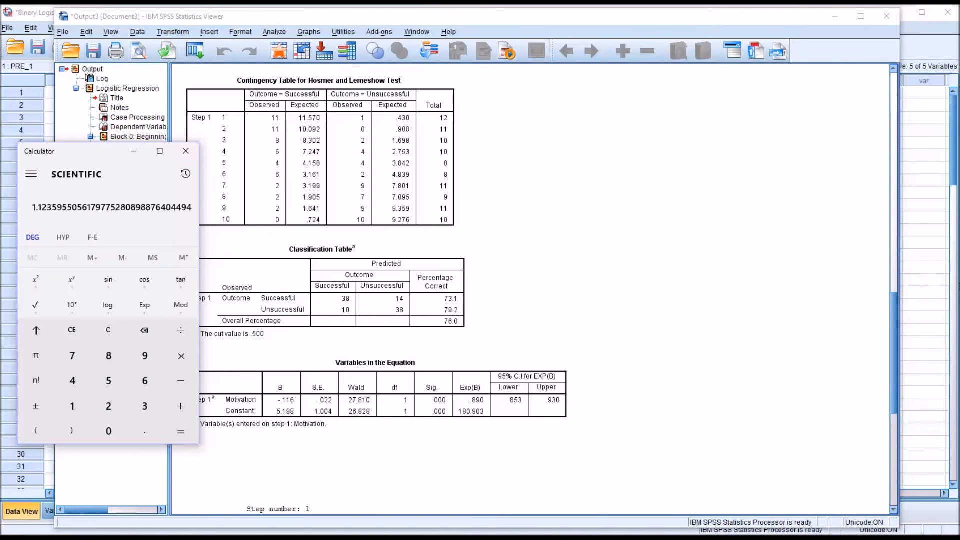
click(404, 410)
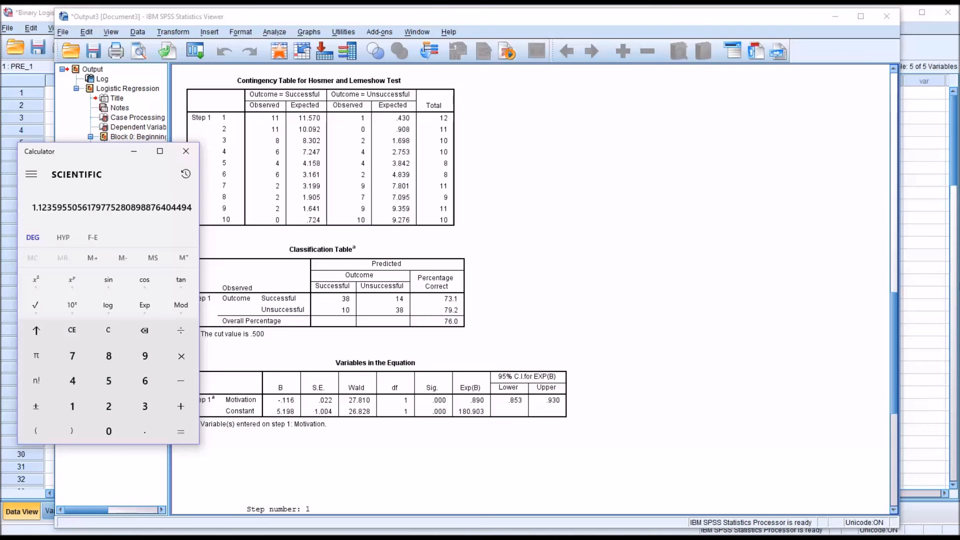
mouse_move(43, 216)
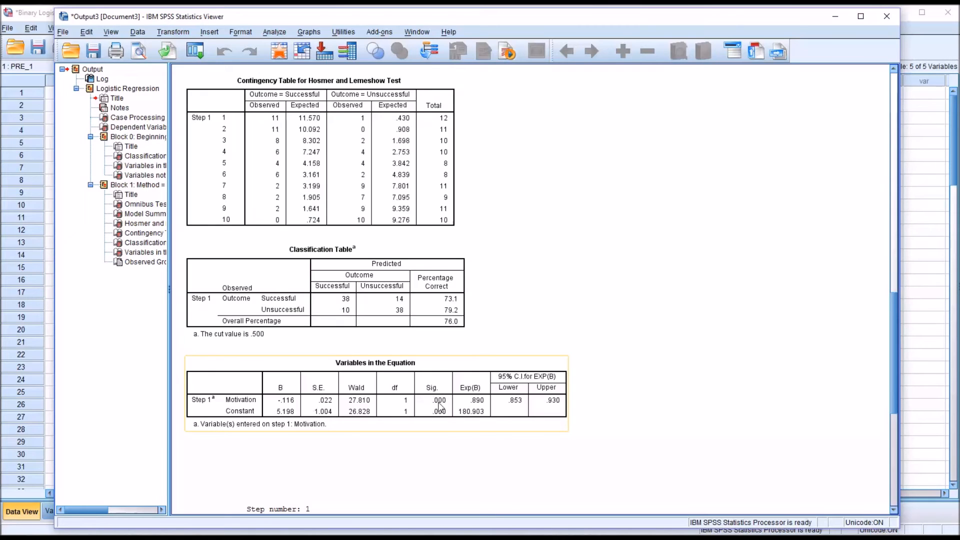
mouse_move(471, 407)
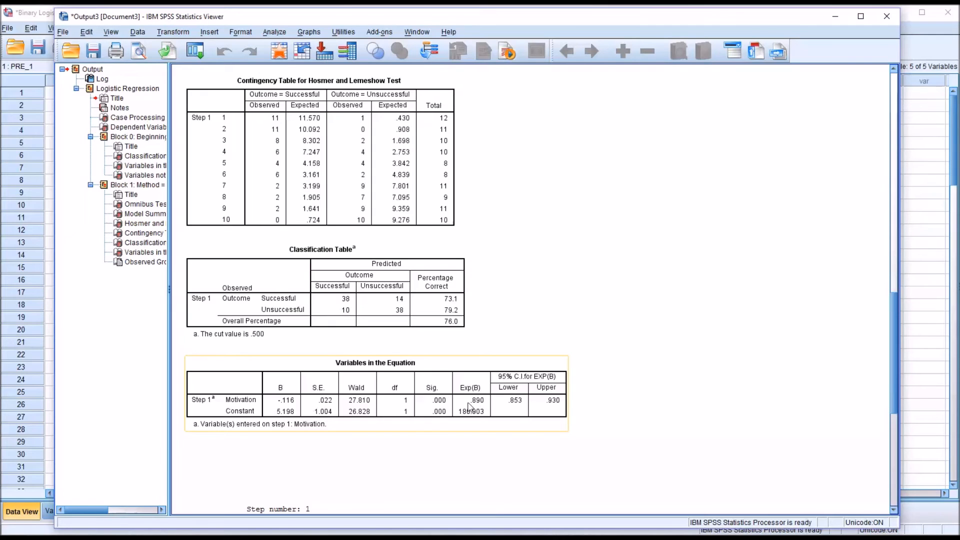
mouse_move(455, 378)
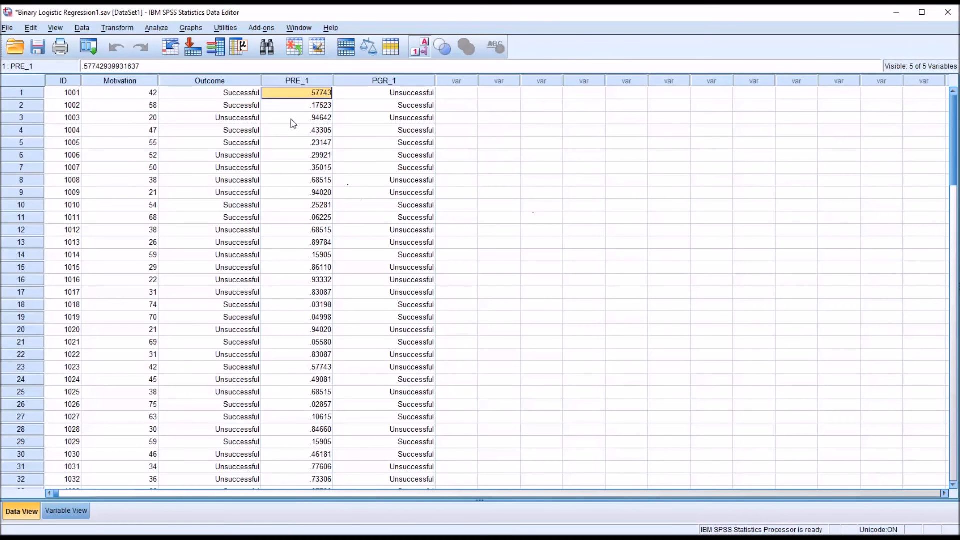
mouse_move(297, 92)
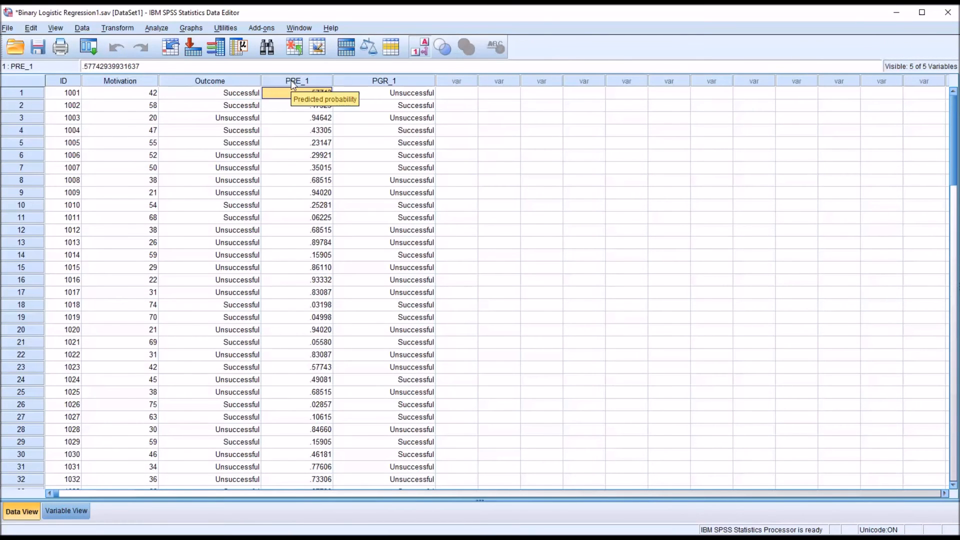
mouse_move(384, 80)
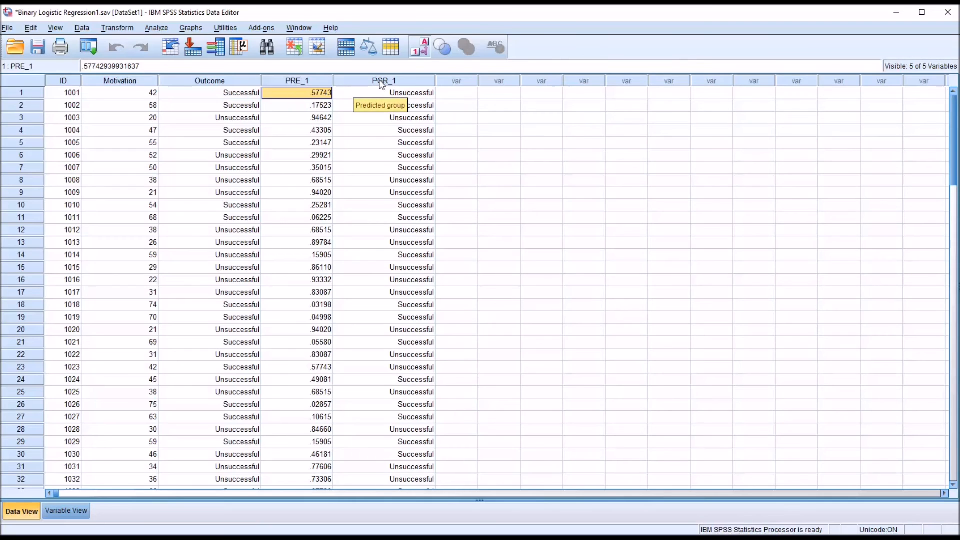
mouse_move(386, 119)
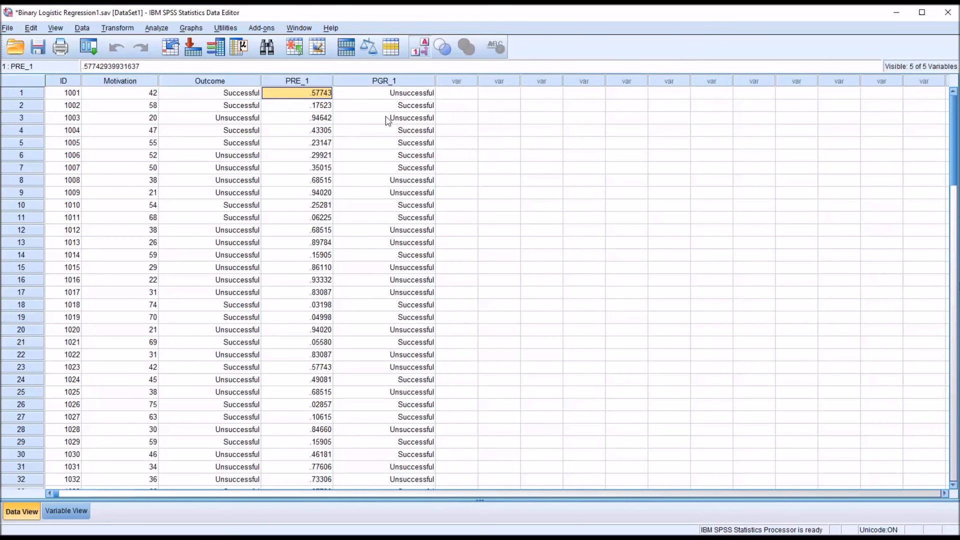
click(456, 92)
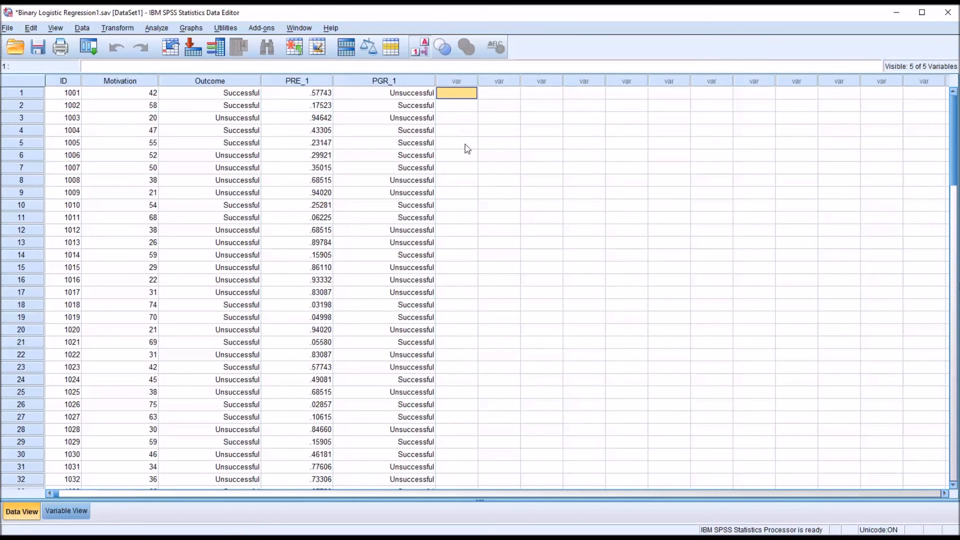
mouse_move(489, 135)
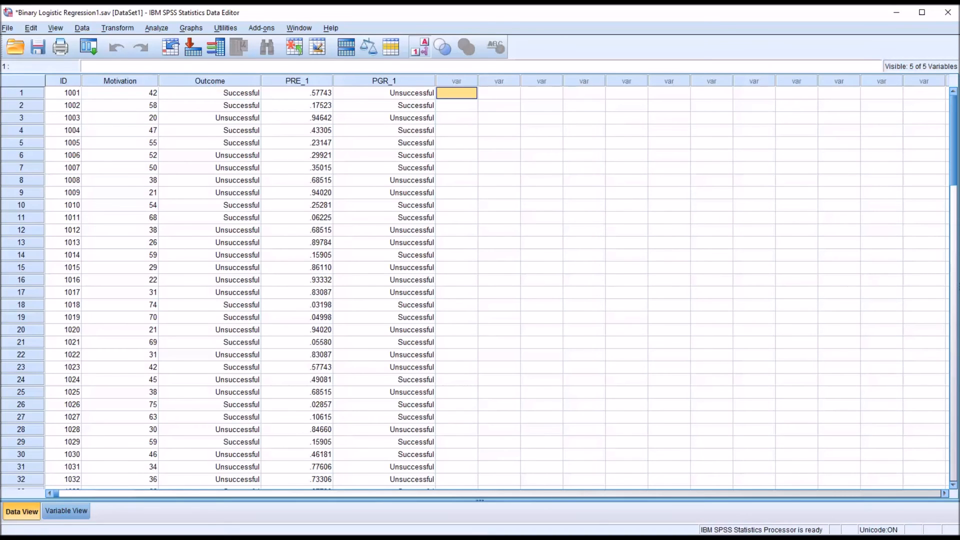
mouse_move(297, 81)
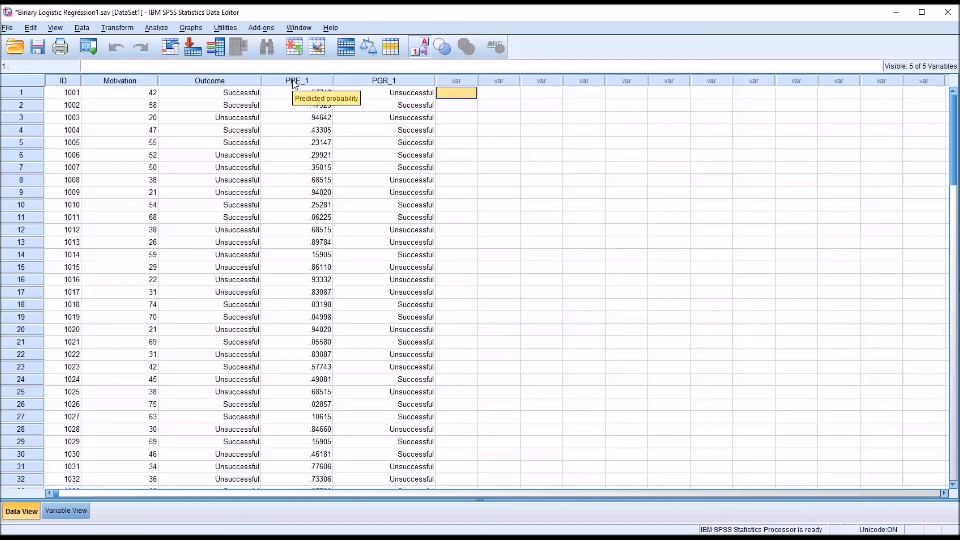
mouse_move(293, 109)
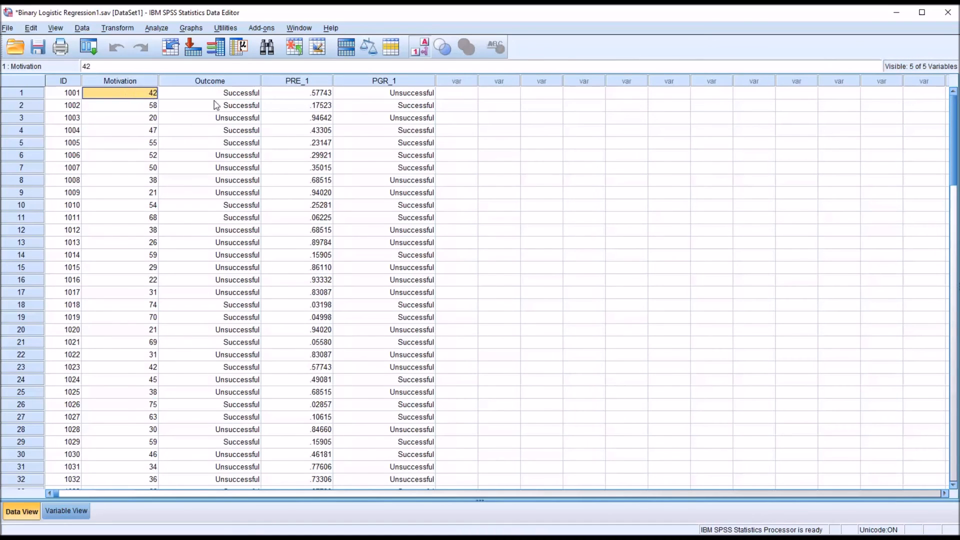
click(297, 92)
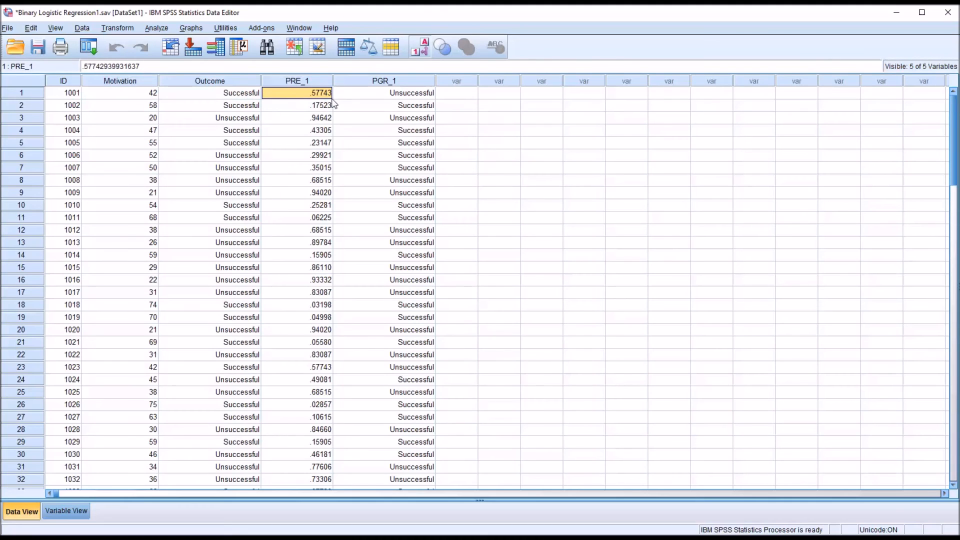
mouse_move(298, 108)
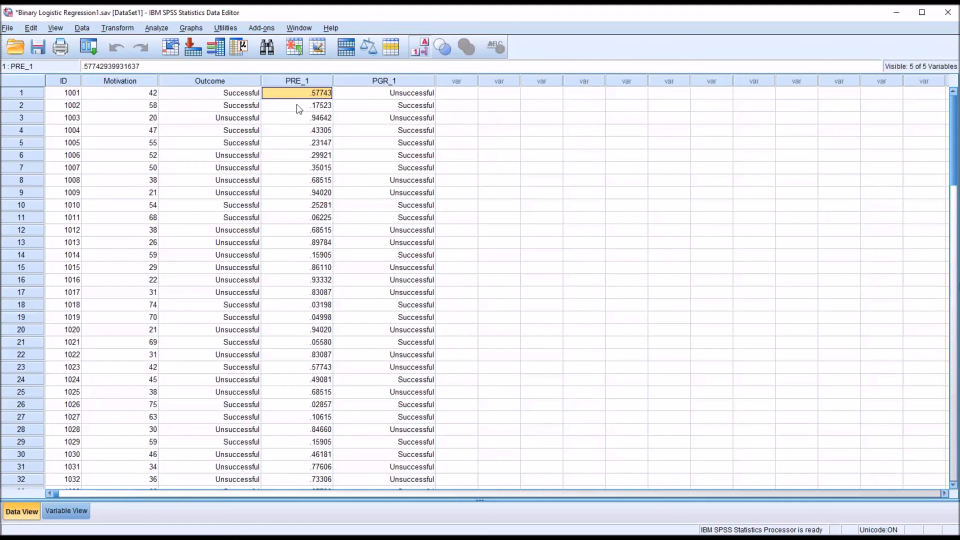
click(119, 92)
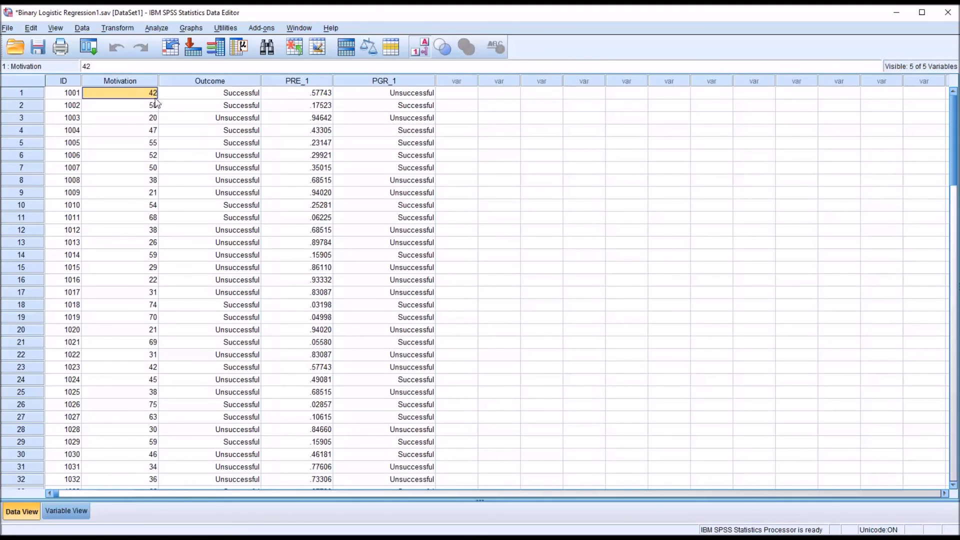
click(210, 92)
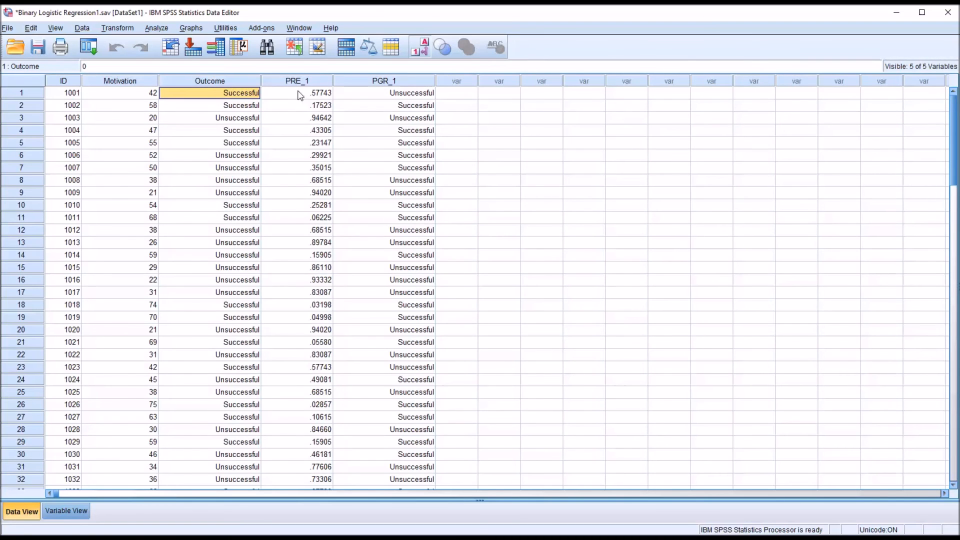
click(296, 92)
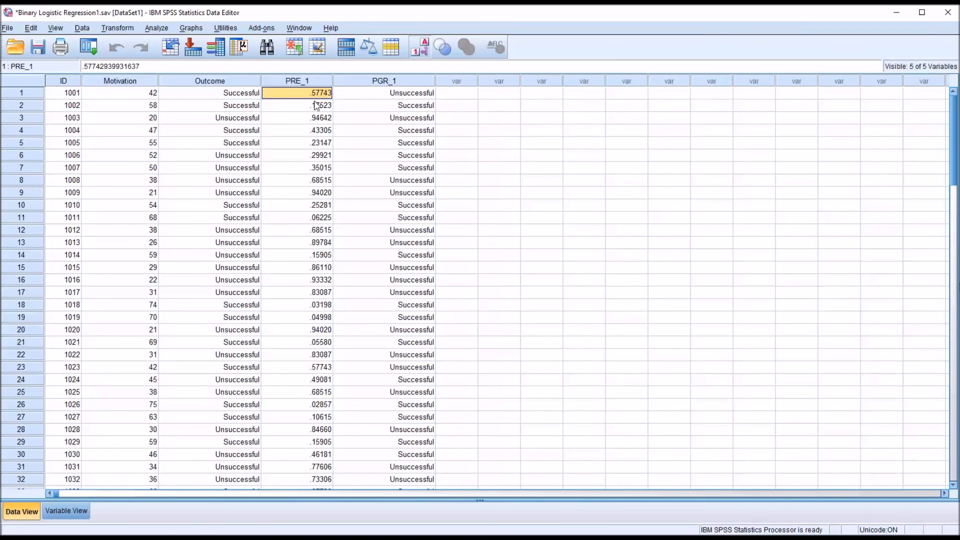
mouse_move(378, 86)
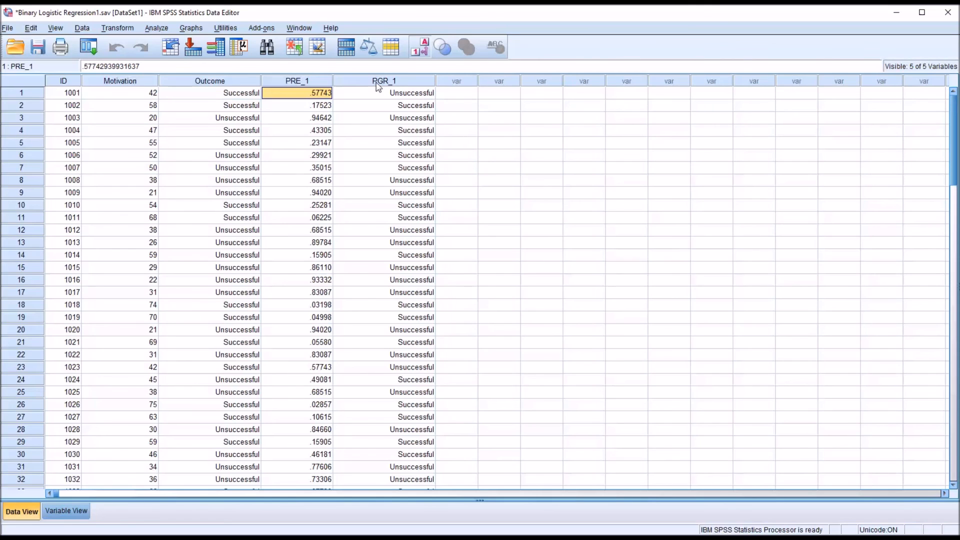
click(384, 92)
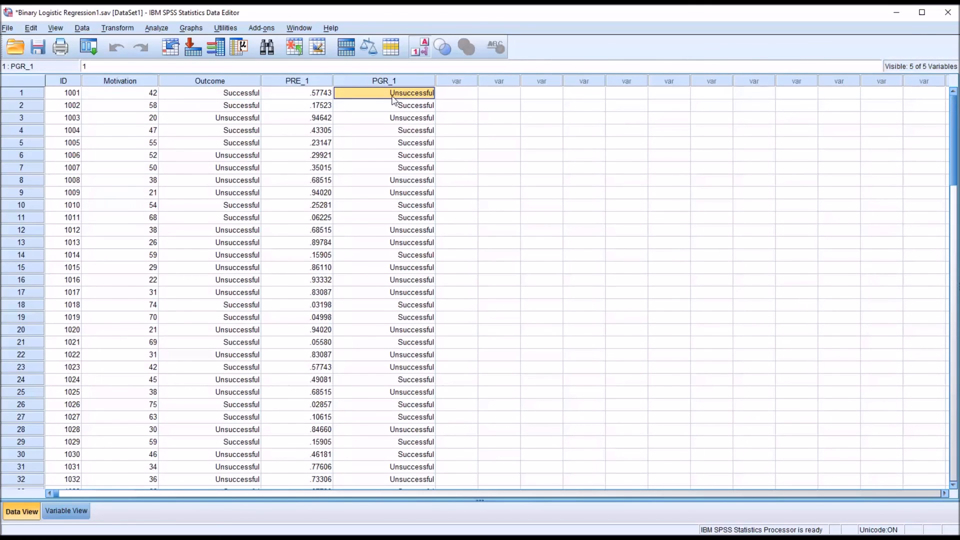
mouse_move(378, 98)
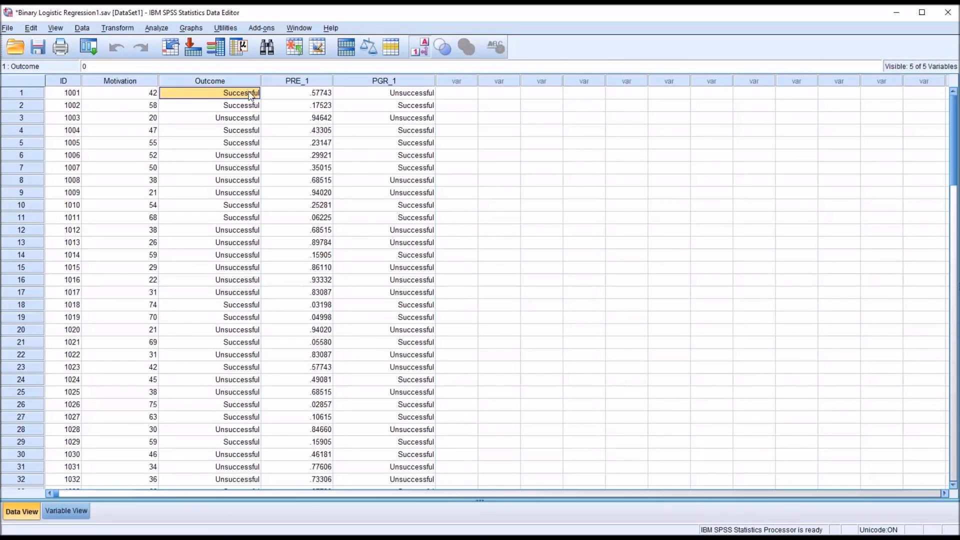
mouse_move(126, 109)
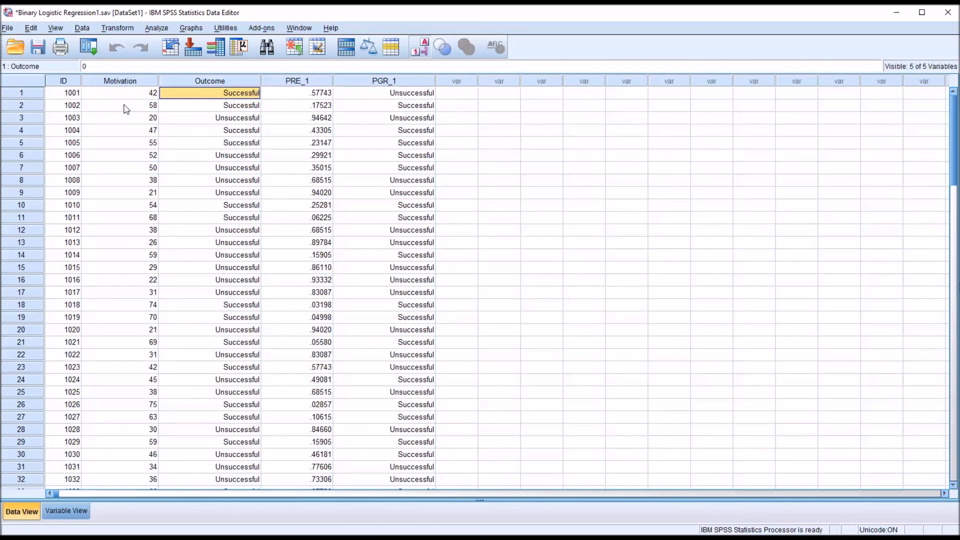
click(120, 105)
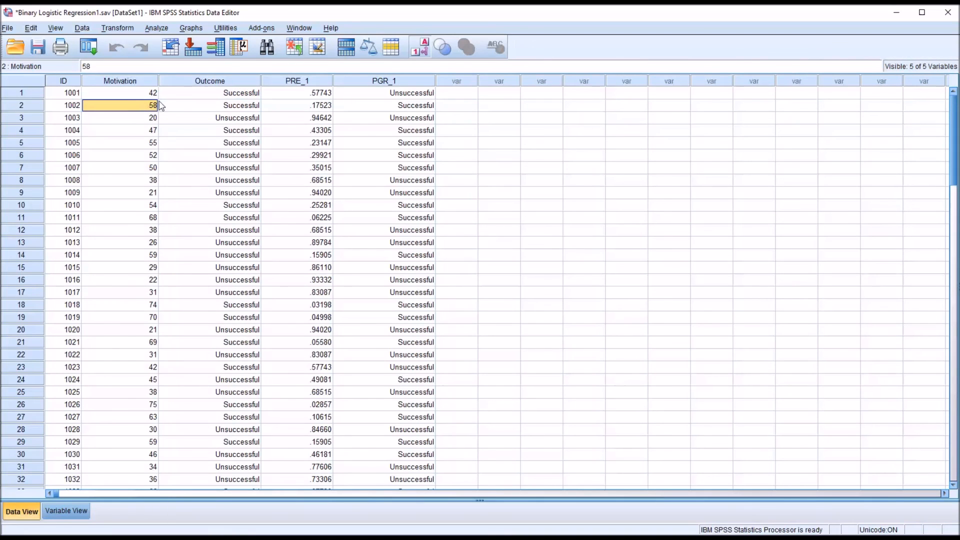
click(297, 104)
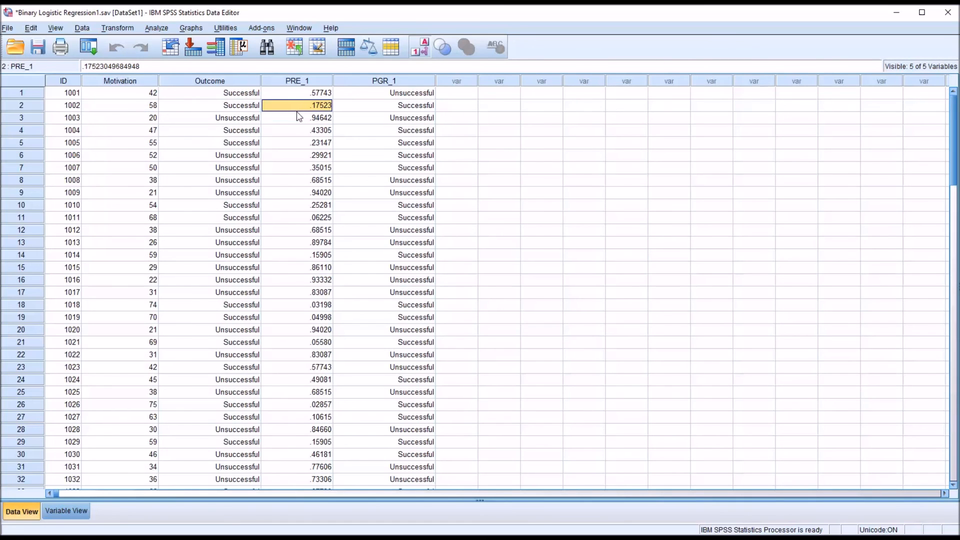
mouse_move(314, 119)
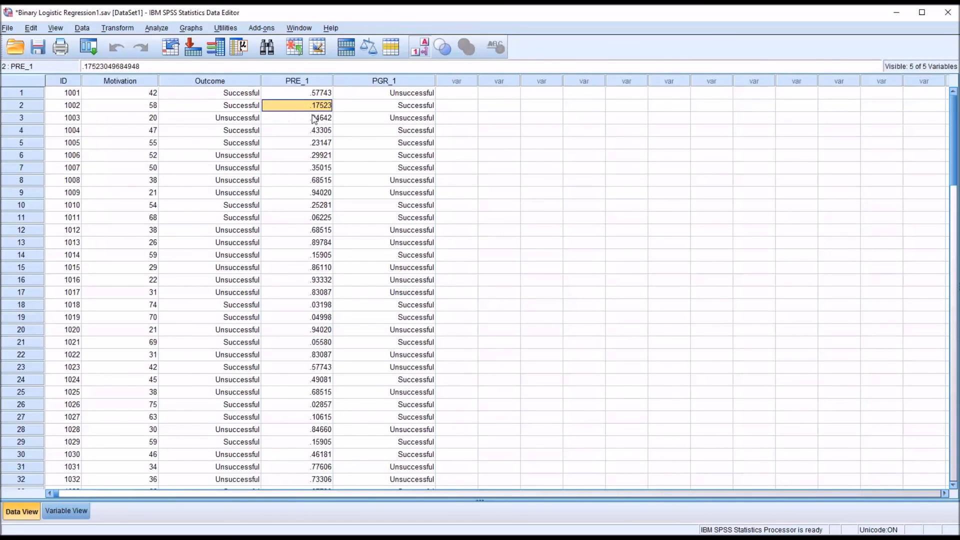
mouse_move(309, 110)
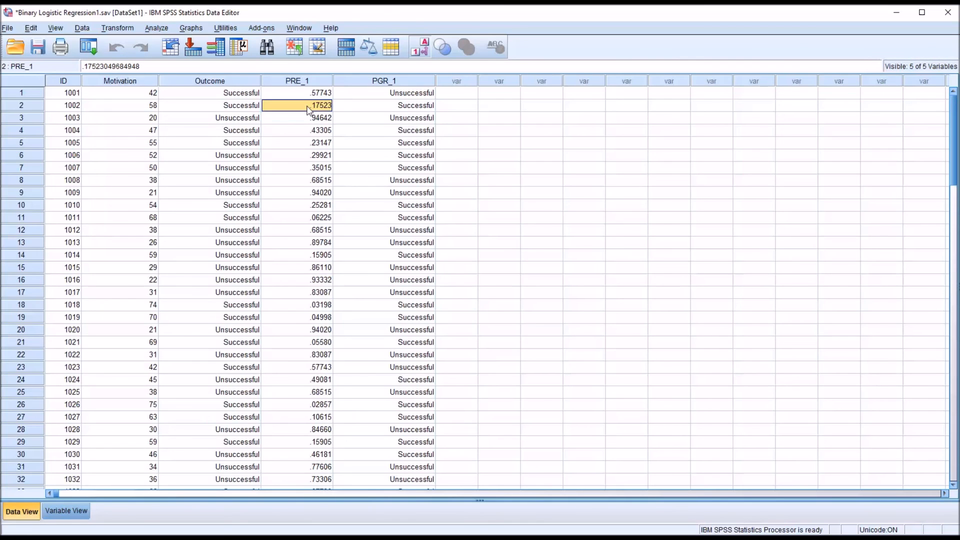
click(384, 105)
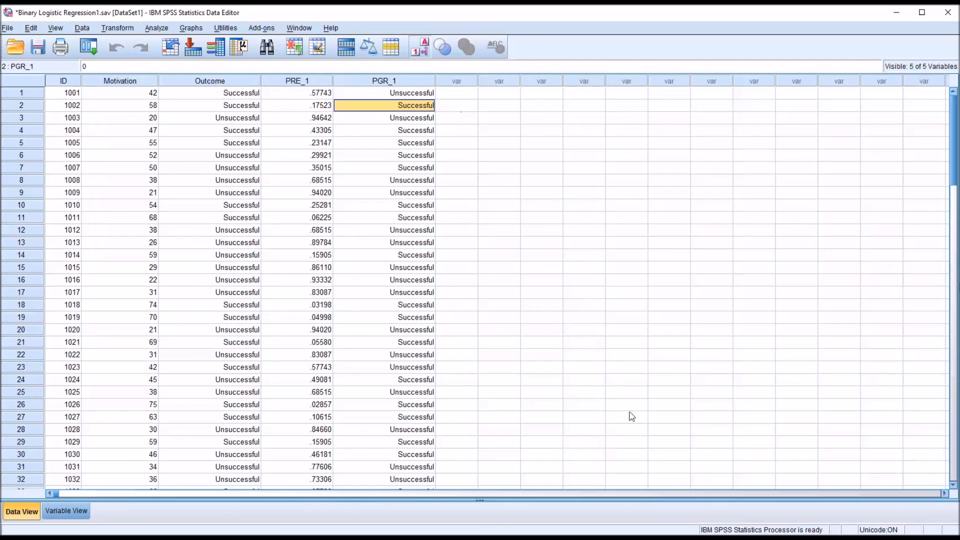
mouse_move(636, 484)
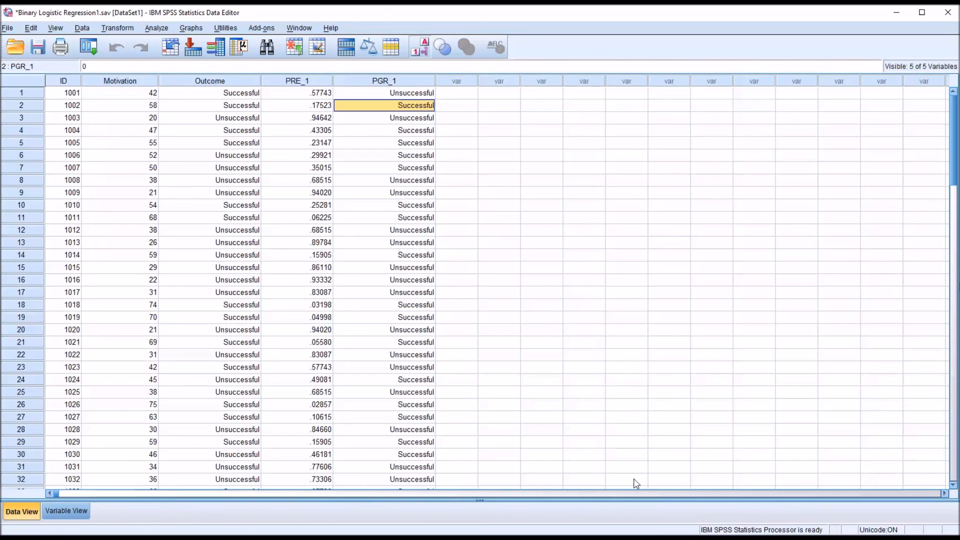
mouse_move(293, 197)
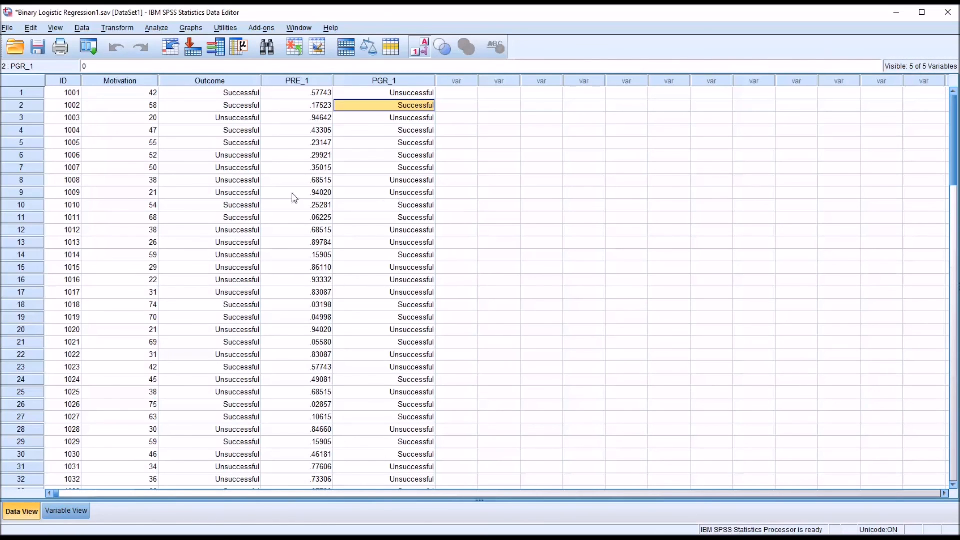
mouse_move(346, 140)
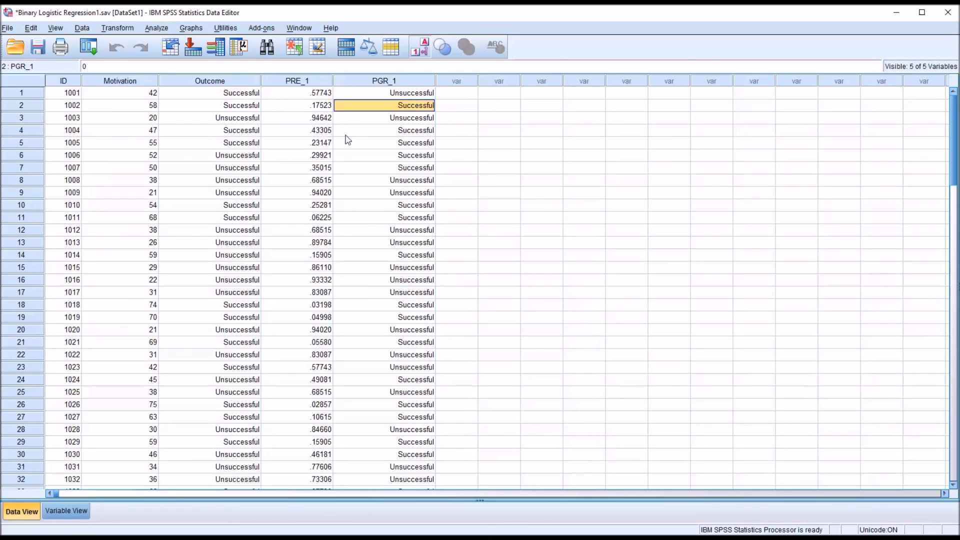